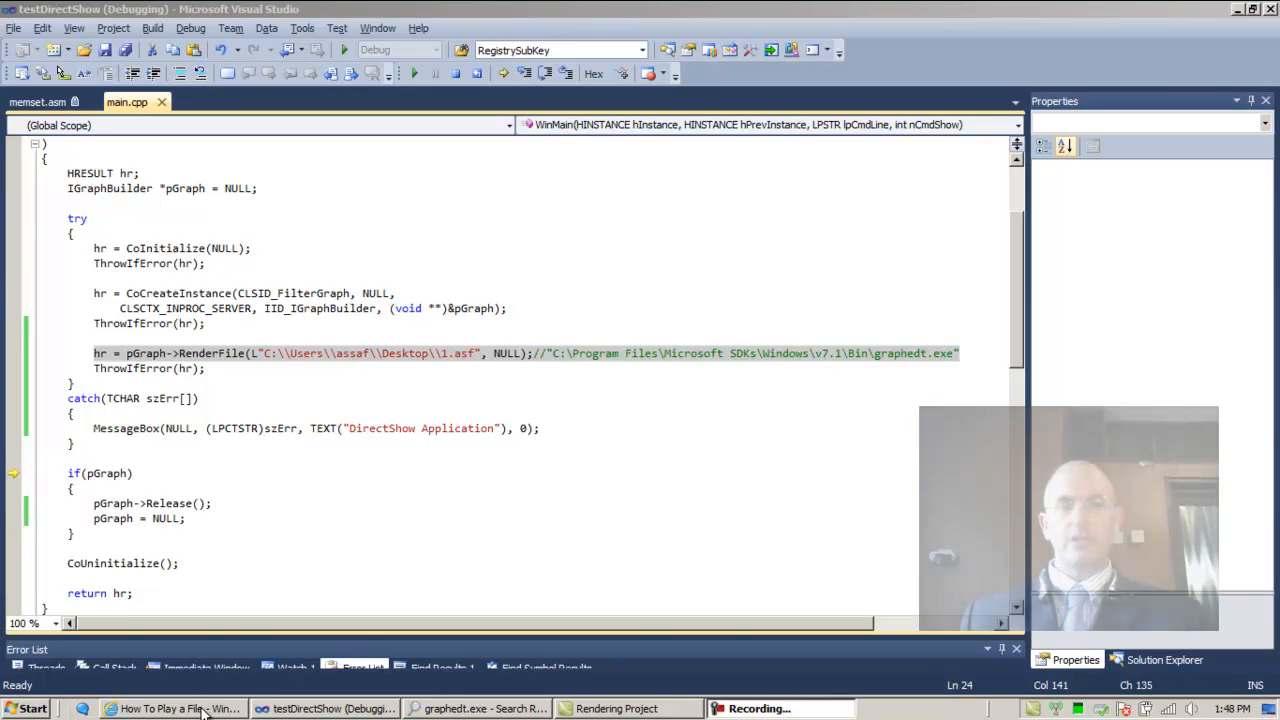
Step: Switch from Visual Studio to the How To Play a File page in Internet Explorer
{"action": "left_click", "coordinate": [170, 708]}
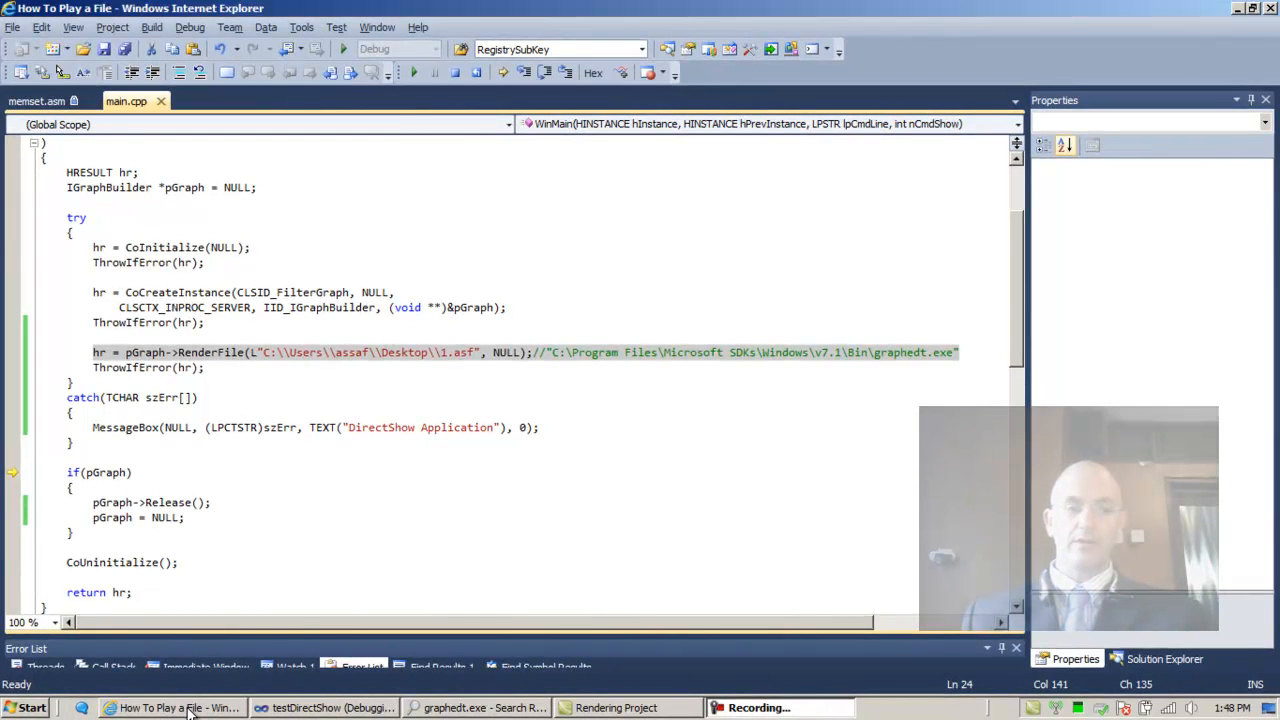
{"action": "left_click", "coordinate": [178, 708]}
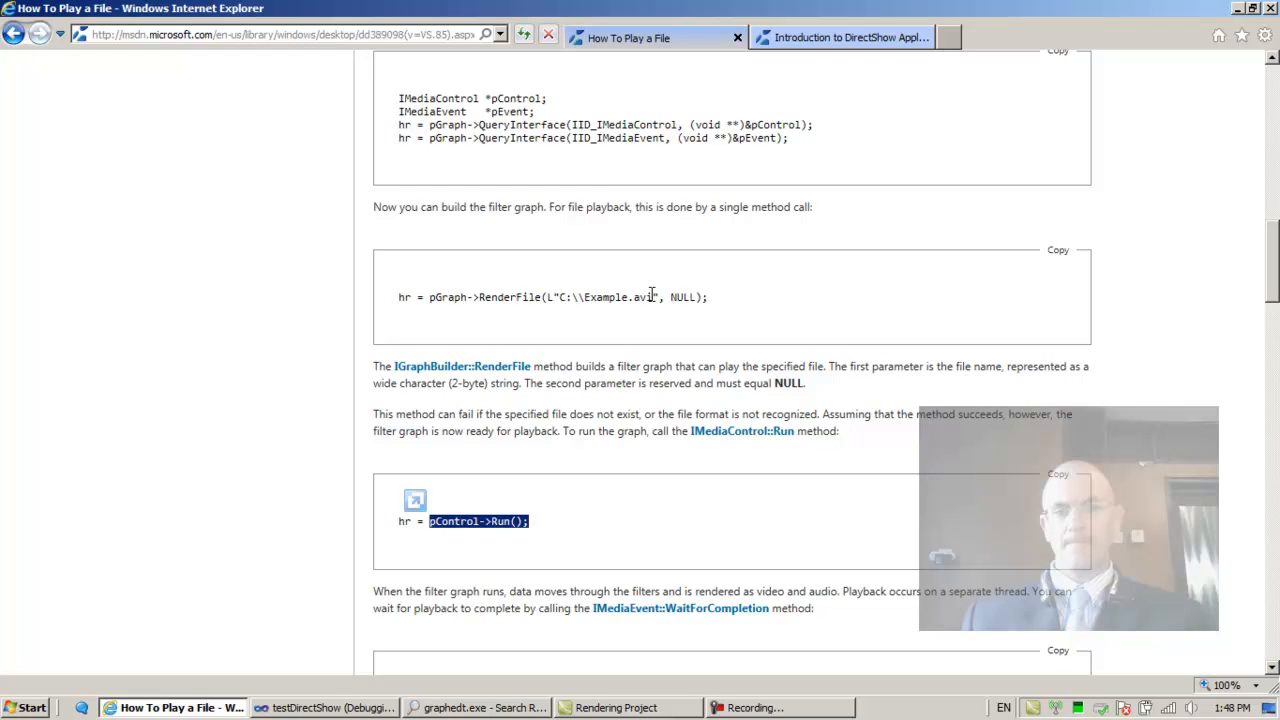
{"action": "mouse_move", "coordinate": [560, 524]}
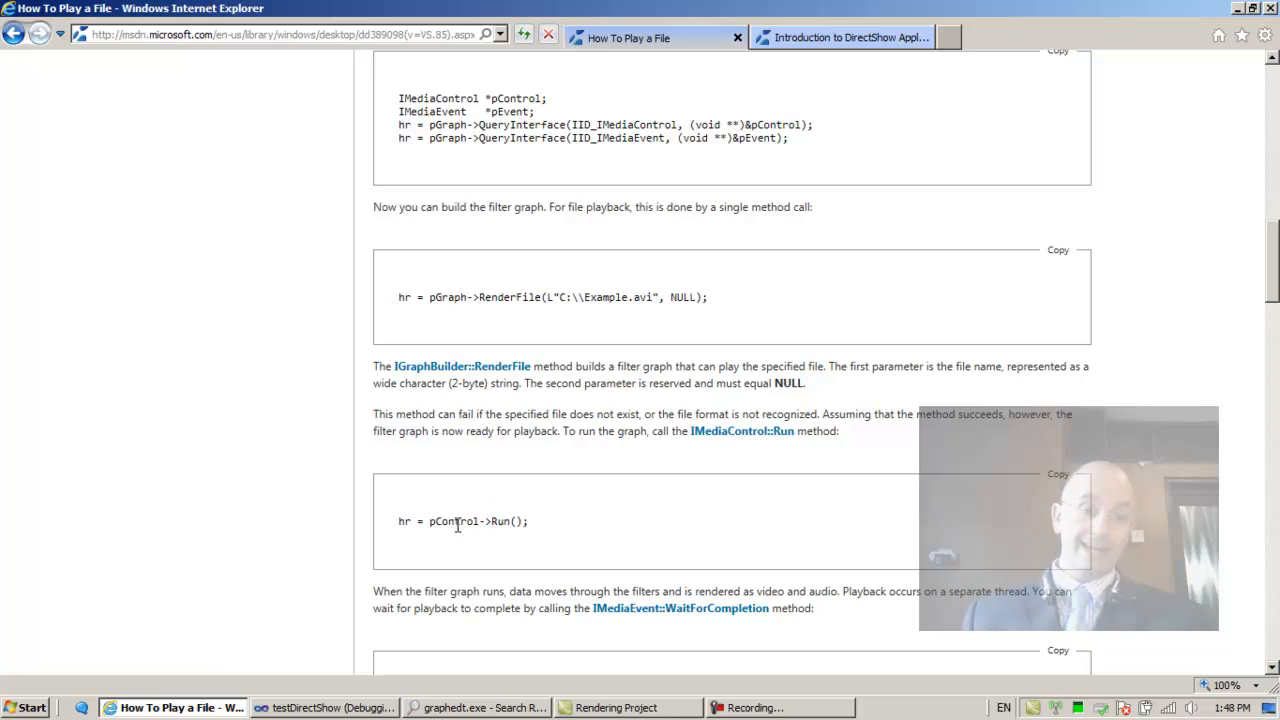
{"action": "double_click", "coordinate": [452, 520]}
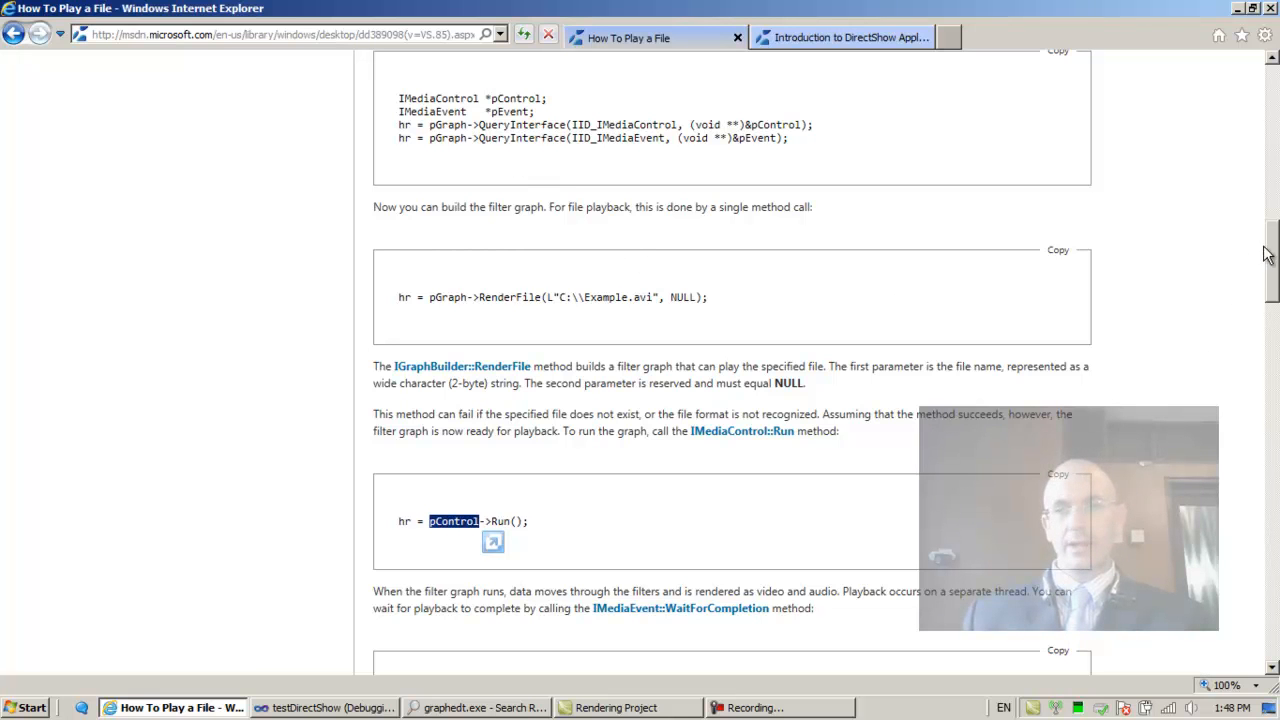
{"action": "mouse_move", "coordinate": [400, 104]}
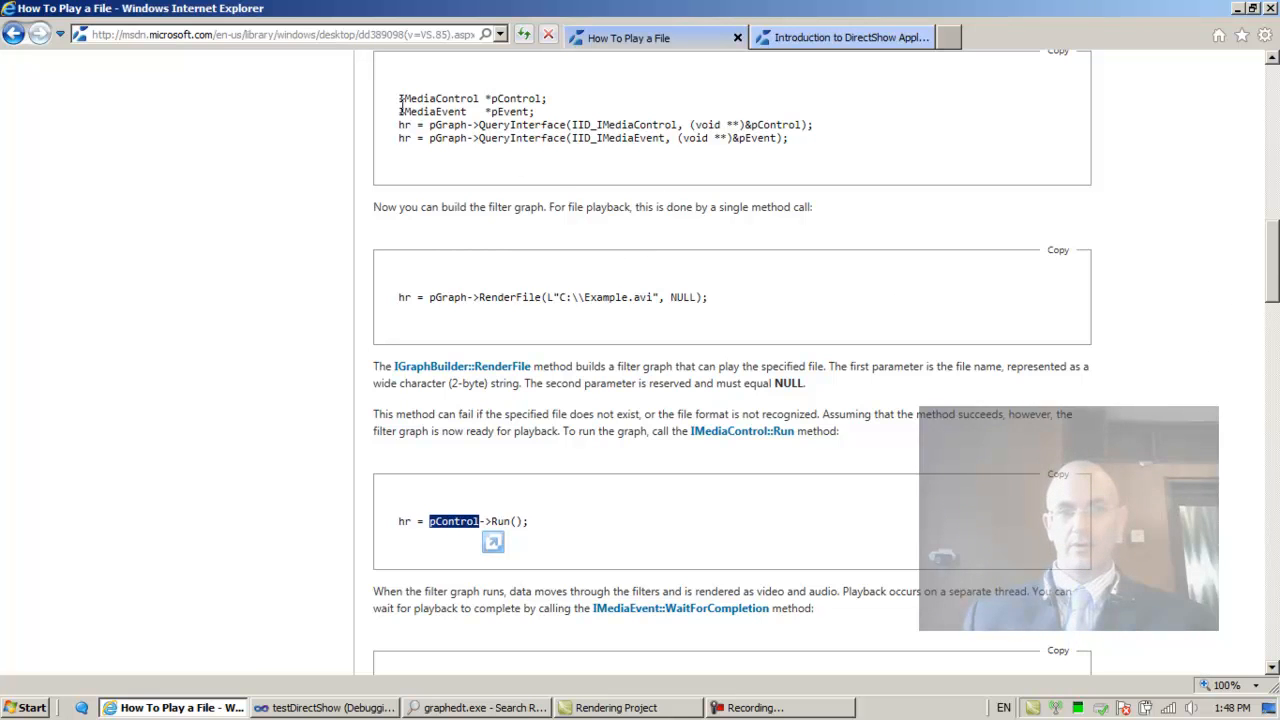
{"action": "double_click", "coordinate": [510, 296]}
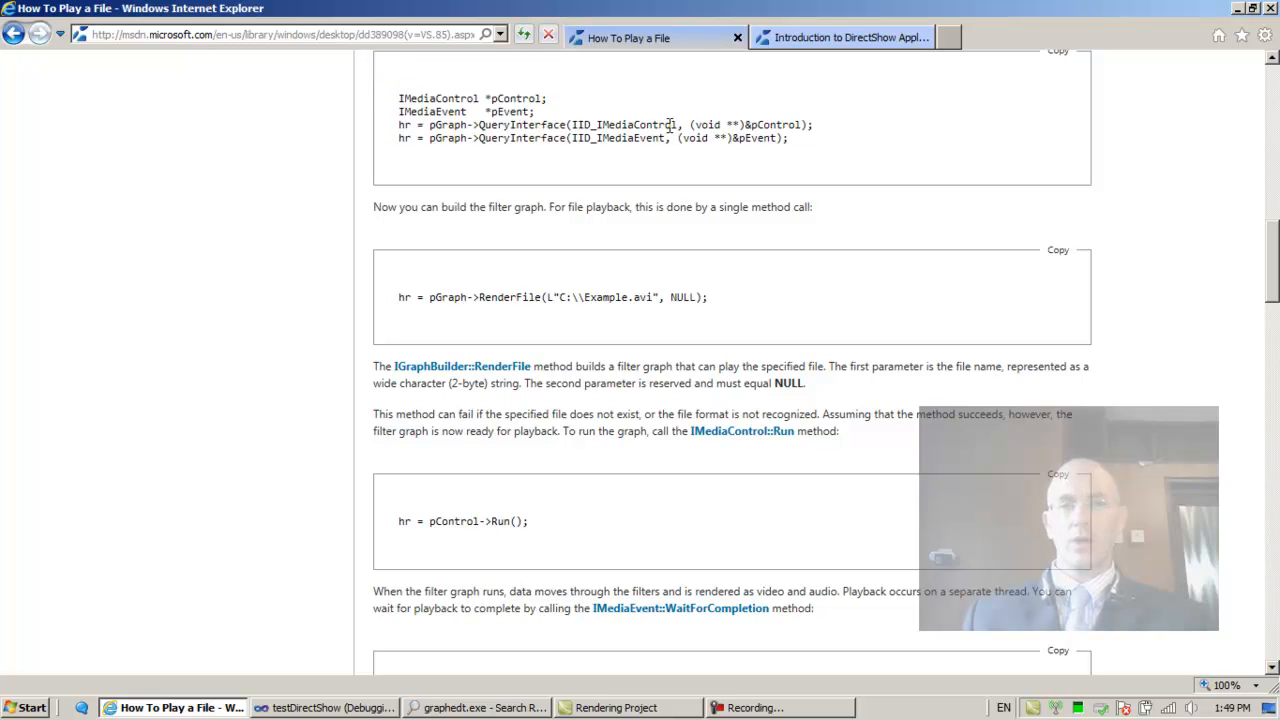
{"action": "double_click", "coordinate": [632, 124]}
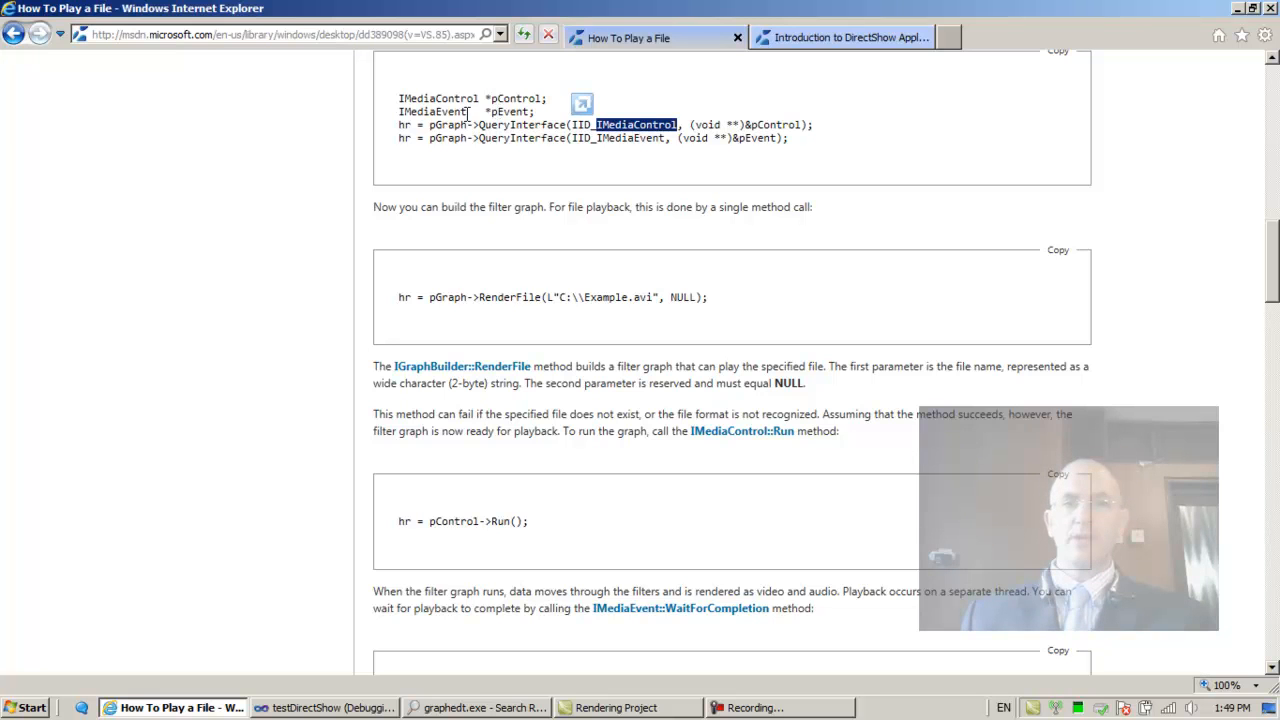
{"action": "double_click", "coordinate": [448, 124]}
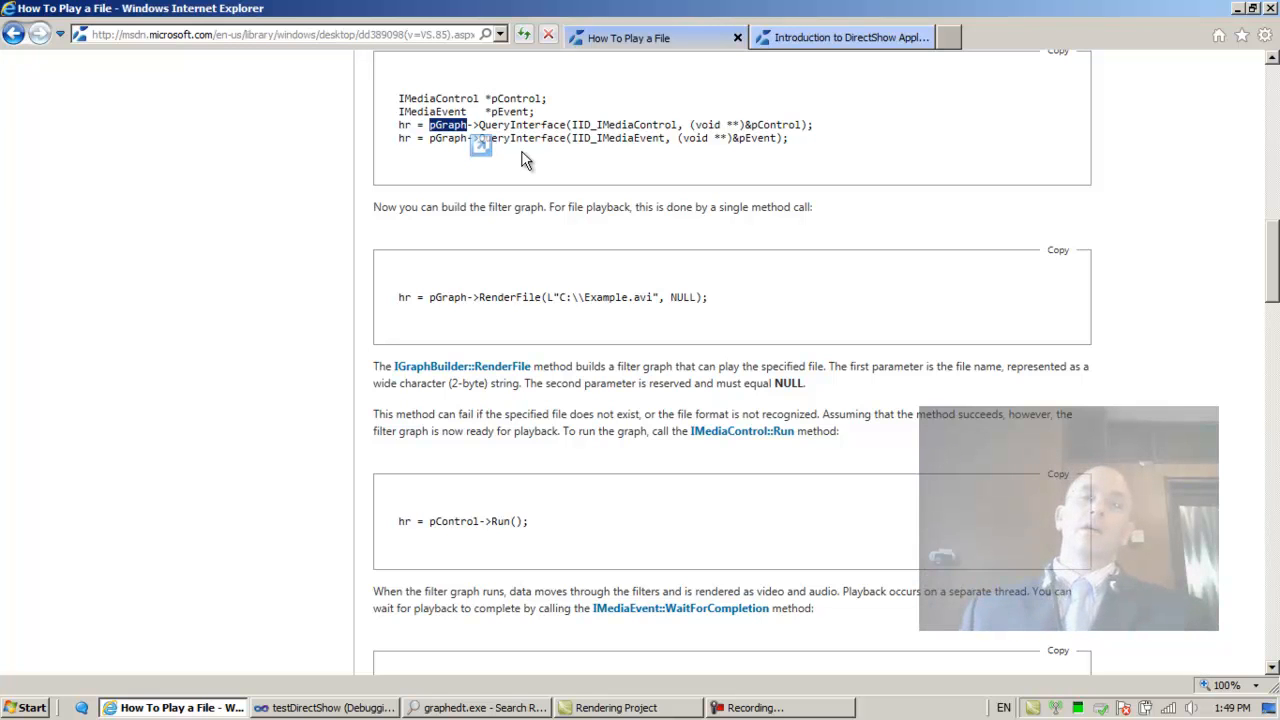
{"action": "mouse_move", "coordinate": [448, 138]}
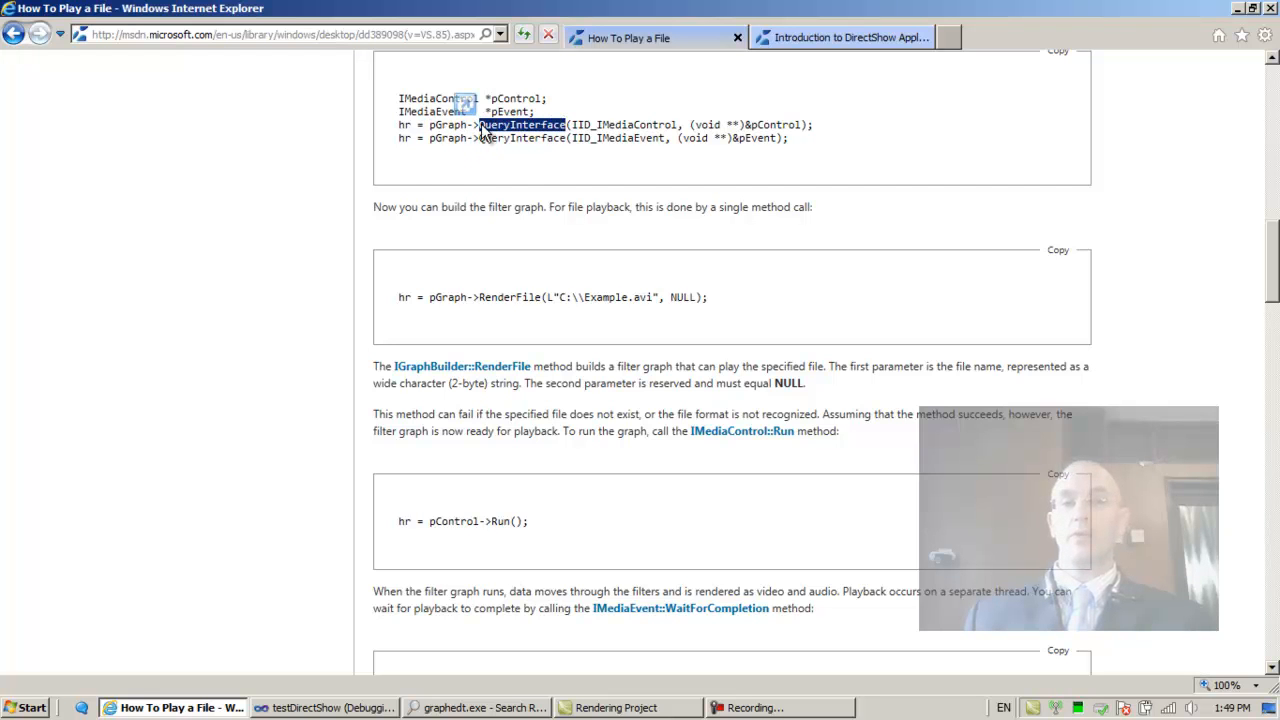
{"action": "scroll", "scroll_direction": "down", "scroll_amount": 3}
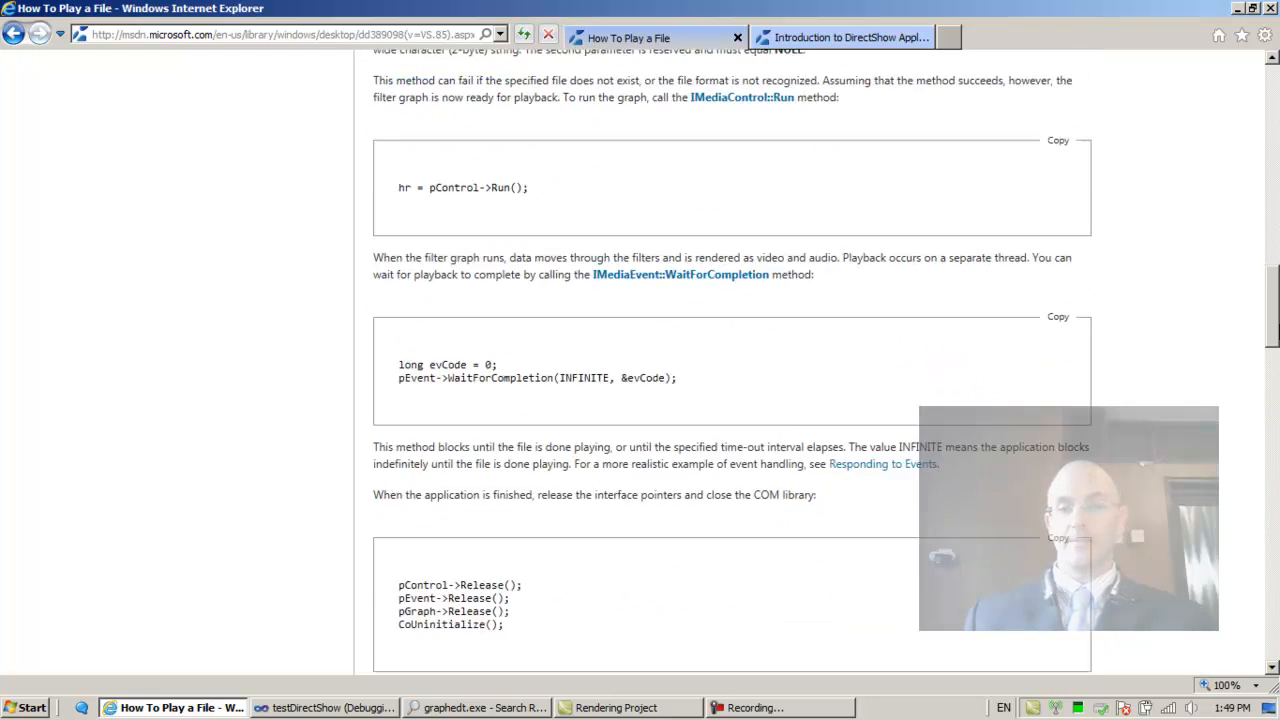
{"action": "scroll", "scroll_direction": "down", "scroll_amount": 3}
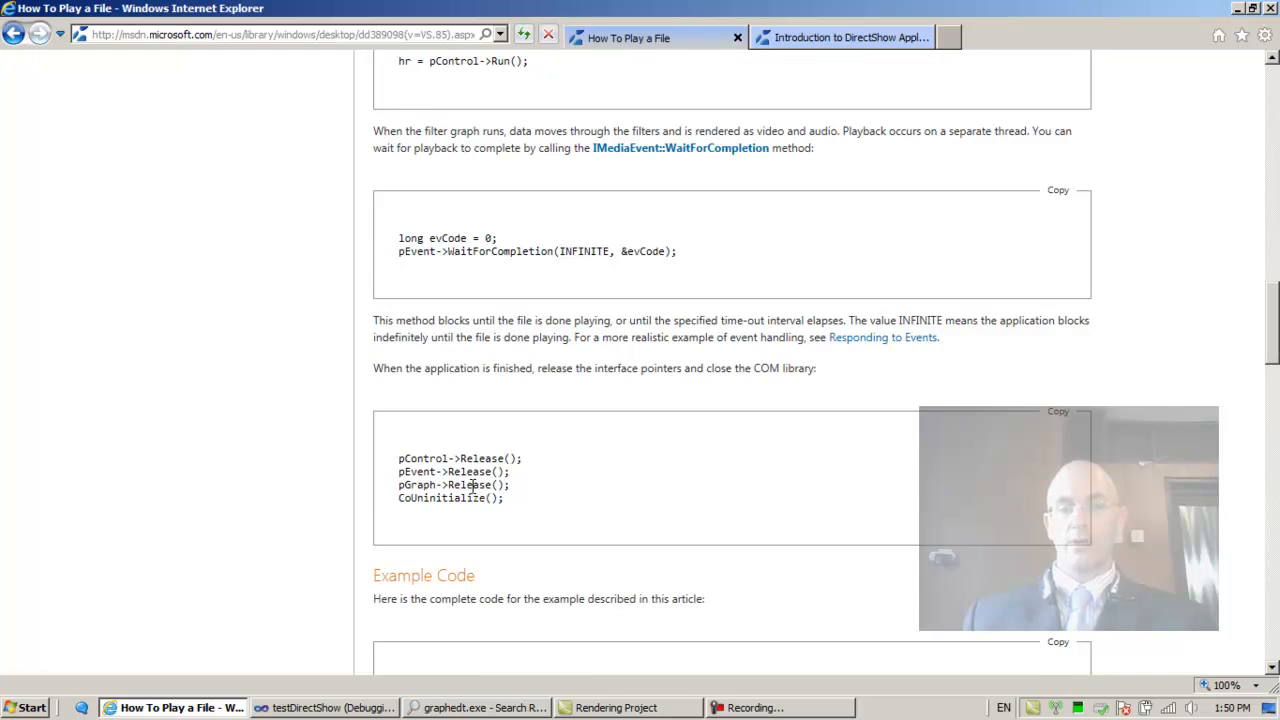
{"action": "scroll", "scroll_direction": "up", "scroll_amount": 3}
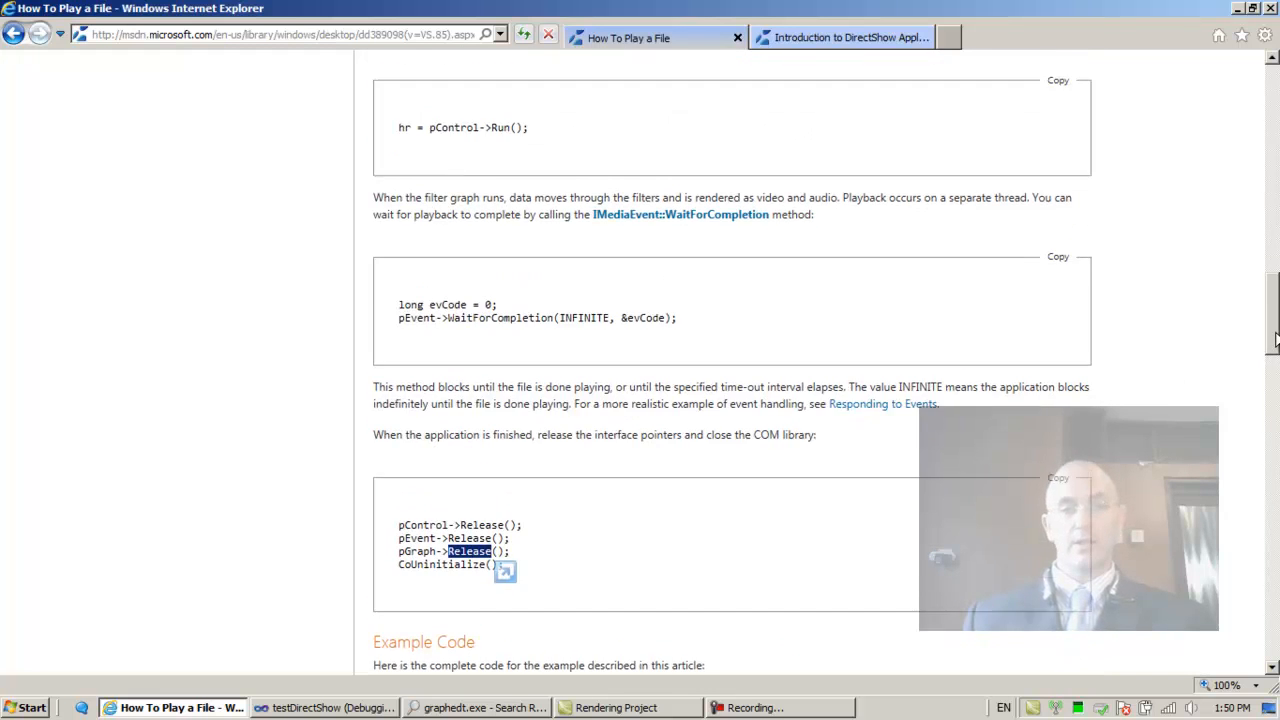
{"action": "scroll", "scroll_direction": "up", "scroll_amount": 3}
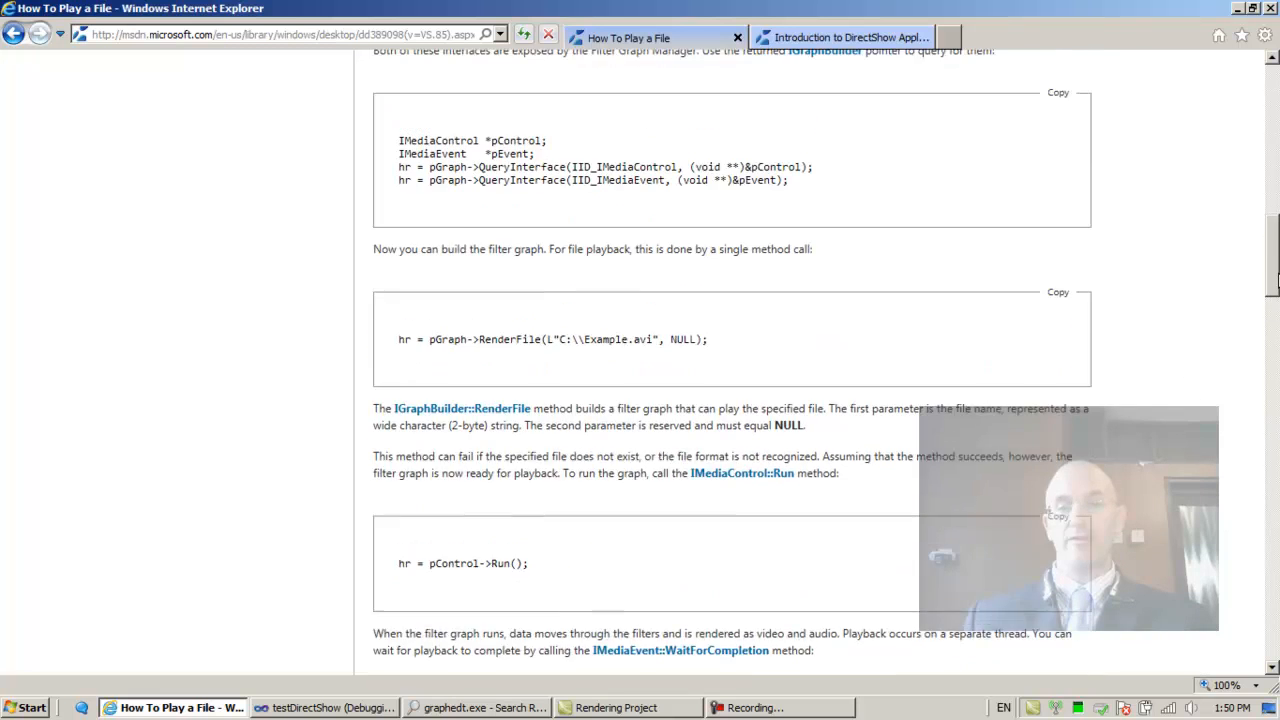
{"action": "scroll", "scroll_direction": "up", "scroll_amount": 3}
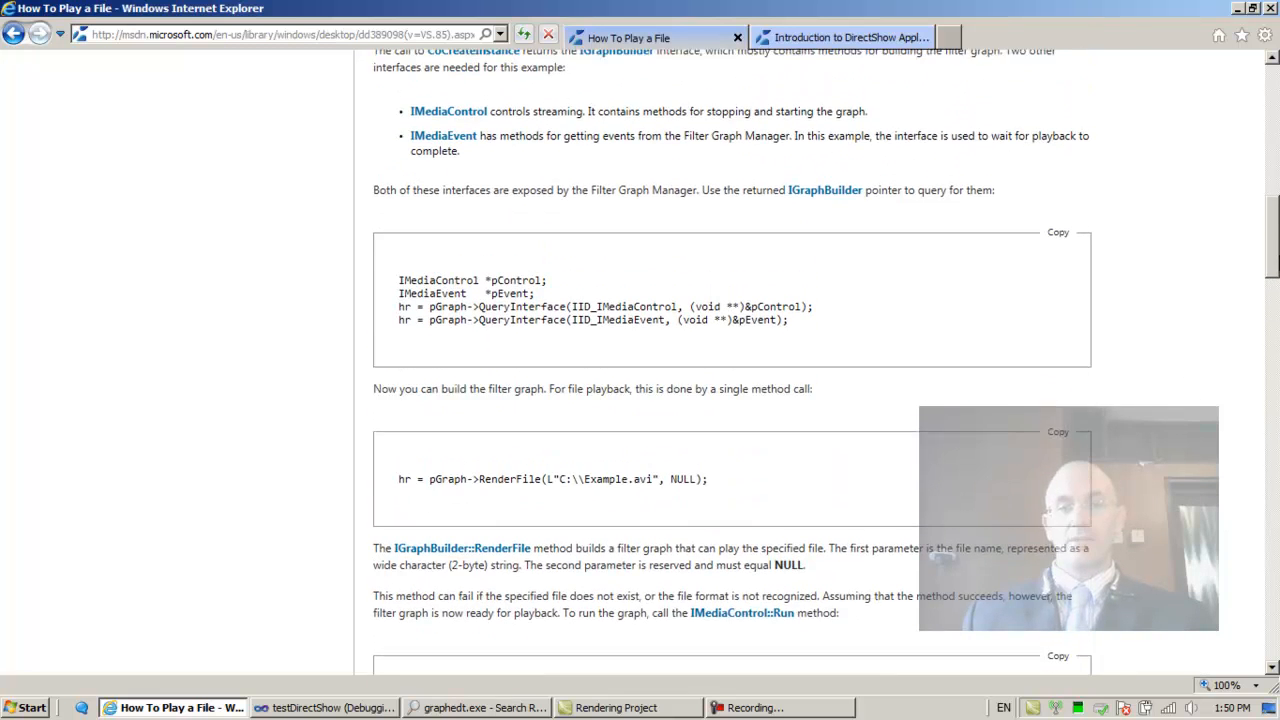
{"action": "scroll", "scroll_direction": "down", "scroll_amount": 3}
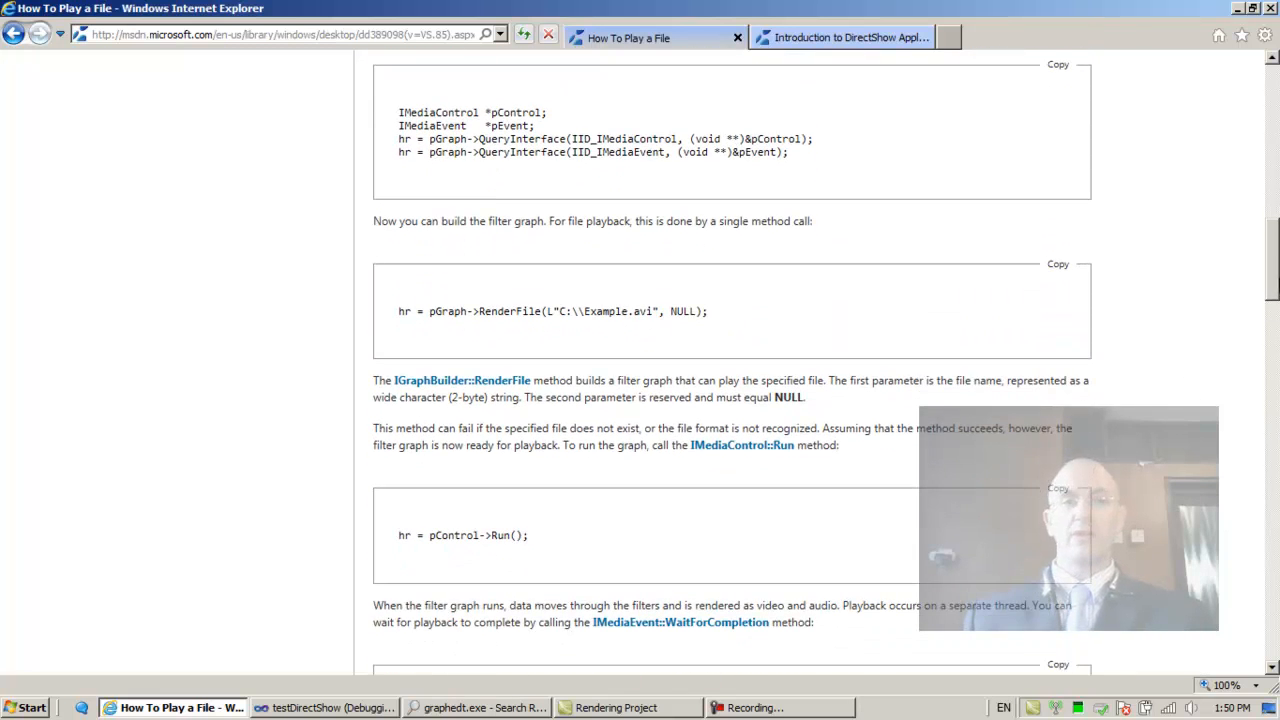
{"action": "mouse_move", "coordinate": [658, 296]}
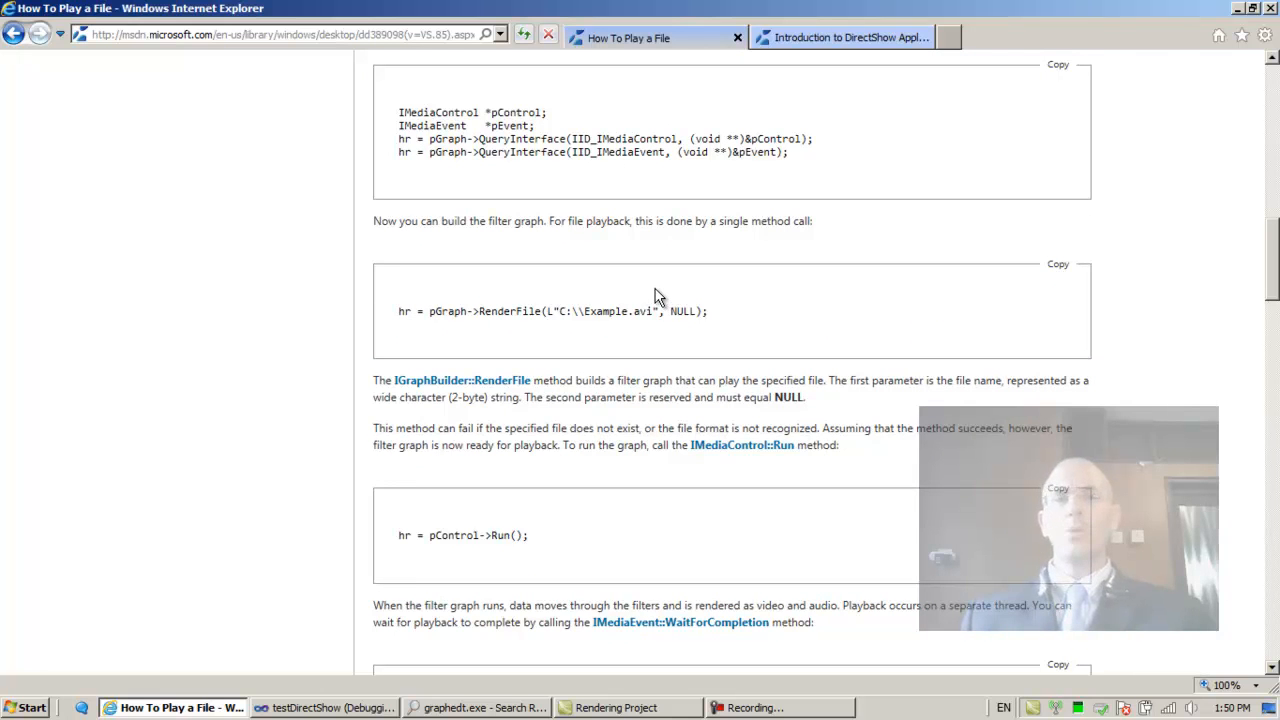
{"action": "mouse_move", "coordinate": [544, 244]}
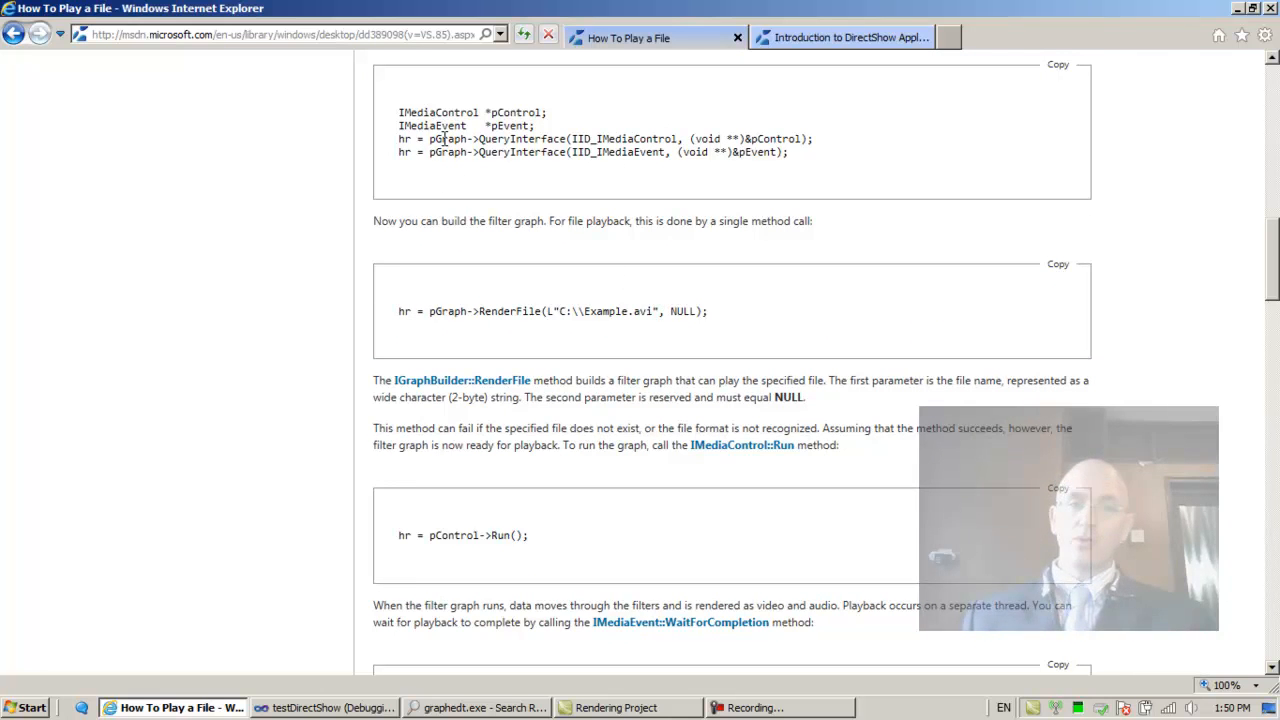
{"action": "double_click", "coordinate": [444, 140]}
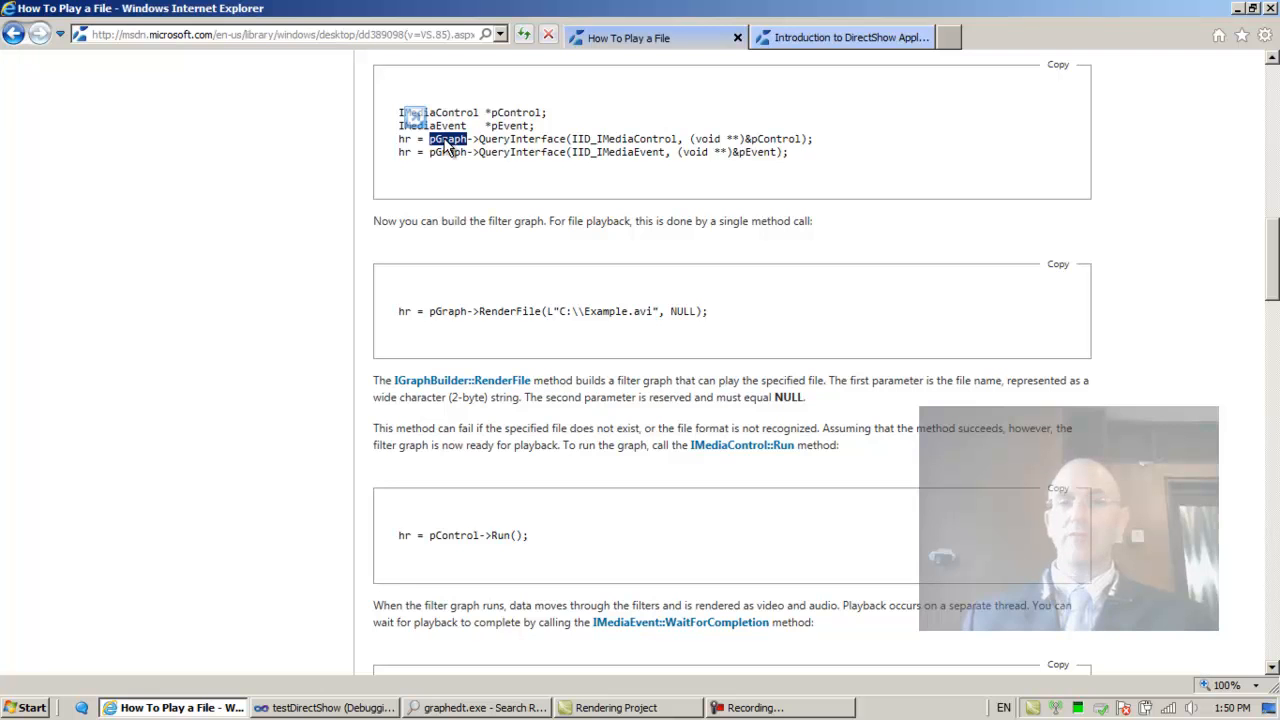
{"action": "double_click", "coordinate": [520, 140]}
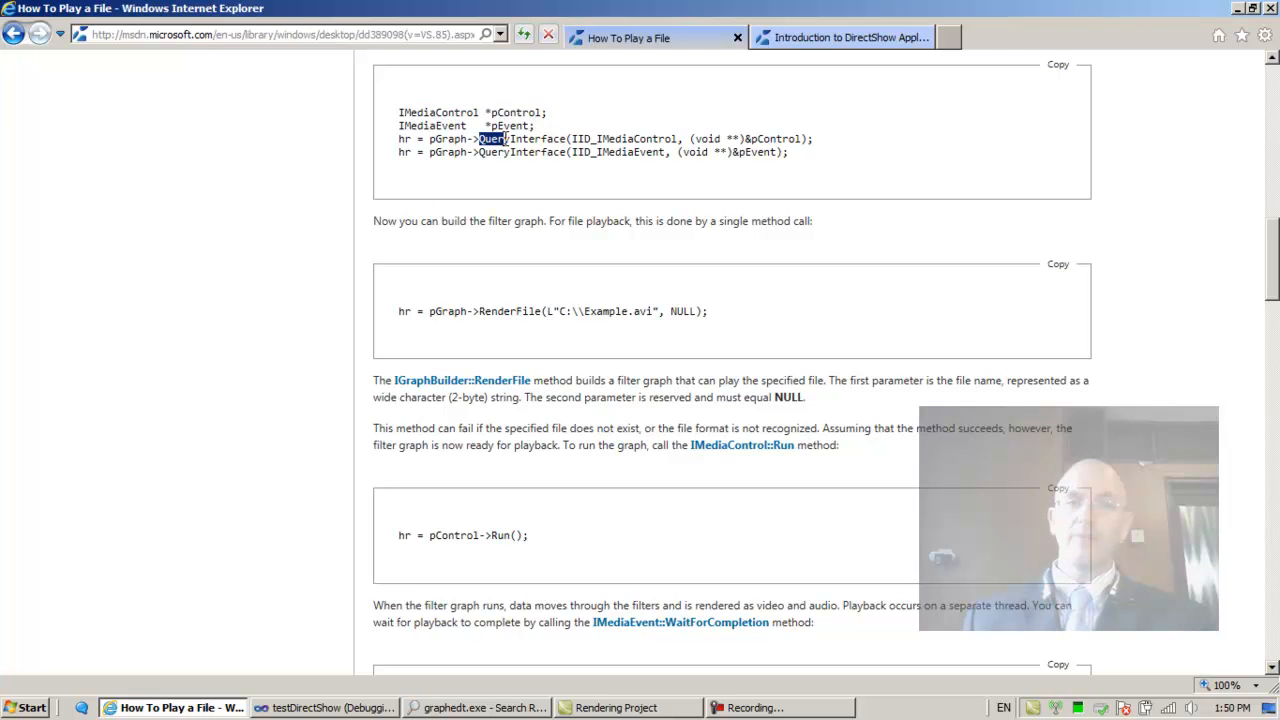
{"action": "double_click", "coordinate": [520, 138]}
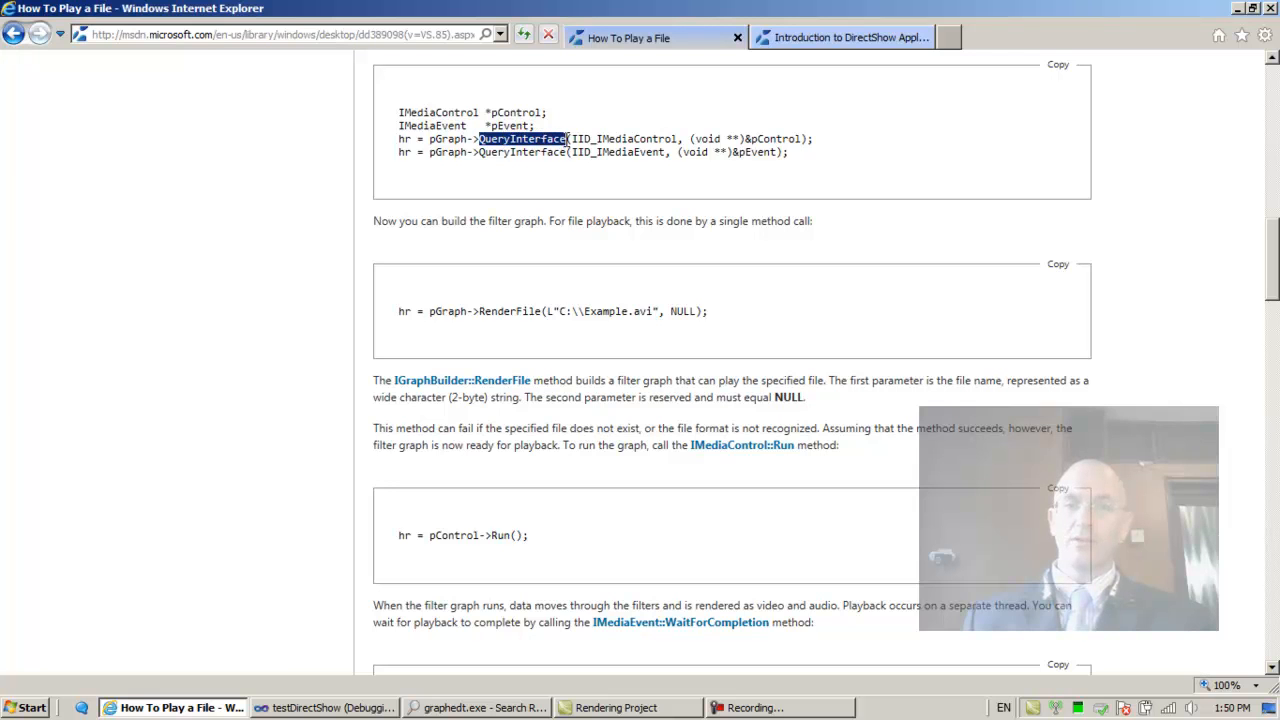
{"action": "mouse_move", "coordinate": [580, 158]}
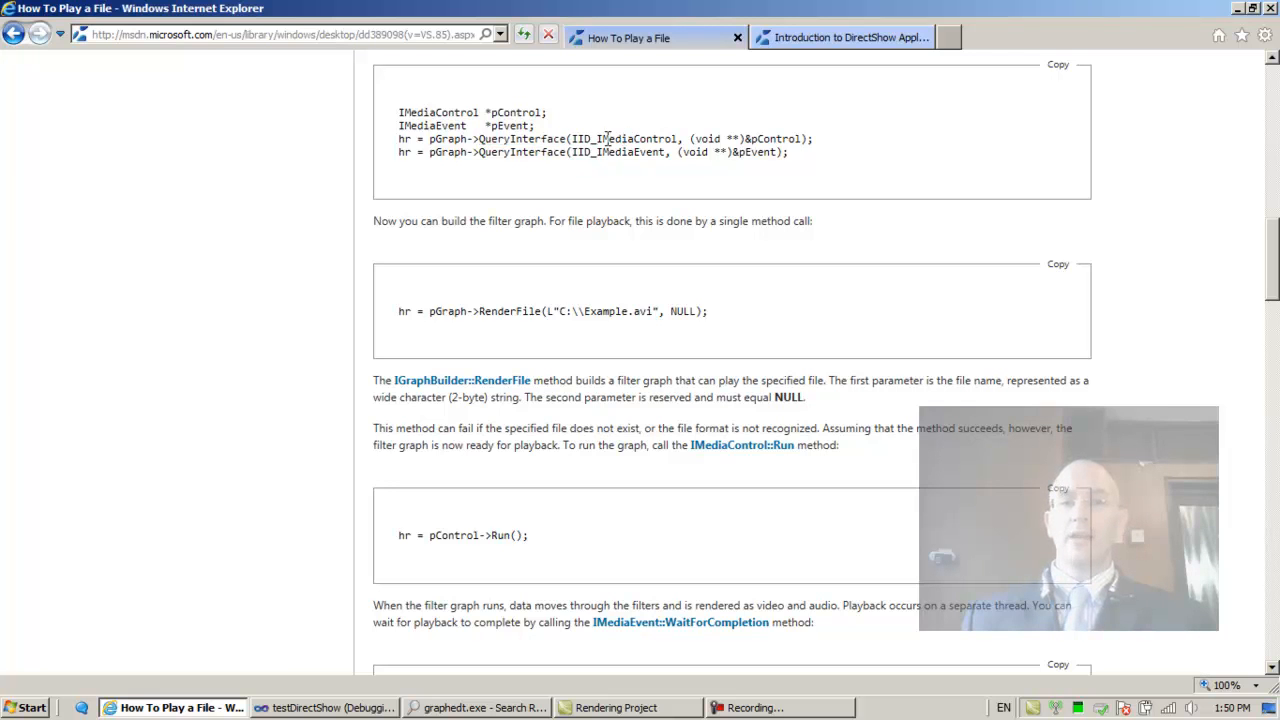
{"action": "double_click", "coordinate": [636, 140]}
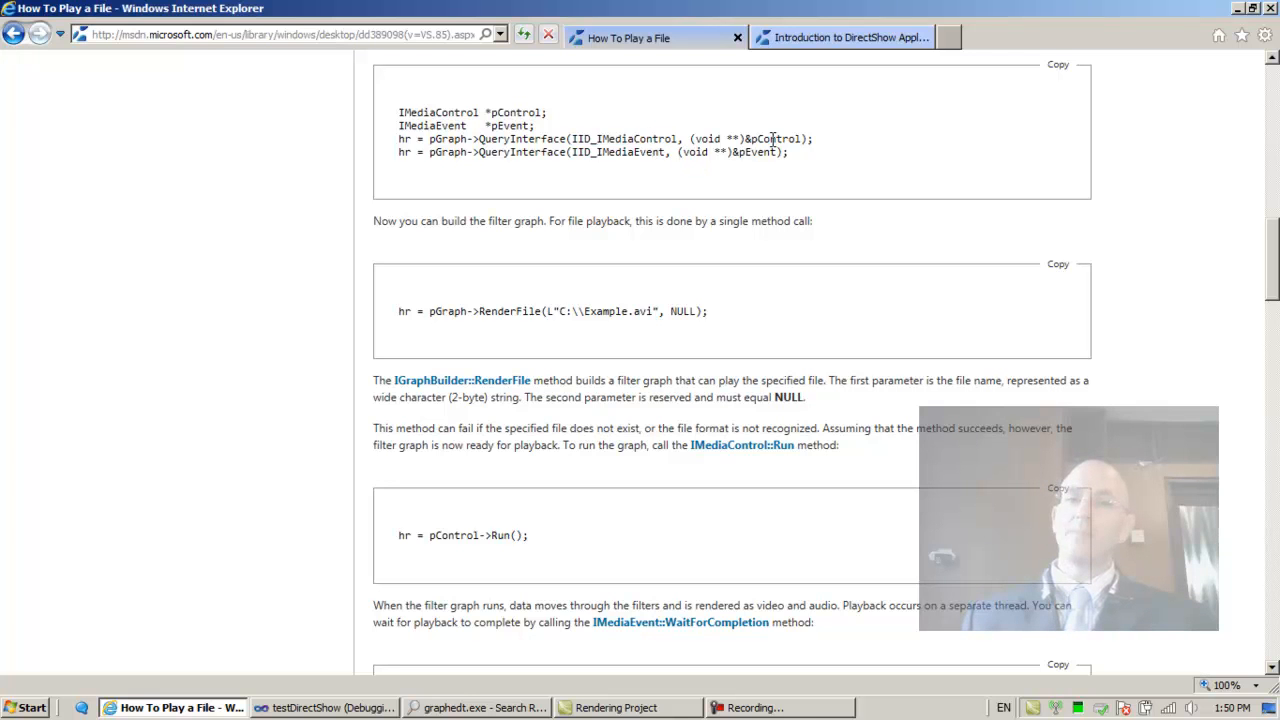
{"action": "double_click", "coordinate": [776, 138]}
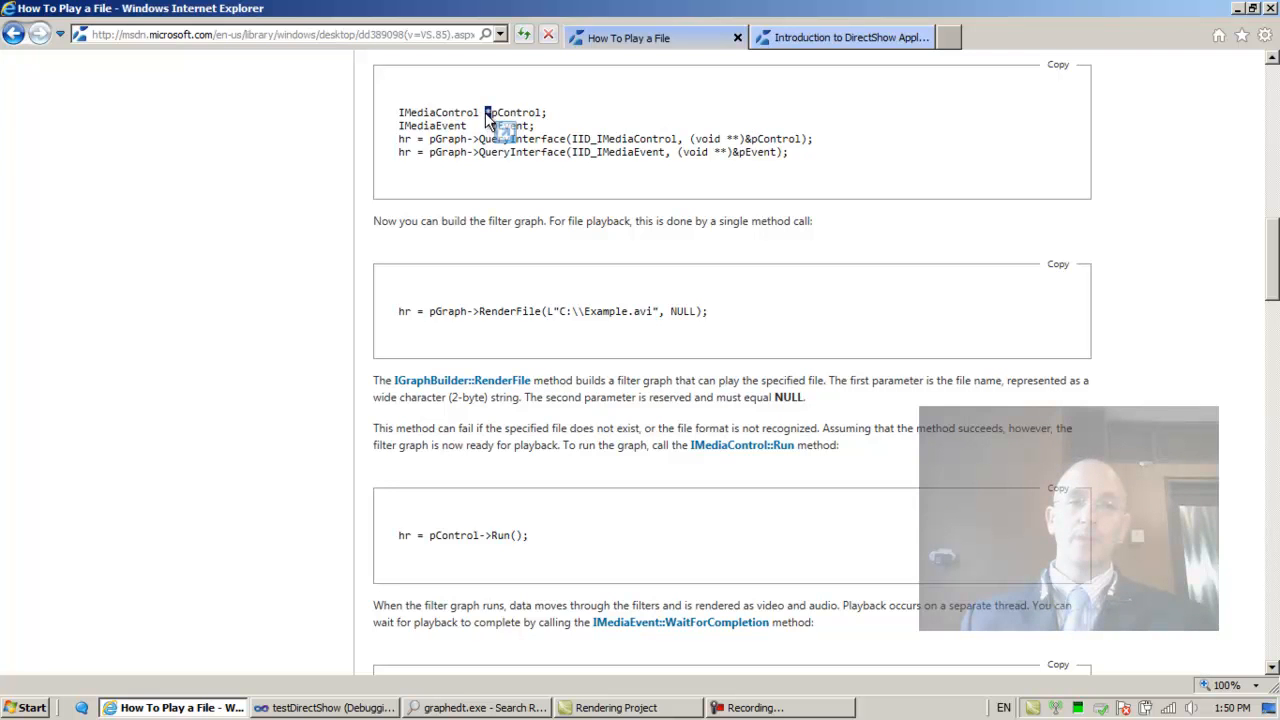
{"action": "double_click", "coordinate": [438, 112]}
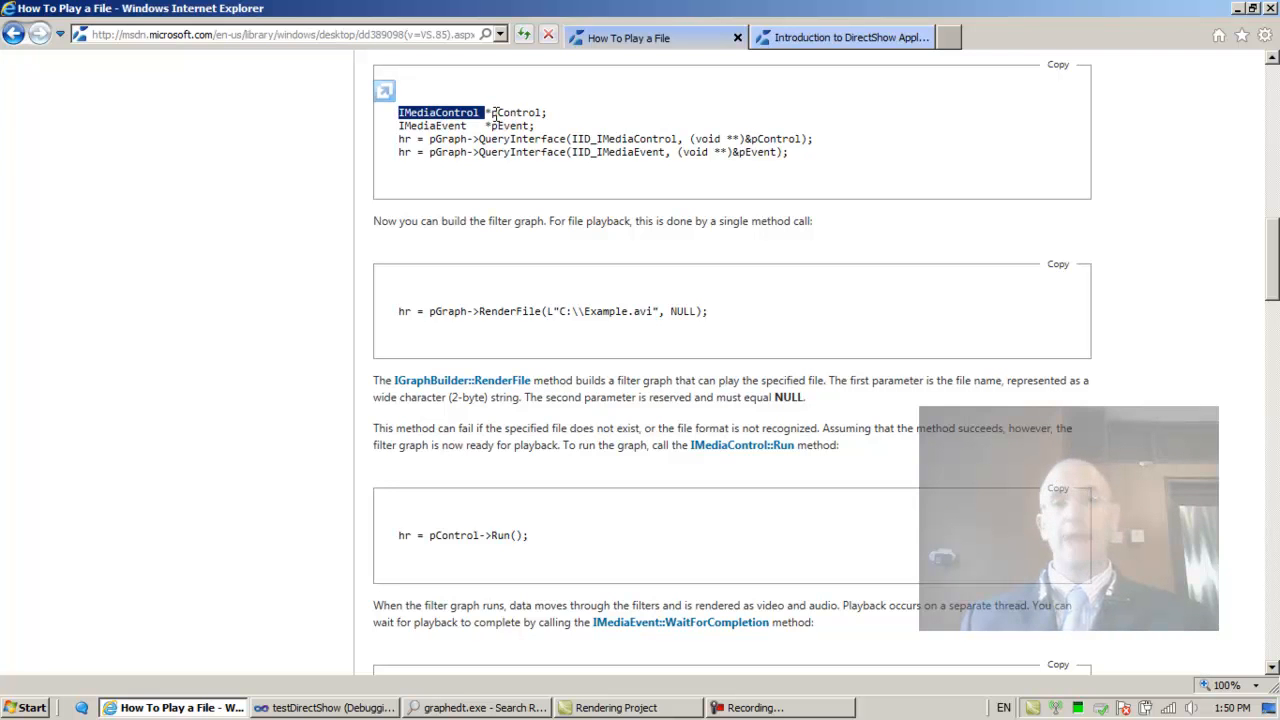
{"action": "double_click", "coordinate": [516, 112]}
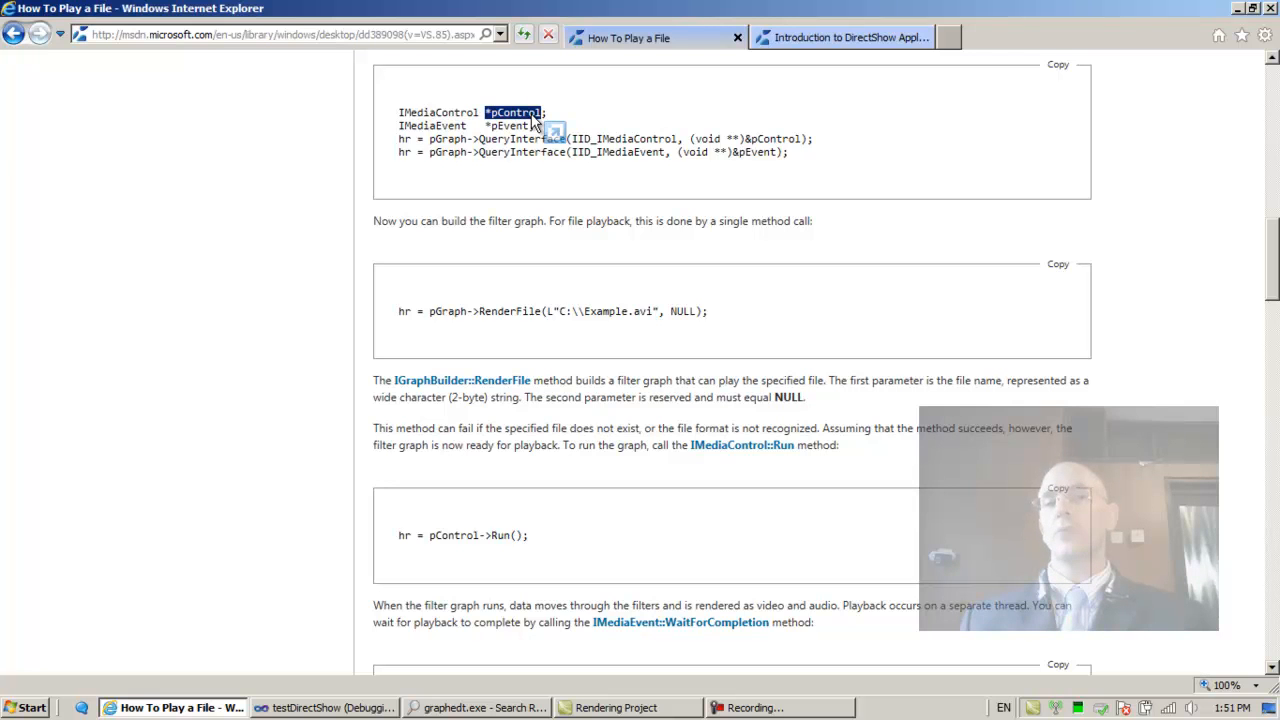
{"action": "mouse_move", "coordinate": [756, 142]}
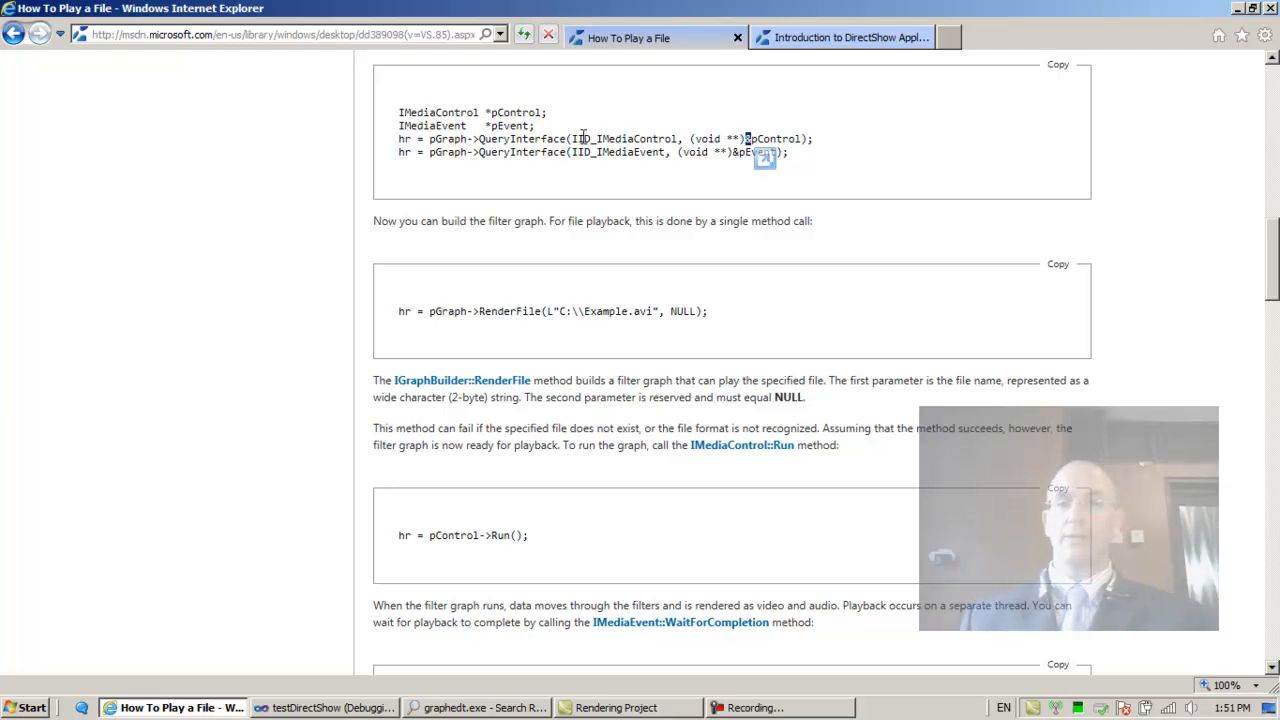
{"action": "double_click", "coordinate": [530, 138]}
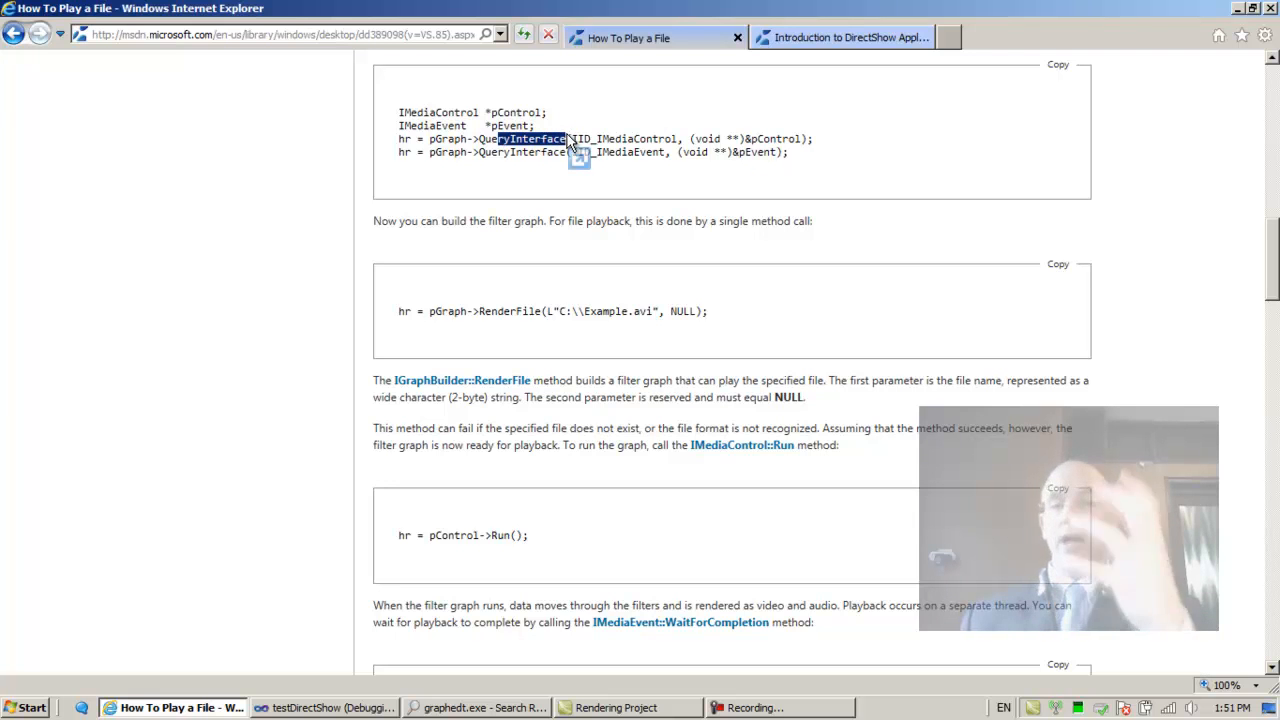
{"action": "mouse_move", "coordinate": [680, 138]}
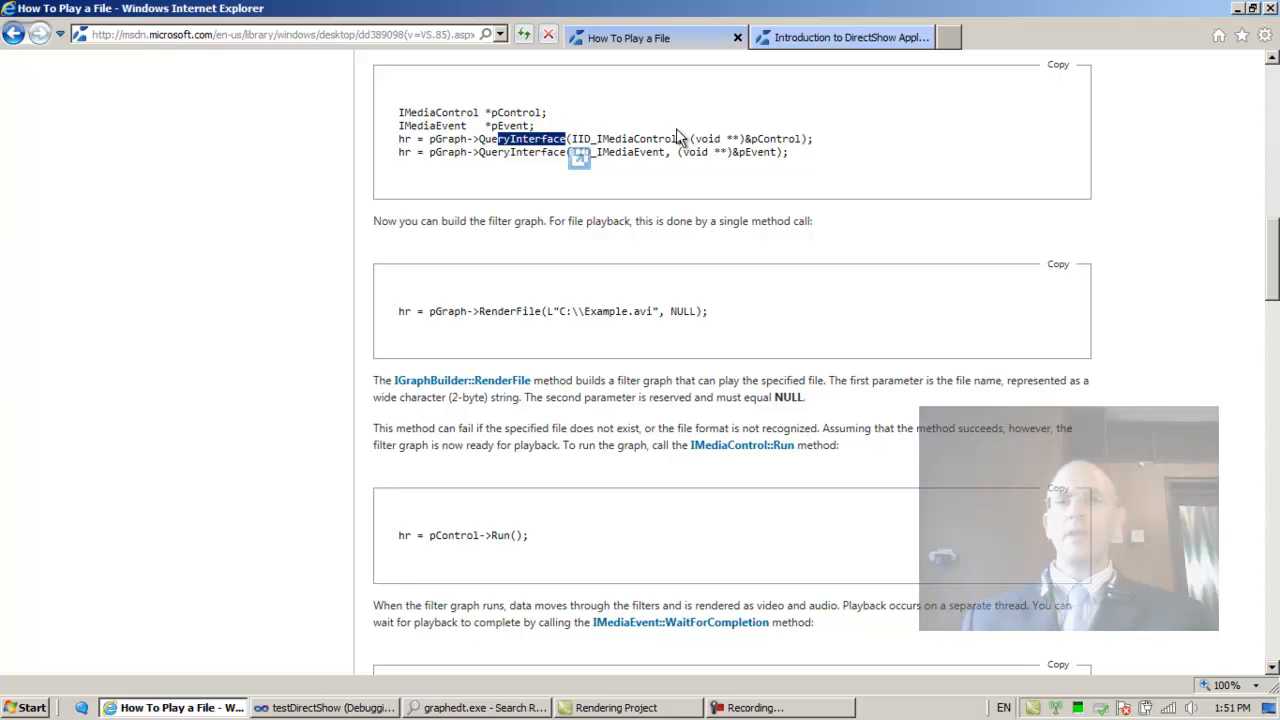
{"action": "double_click", "coordinate": [774, 138]}
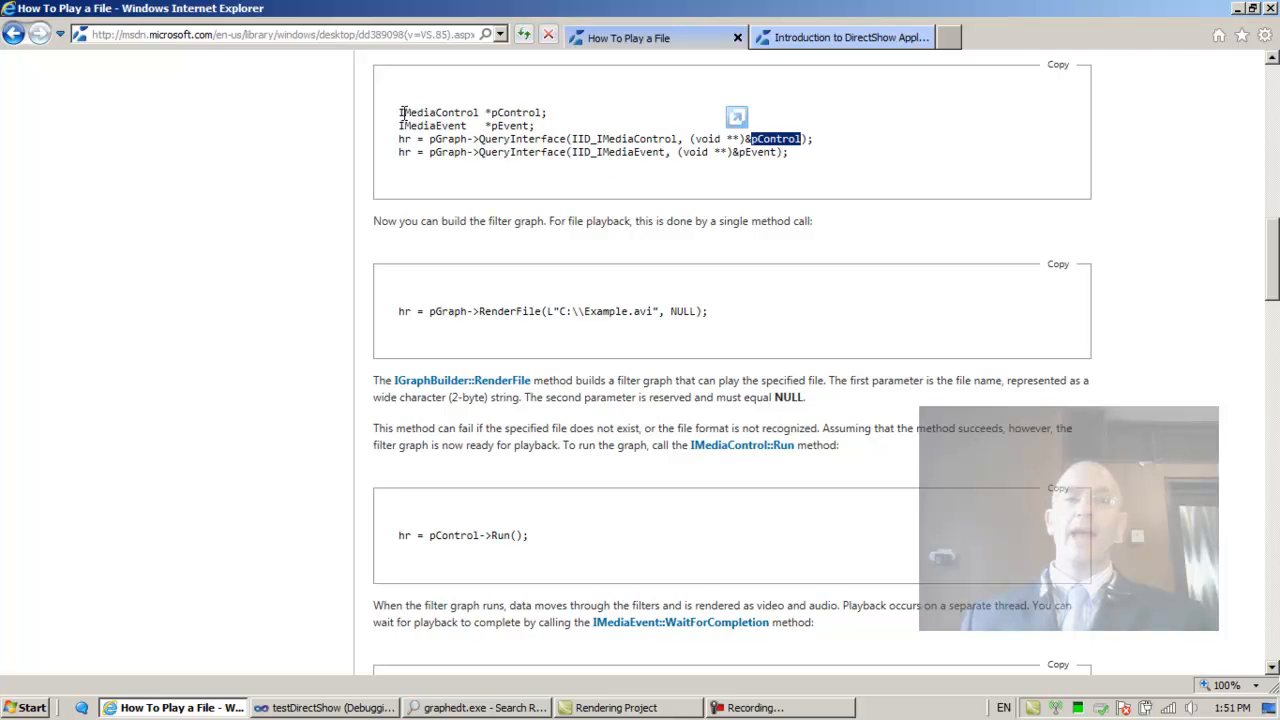
{"action": "double_click", "coordinate": [438, 112]}
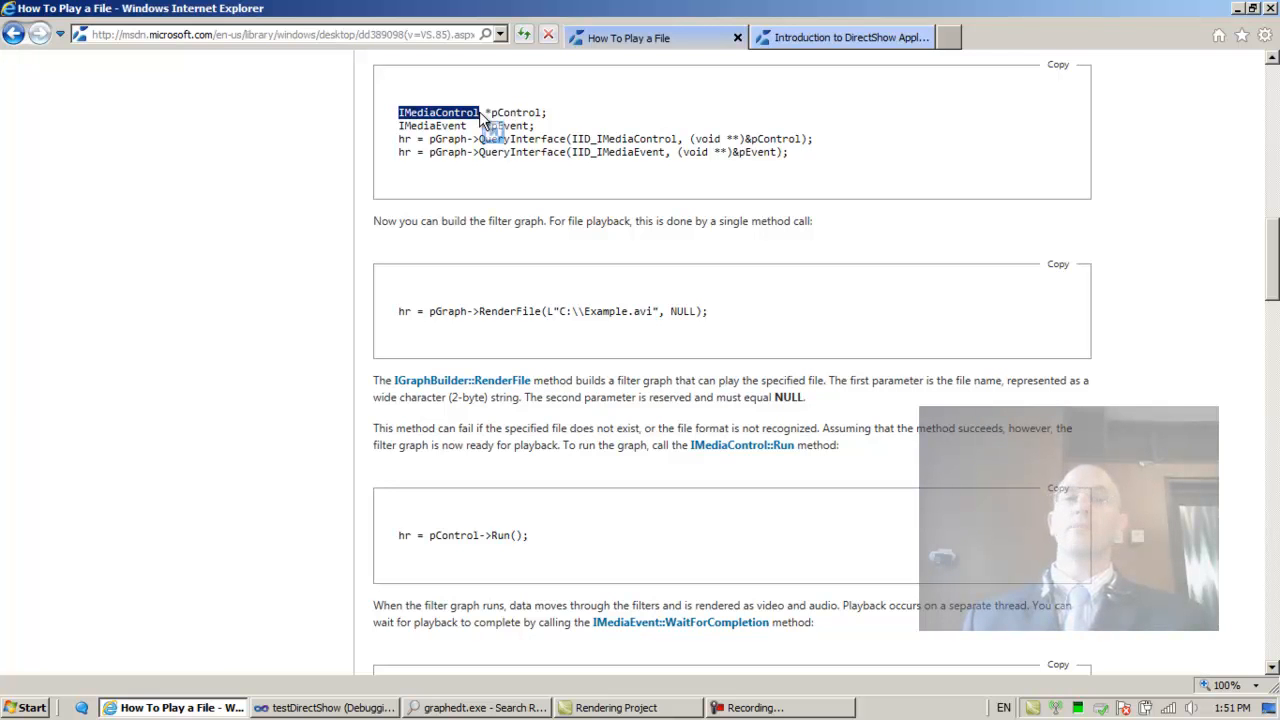
{"action": "mouse_move", "coordinate": [1208, 256]}
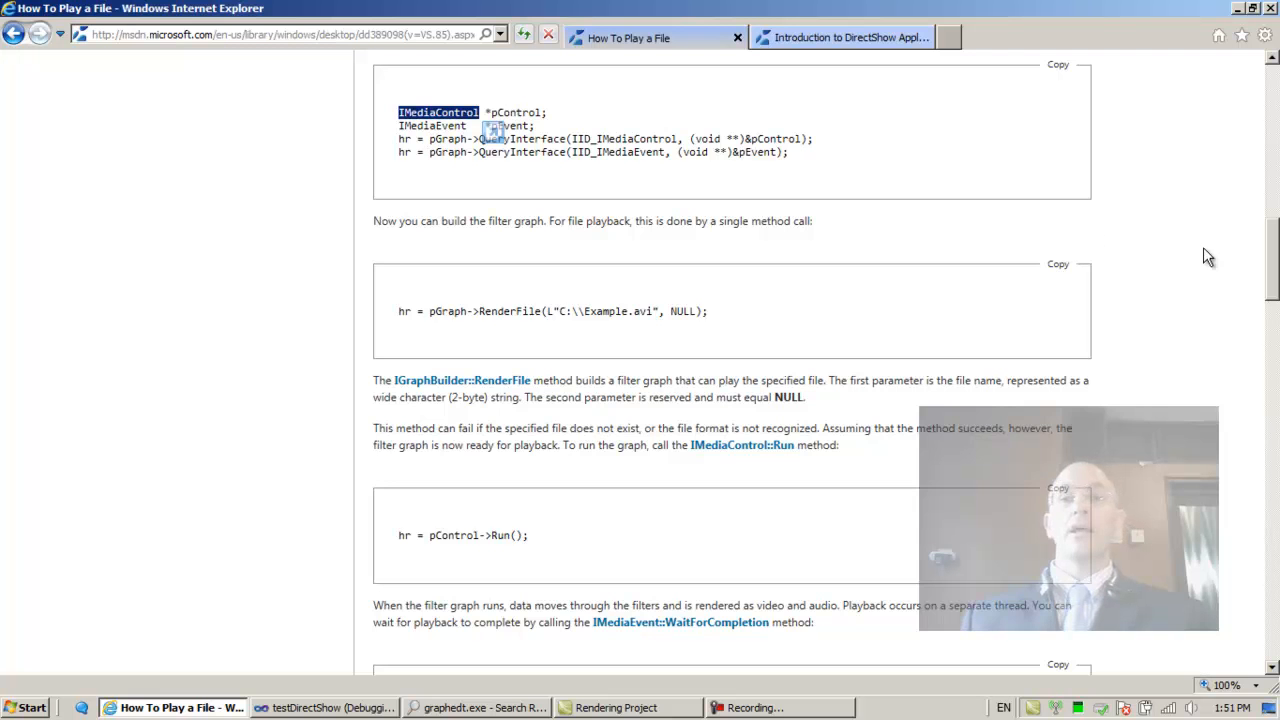
Step: Review the CoCreateInstance sample, highlighting CLSID_FilterGraph, IGraphBuilder and IID_IGraphBuilder
{"action": "scroll", "scroll_direction": "up", "scroll_amount": 3}
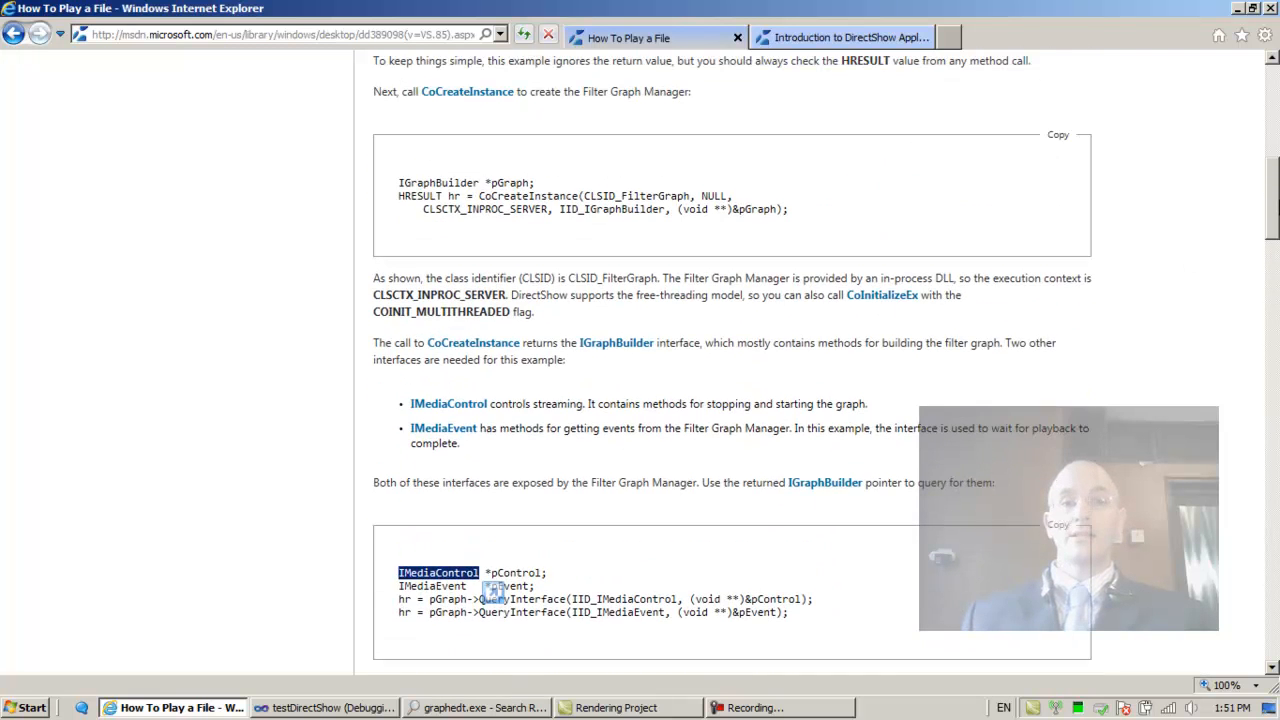
{"action": "scroll", "scroll_direction": "up", "scroll_amount": 3}
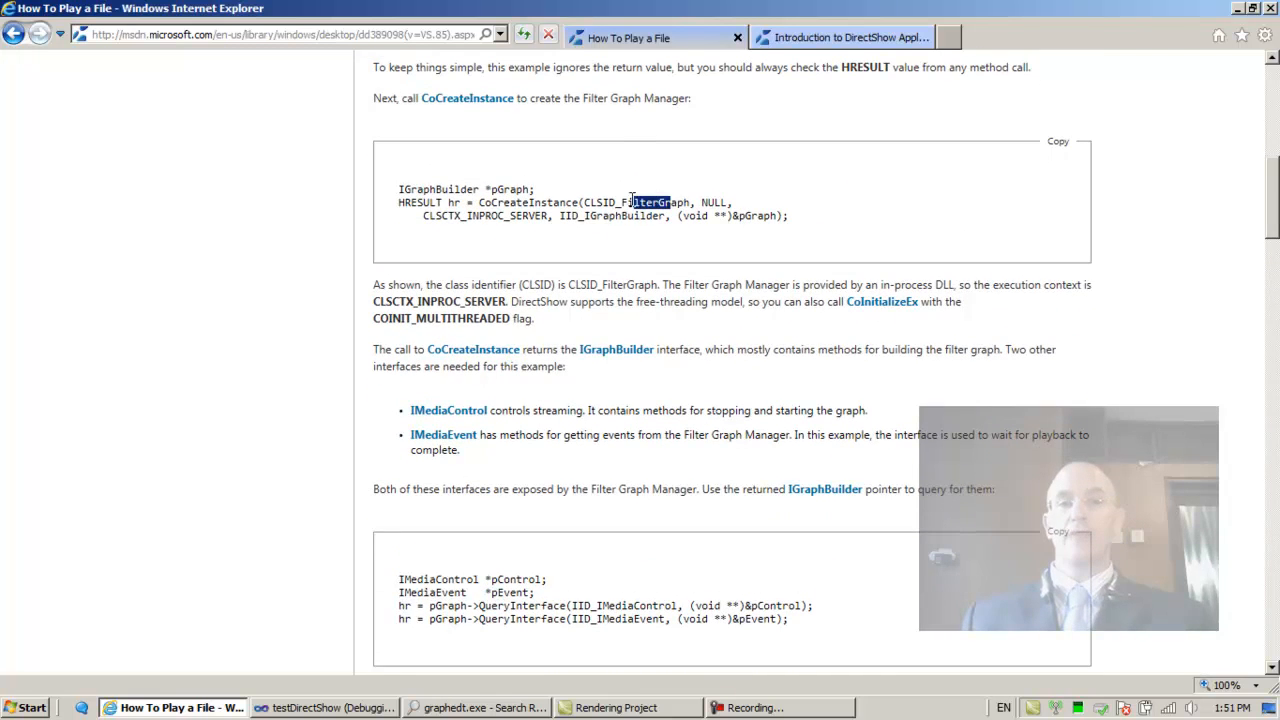
{"action": "double_click", "coordinate": [636, 202]}
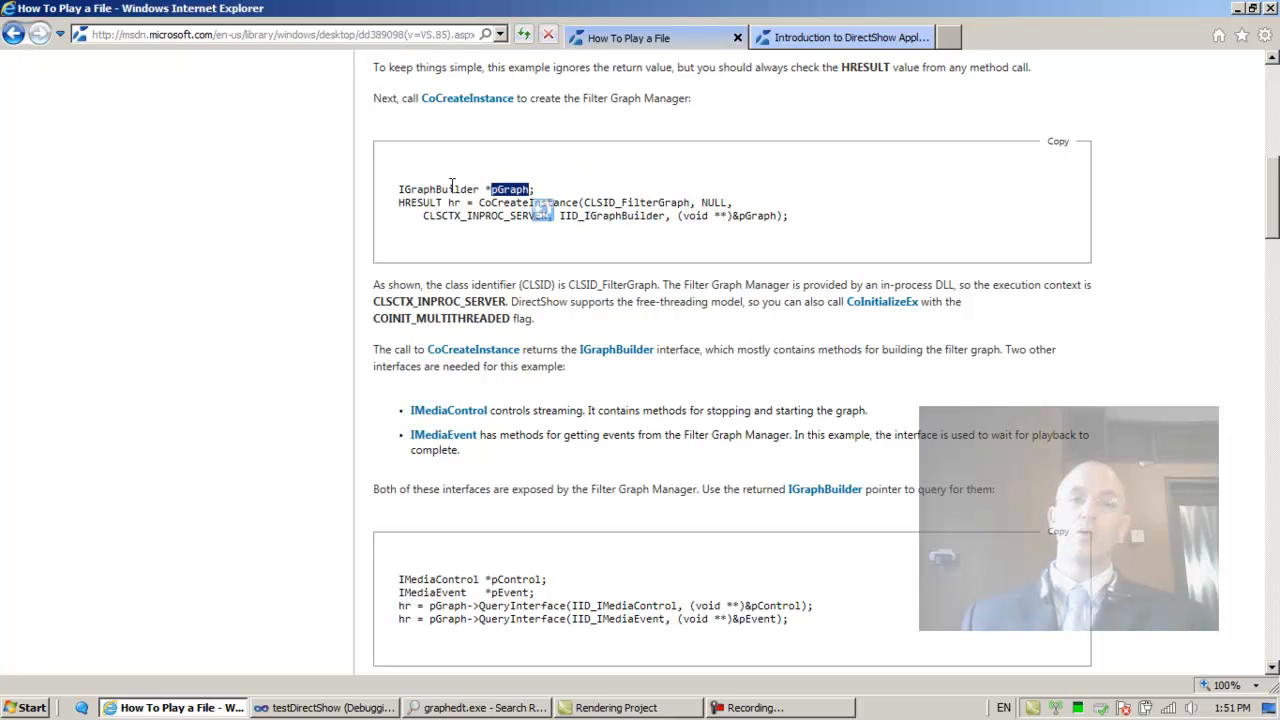
{"action": "double_click", "coordinate": [438, 188]}
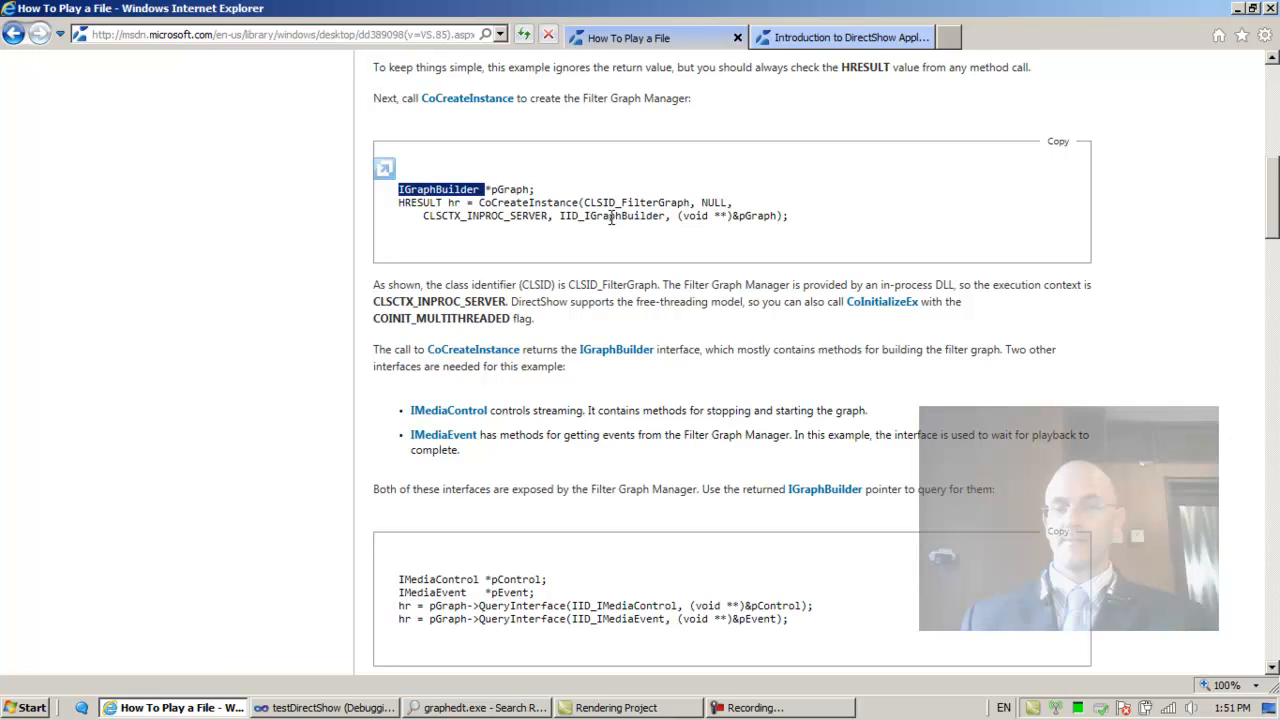
{"action": "double_click", "coordinate": [612, 216]}
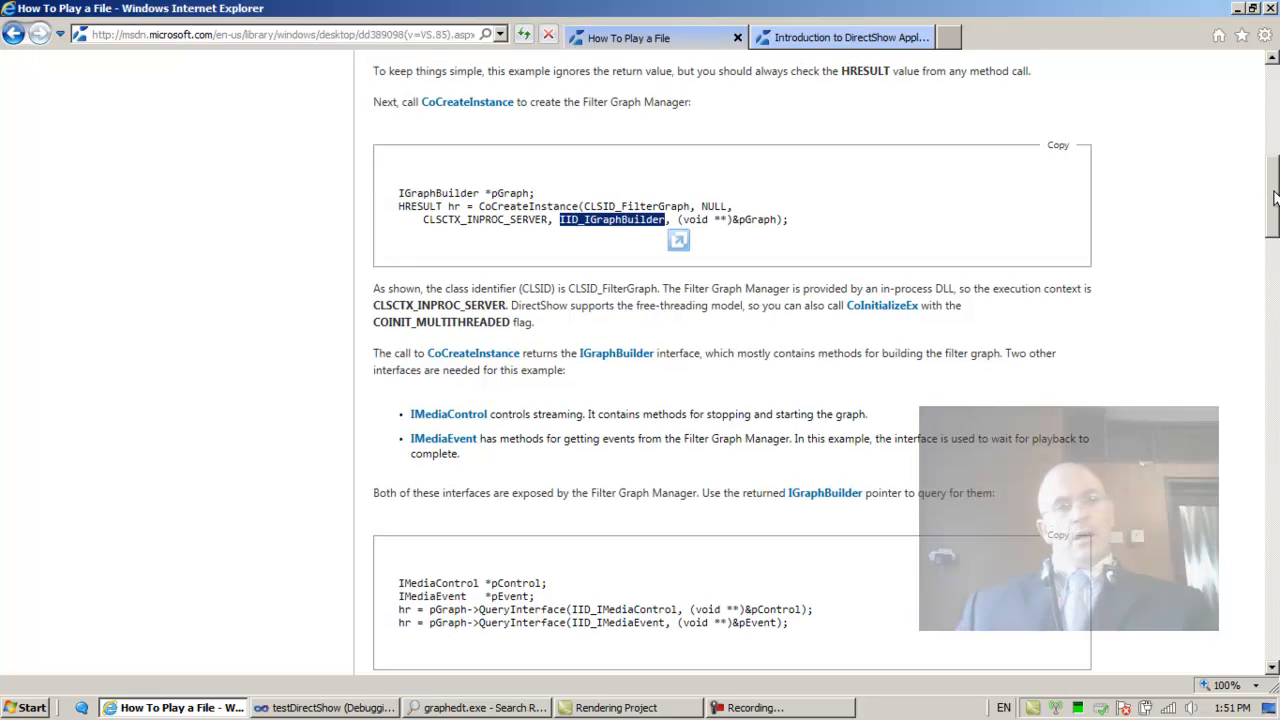
Step: Copy the IMediaControl *pControl; declaration line from the QueryInterface sample
{"action": "scroll", "scroll_direction": "down", "scroll_amount": 3}
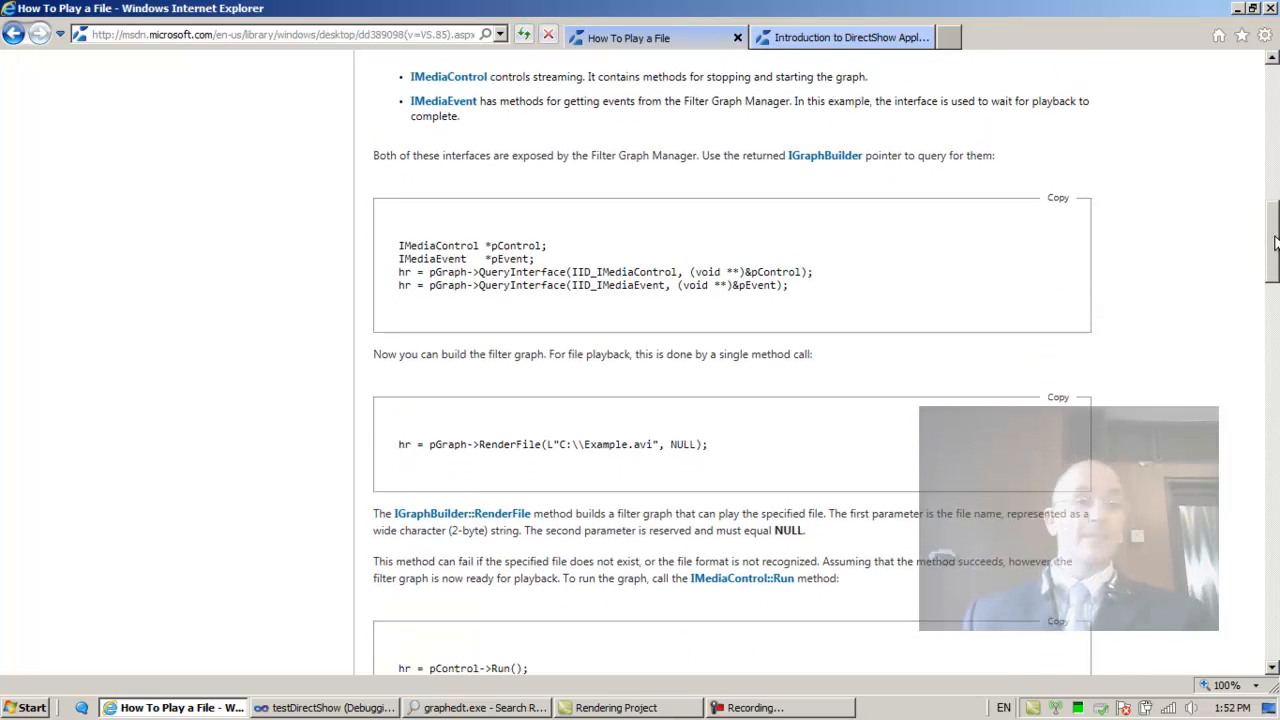
{"action": "scroll", "scroll_direction": "down", "scroll_amount": 3}
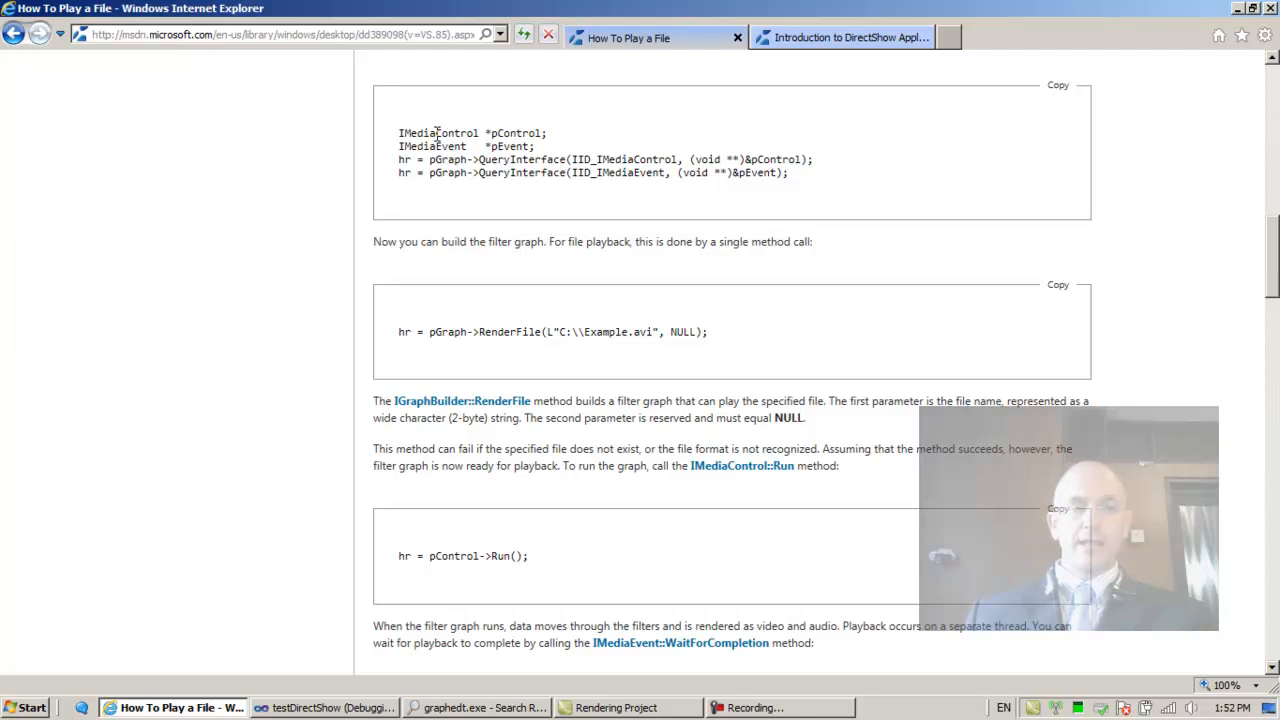
{"action": "triple_click", "coordinate": [470, 132]}
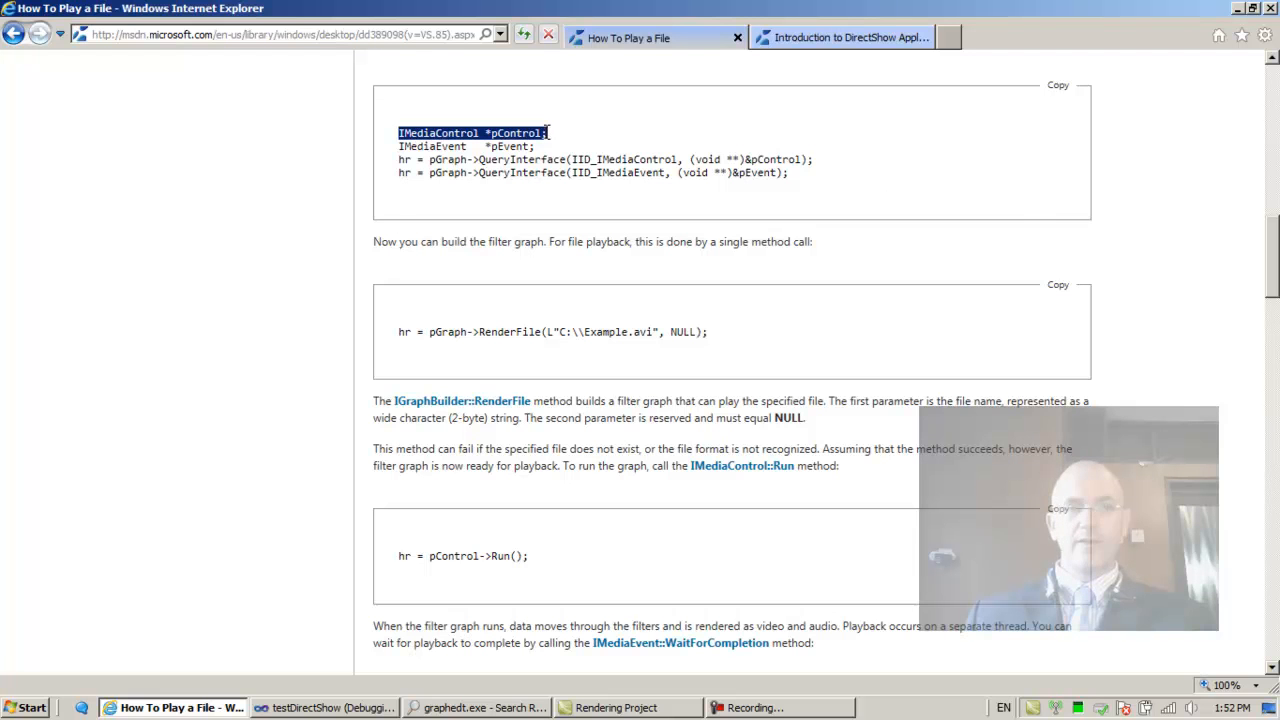
{"action": "right_click", "coordinate": [540, 132]}
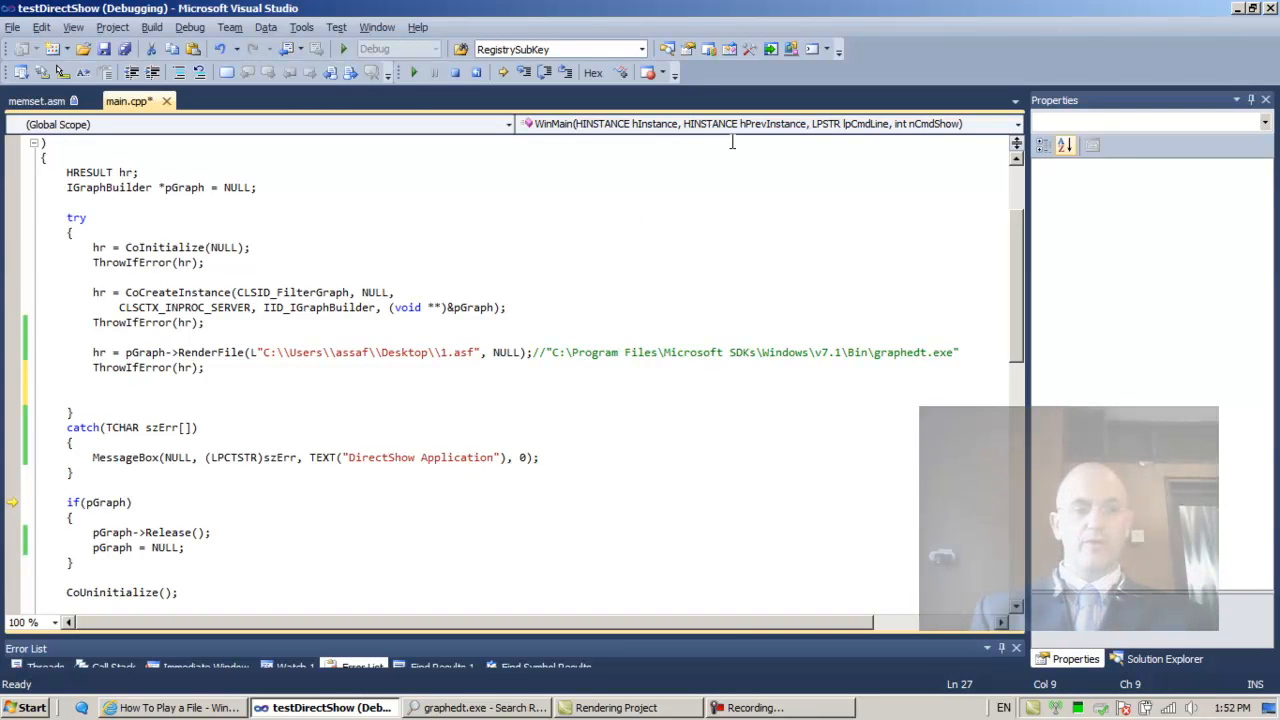
Step: Add IMediaControl *pControl; to main.cpp and query pGraph for IID_IMediaControl, then view its definition
{"action": "type", "text": "IMediaControl *pControl;"}
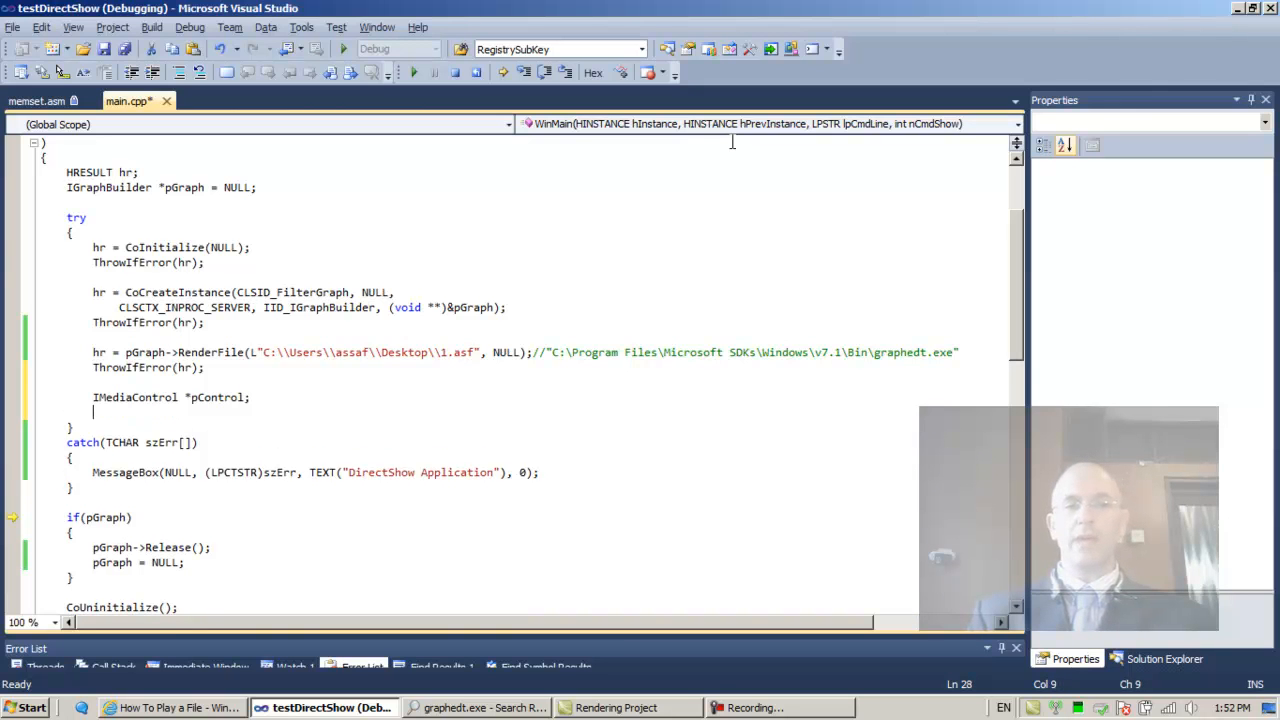
{"action": "left_click", "coordinate": [176, 708]}
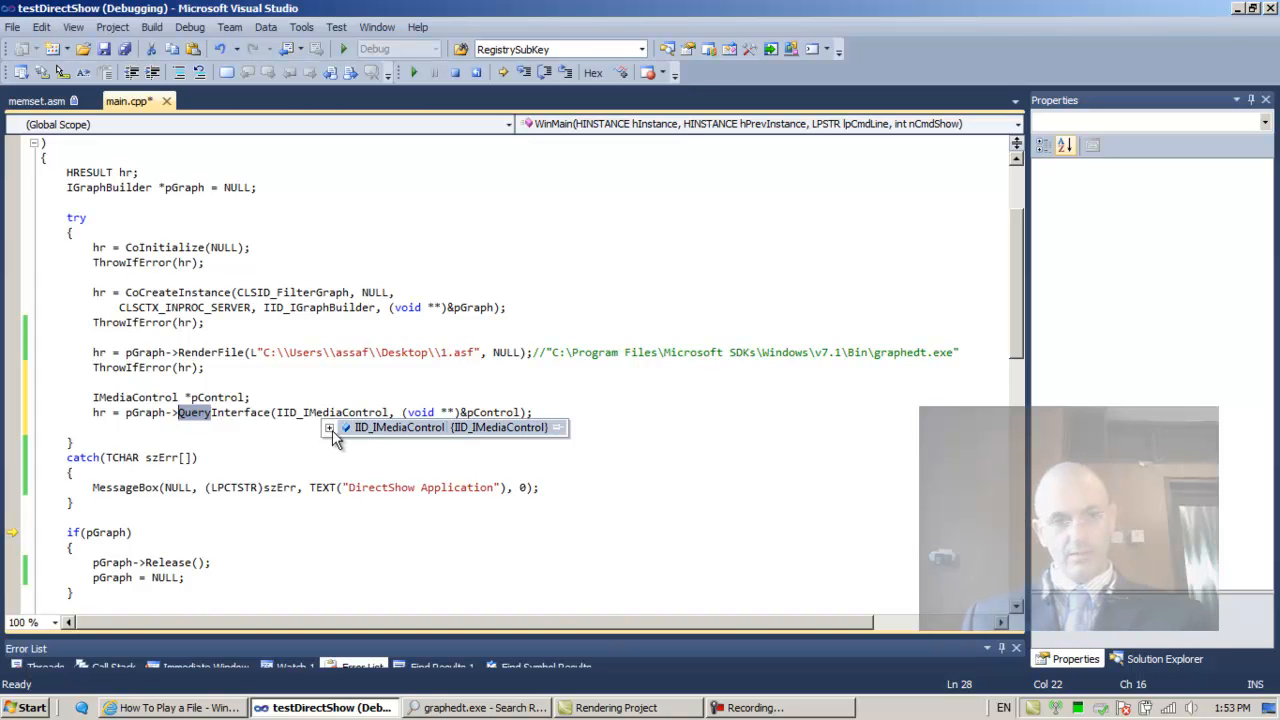
{"action": "left_click", "coordinate": [330, 428]}
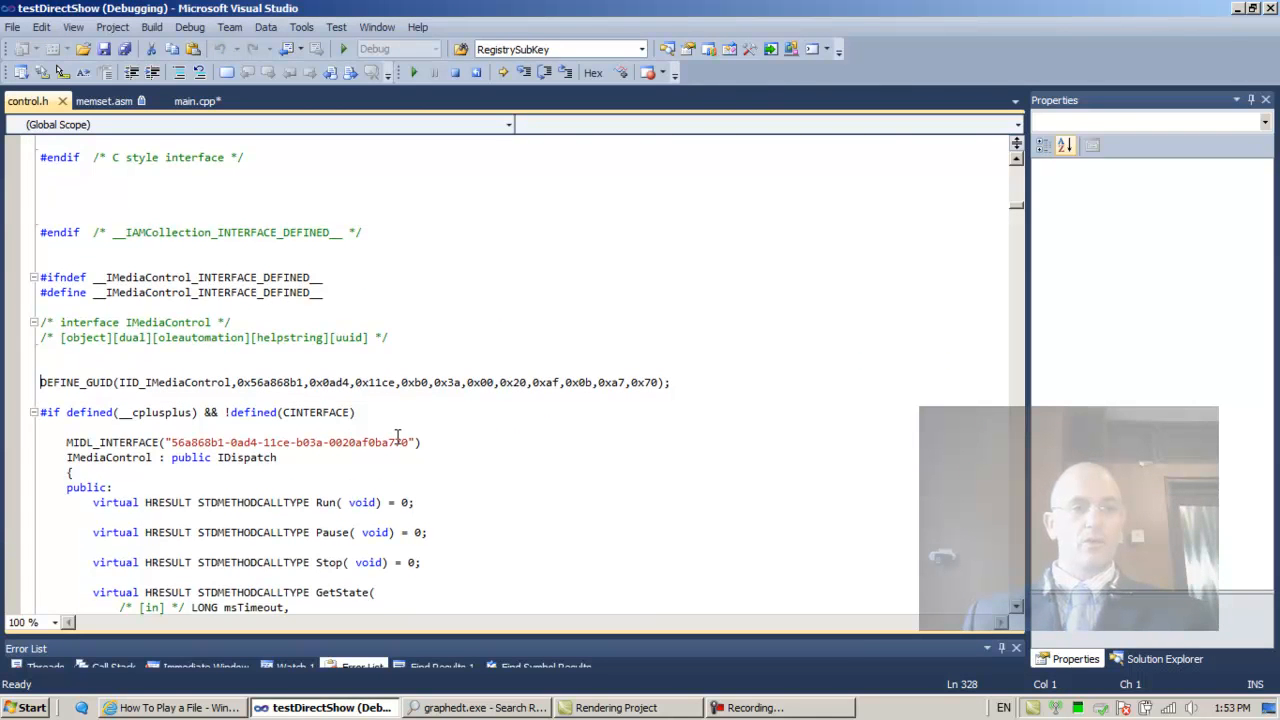
Step: Trace IMediaControl's inheritance through IDispatch to IUnknown's QueryInterface, then return to main.cpp
{"action": "scroll", "scroll_direction": "down", "scroll_amount": 3}
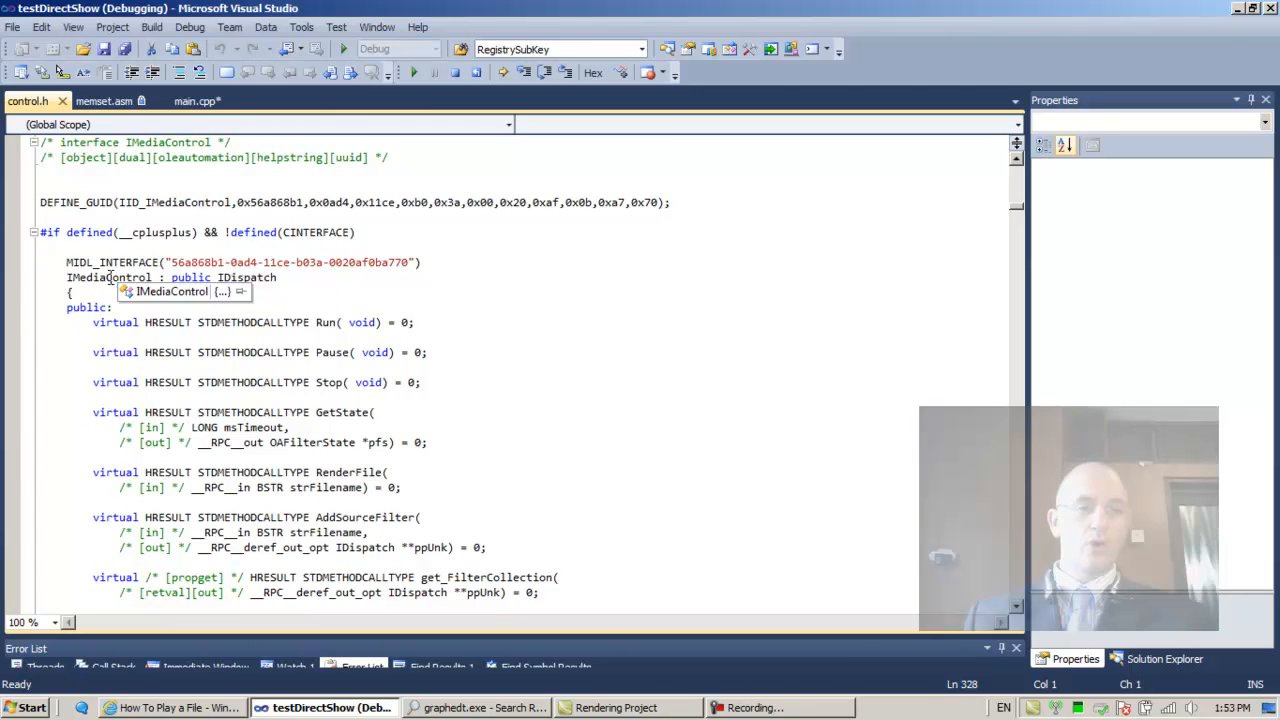
{"action": "double_click", "coordinate": [108, 276]}
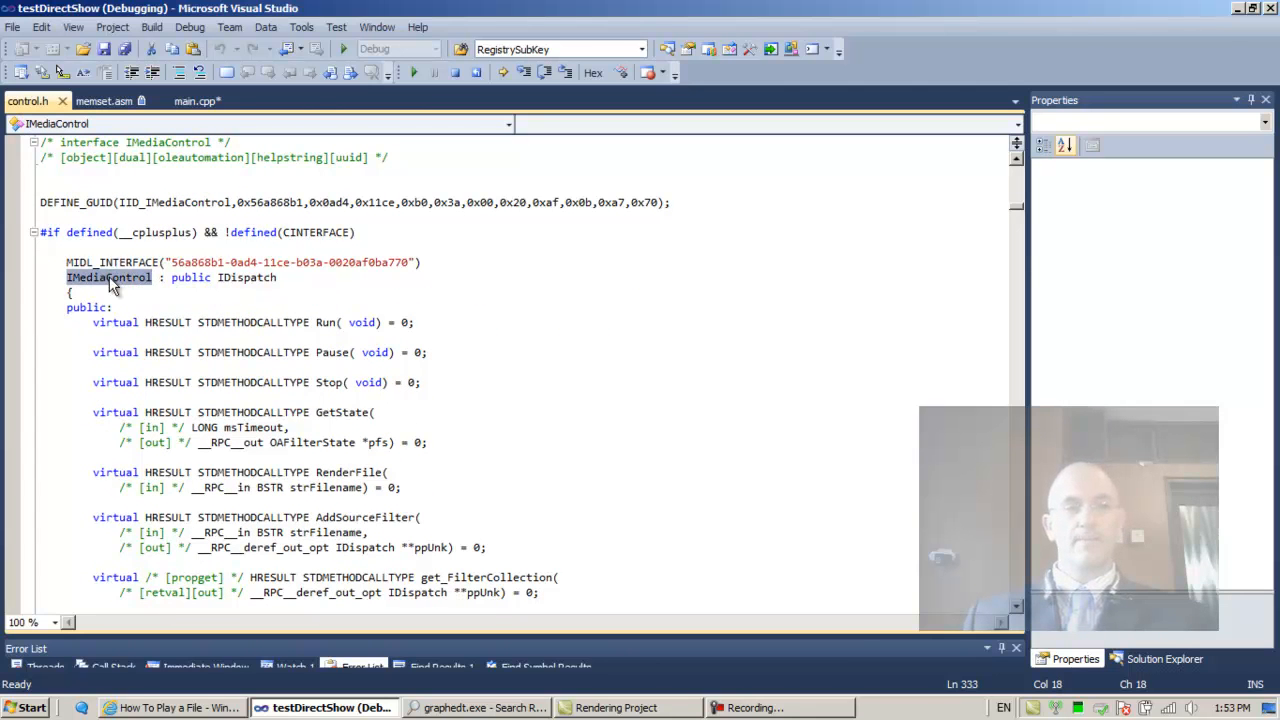
{"action": "left_click", "coordinate": [138, 300]}
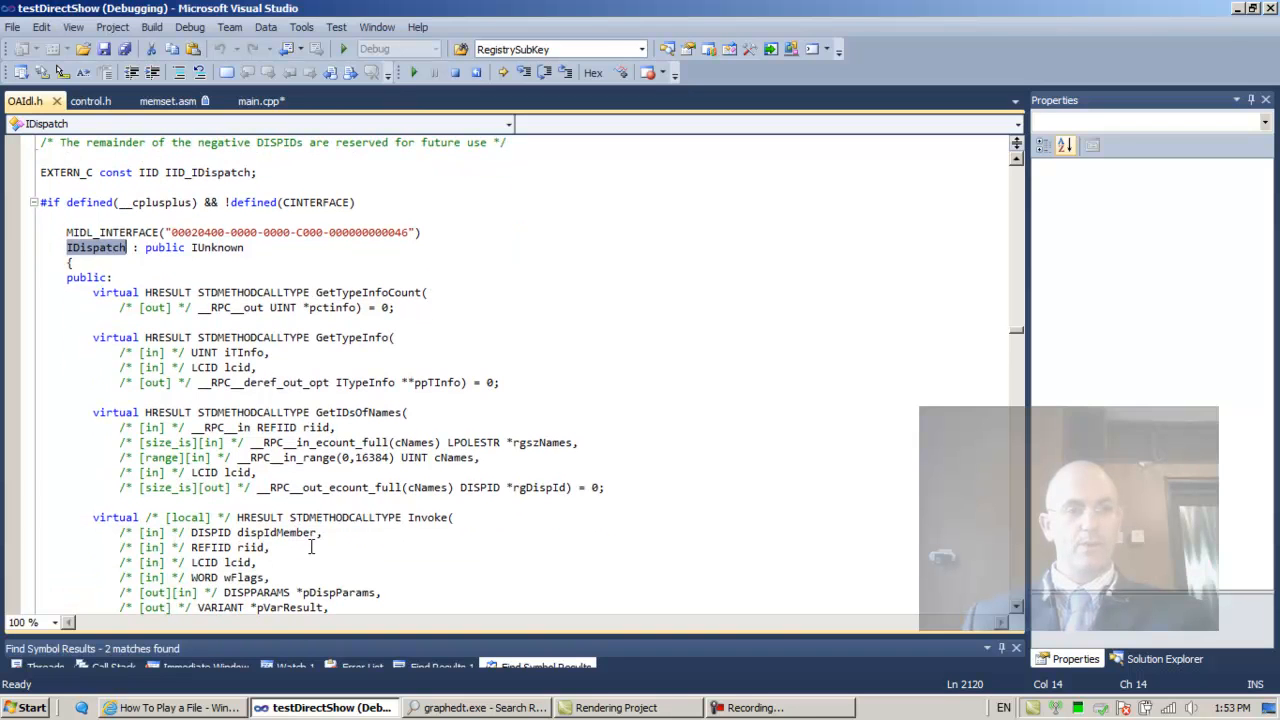
{"action": "left_click", "coordinate": [216, 248]}
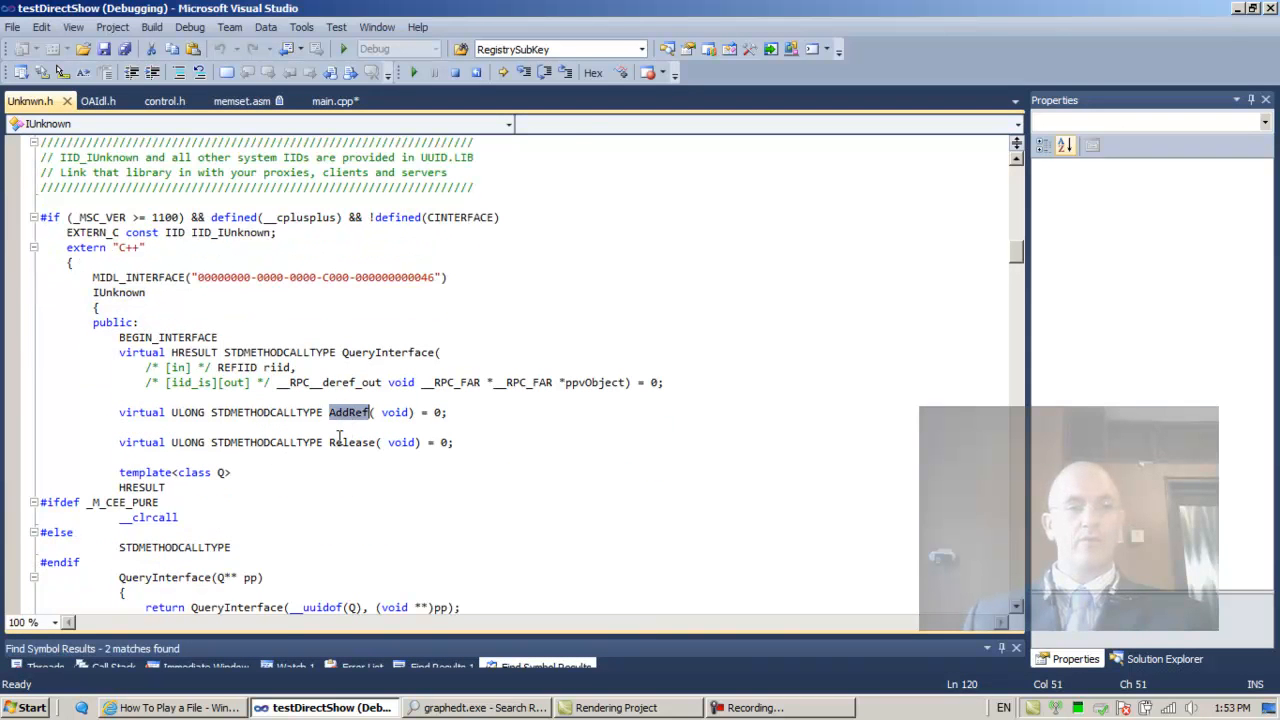
{"action": "left_click", "coordinate": [388, 352]}
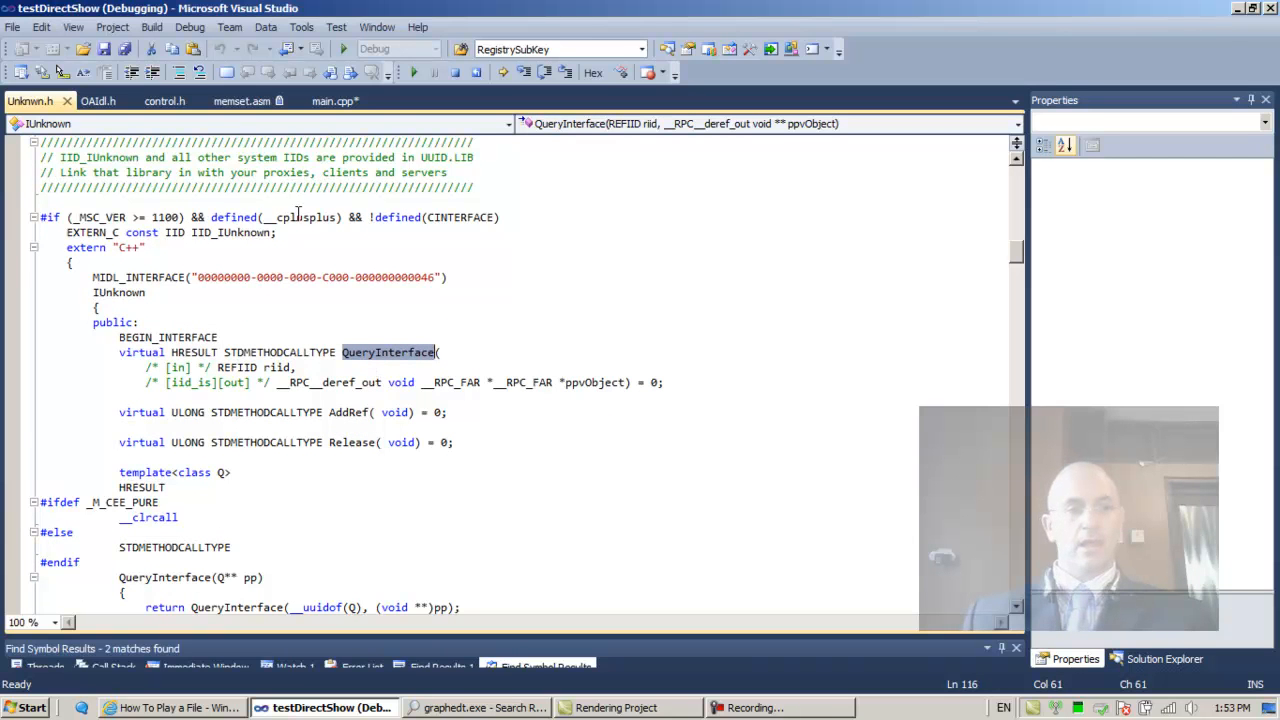
{"action": "left_click", "coordinate": [66, 100]}
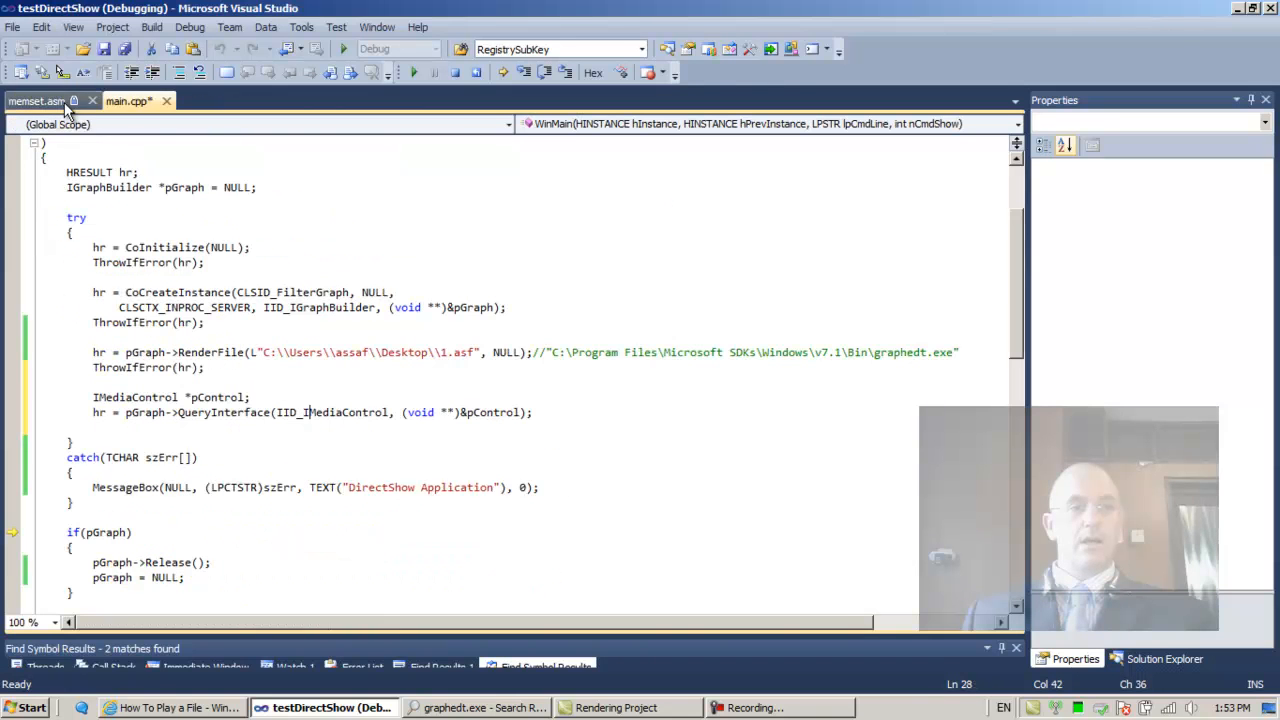
Step: Save main.cpp and accept the source-changed warning so Edit and Continue applies the changes
{"action": "left_click", "coordinate": [92, 100]}
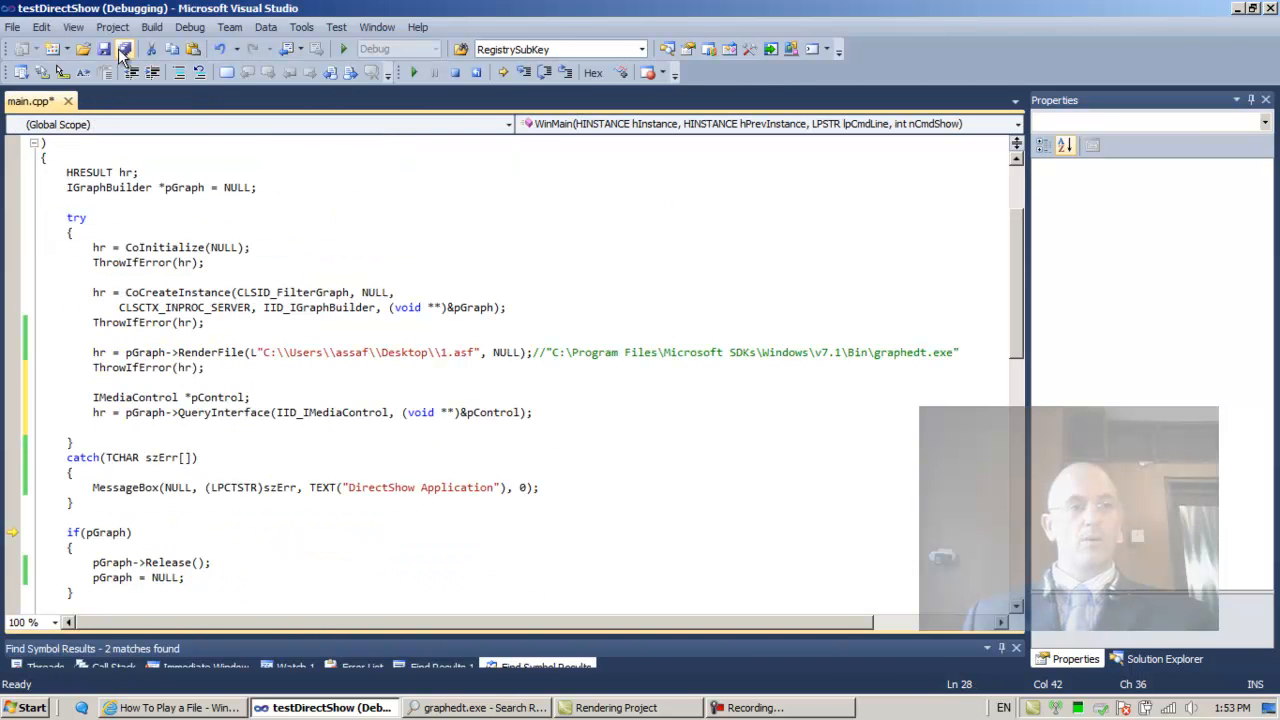
{"action": "left_click", "coordinate": [124, 48]}
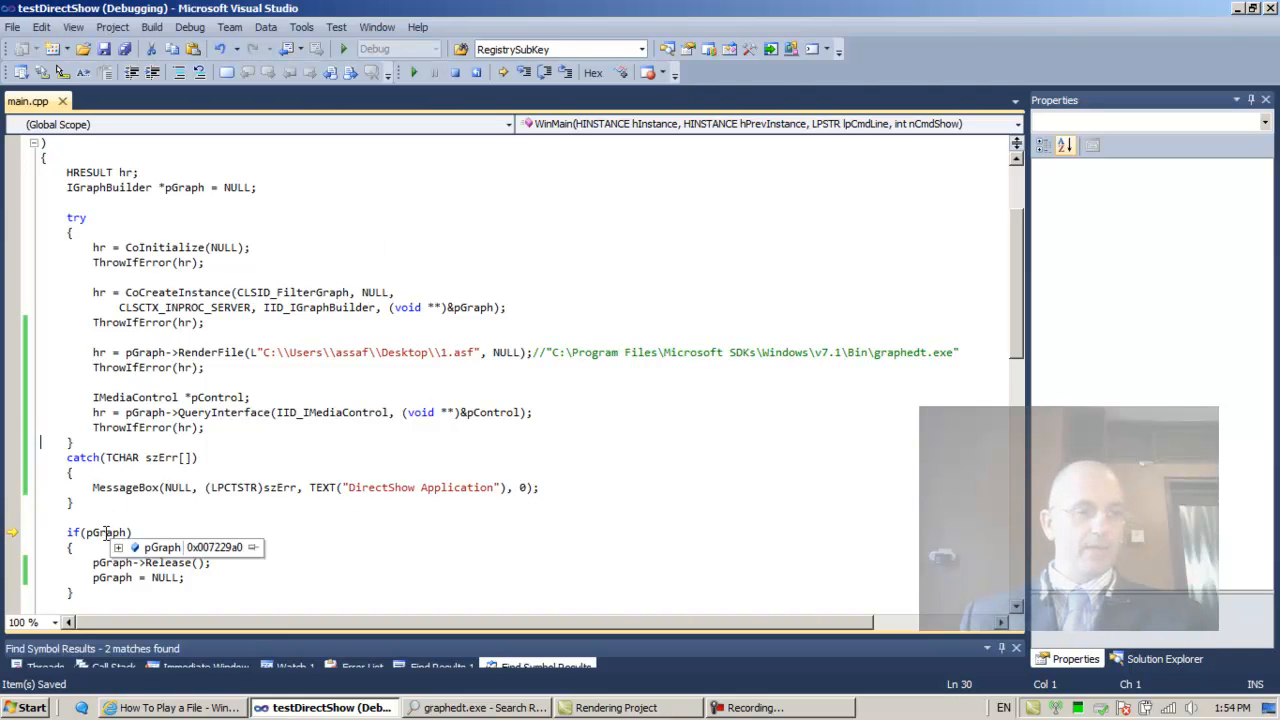
{"action": "mouse_move", "coordinate": [136, 412]}
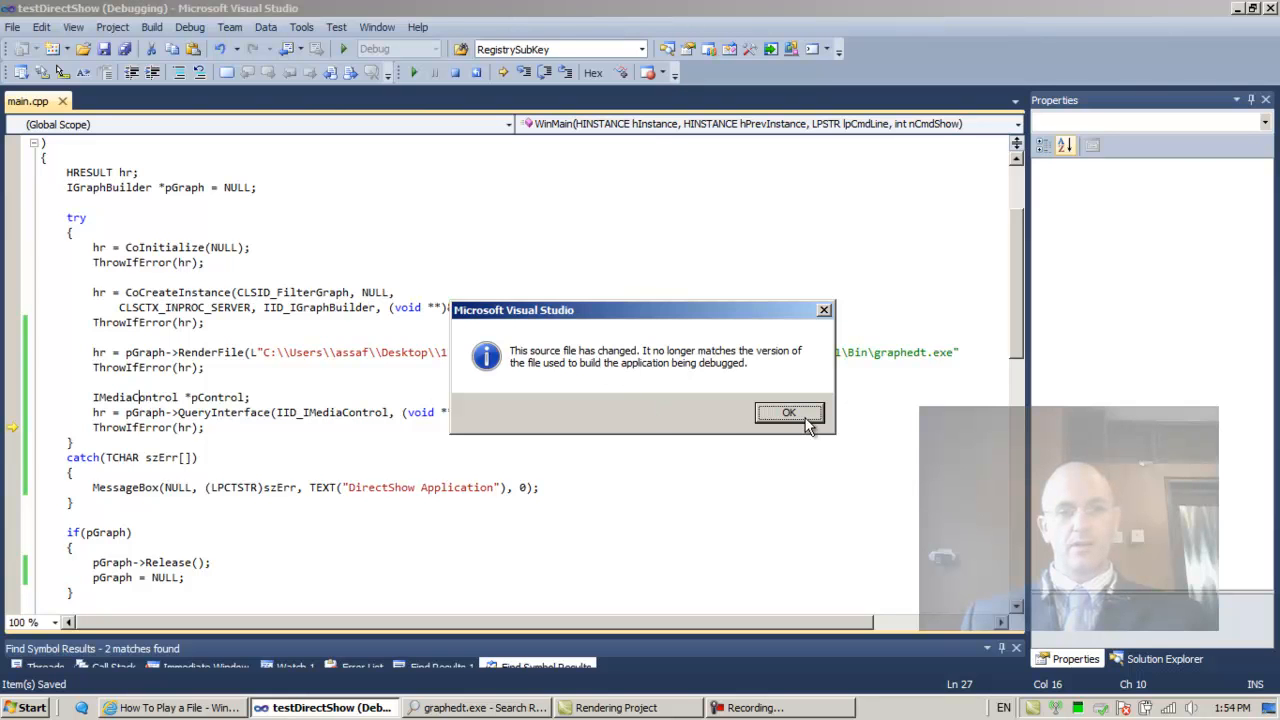
{"action": "left_click", "coordinate": [788, 412]}
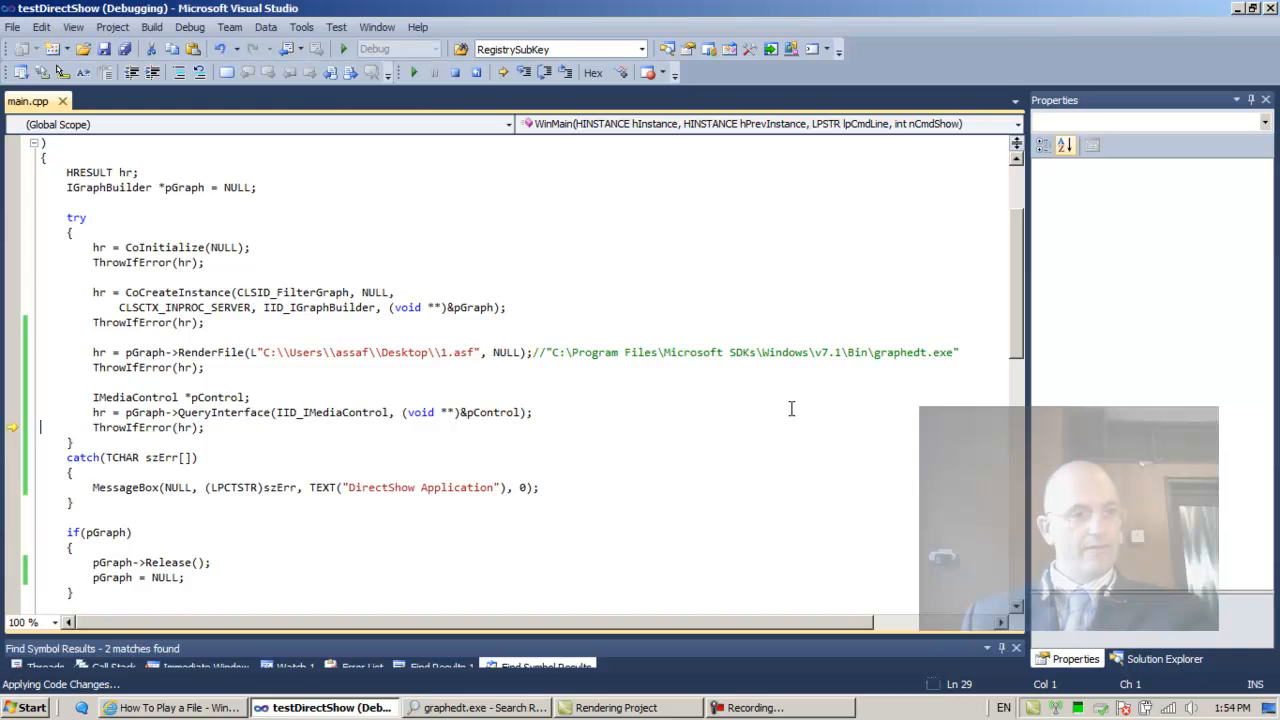
{"action": "scroll", "scroll_direction": "down", "scroll_amount": 3}
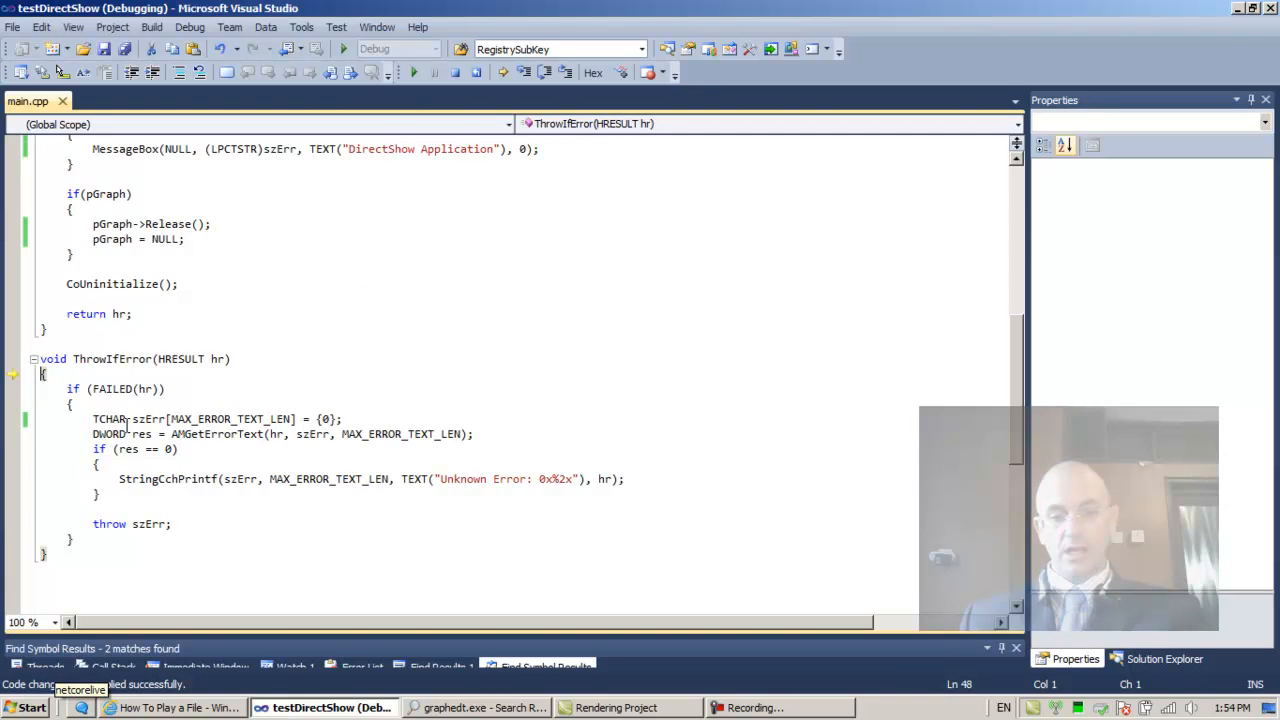
{"action": "mouse_move", "coordinate": [218, 358]}
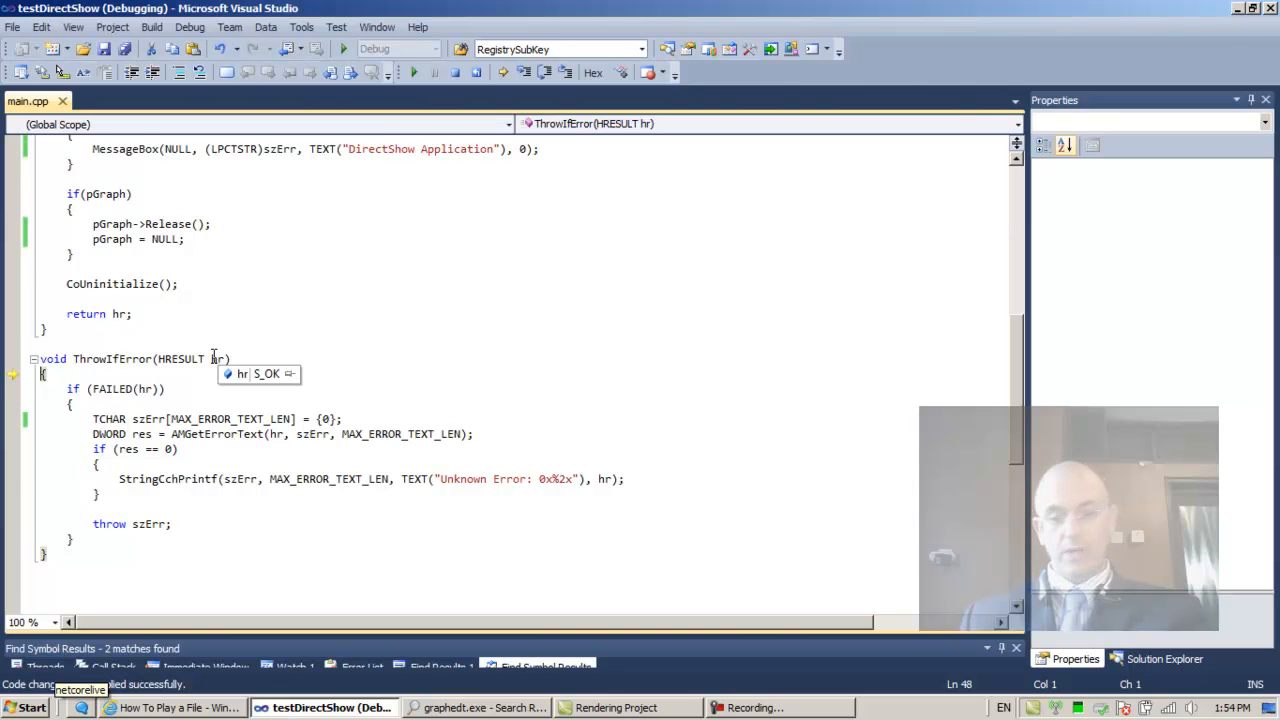
{"action": "scroll", "scroll_direction": "up", "scroll_amount": 3}
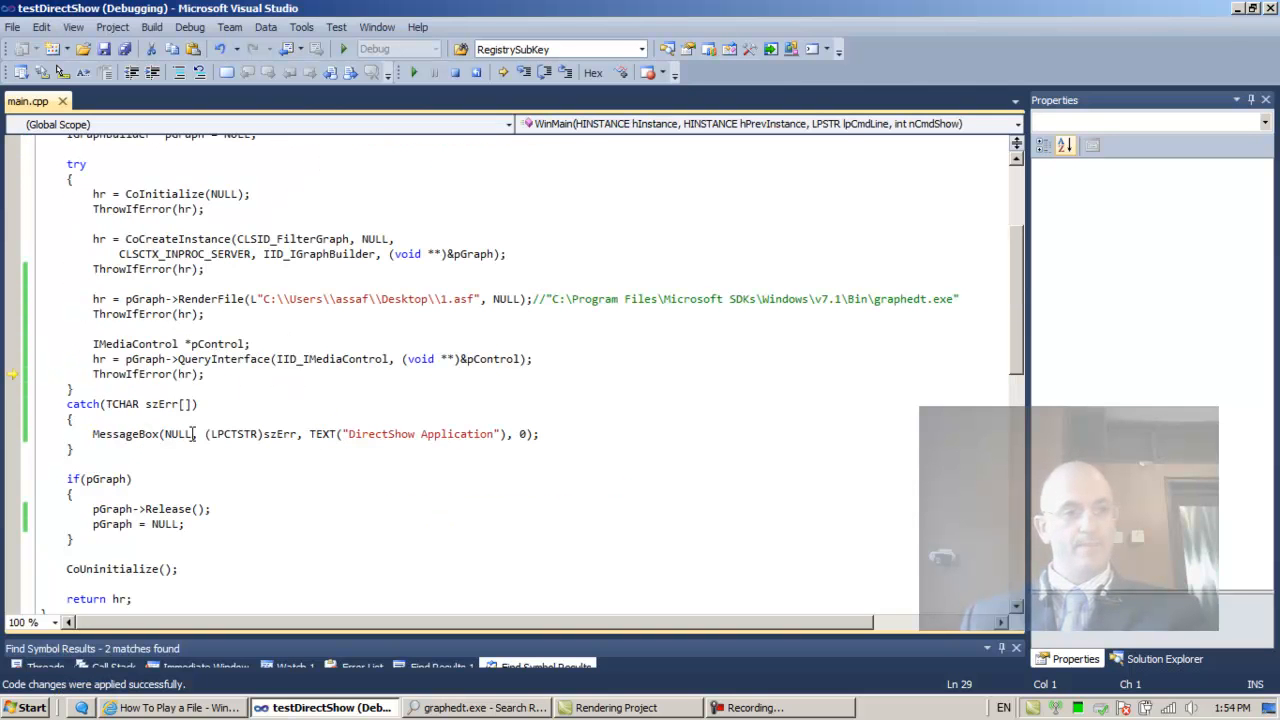
{"action": "right_click", "coordinate": [216, 358]}
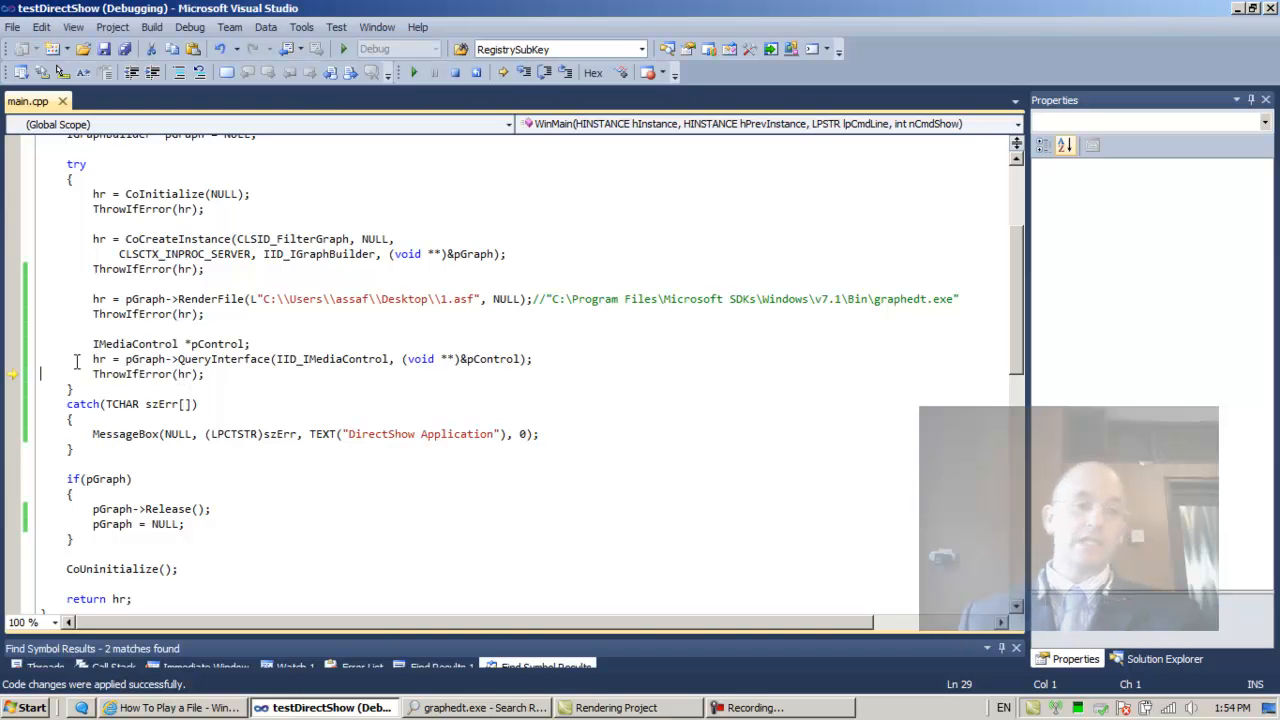
{"action": "left_click", "coordinate": [136, 360]}
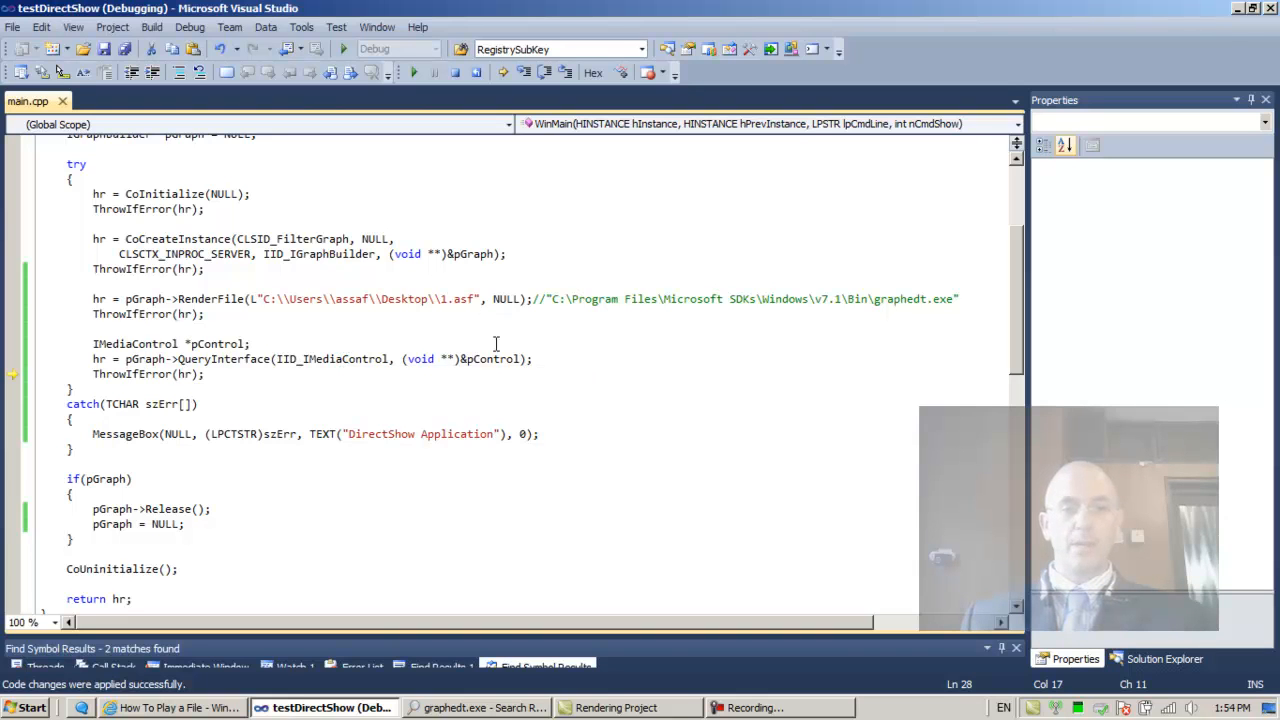
{"action": "mouse_move", "coordinate": [490, 358]}
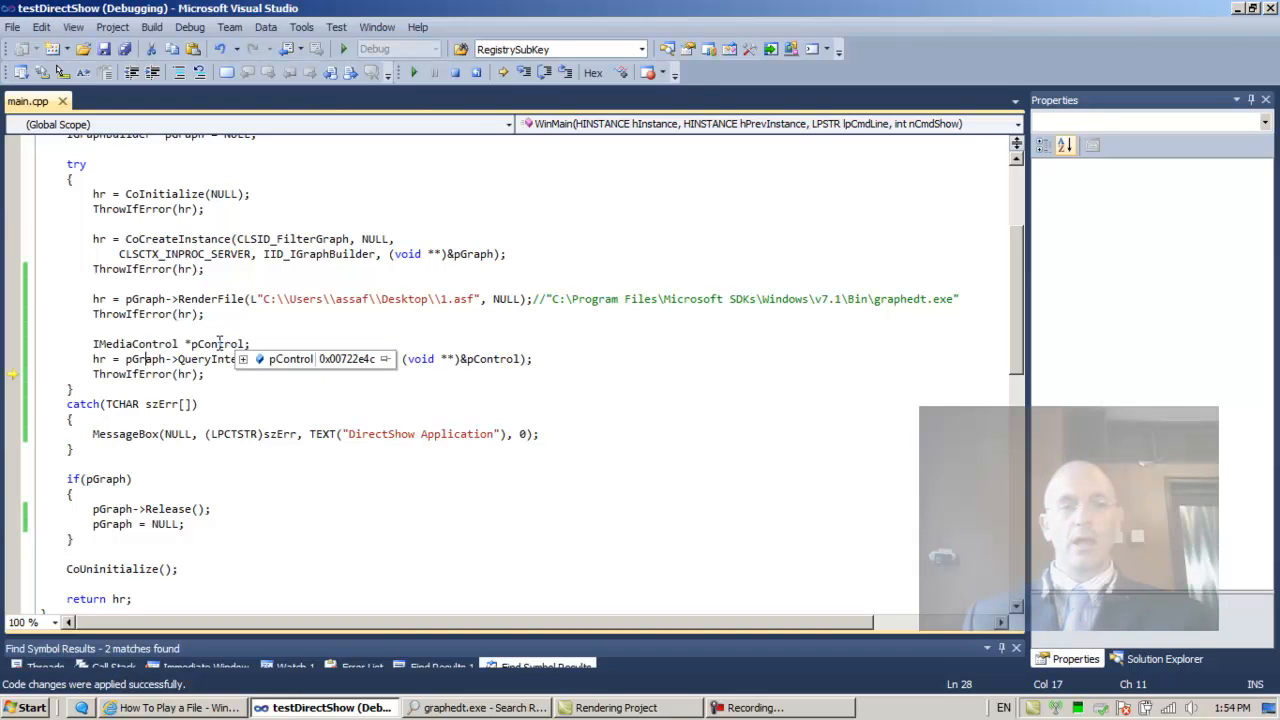
{"action": "mouse_move", "coordinate": [492, 360]}
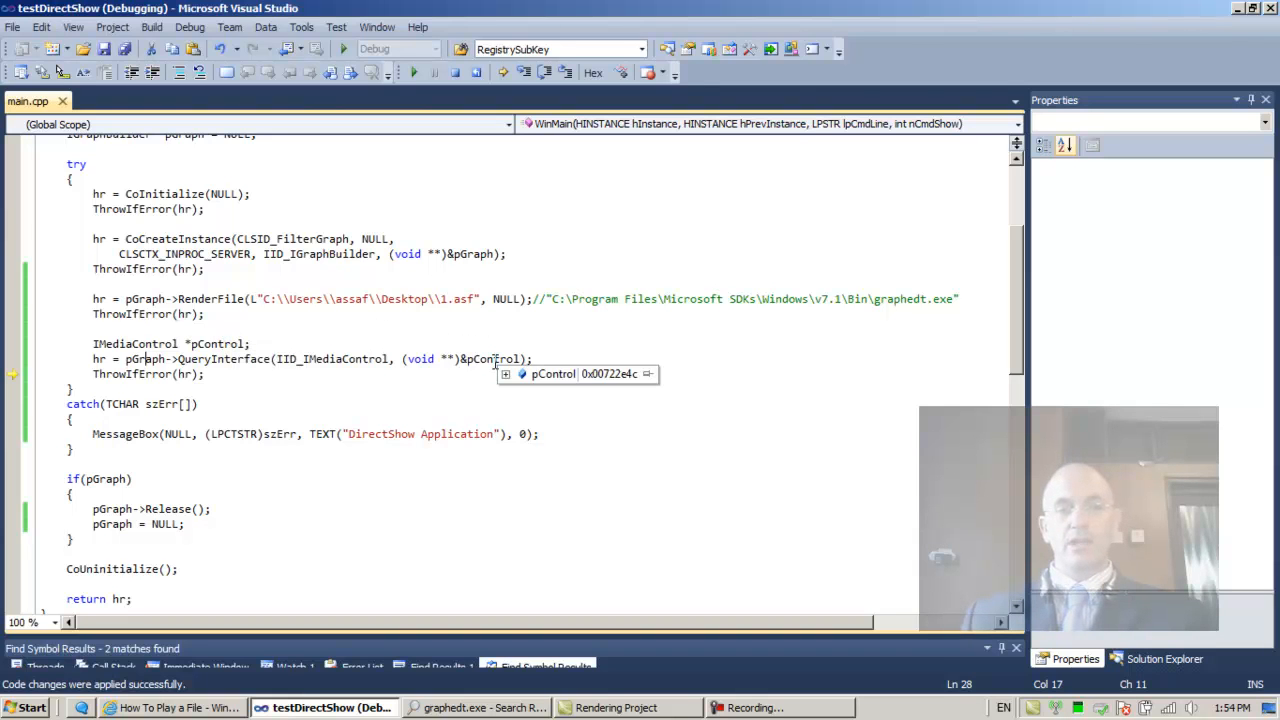
{"action": "left_click", "coordinate": [506, 374]}
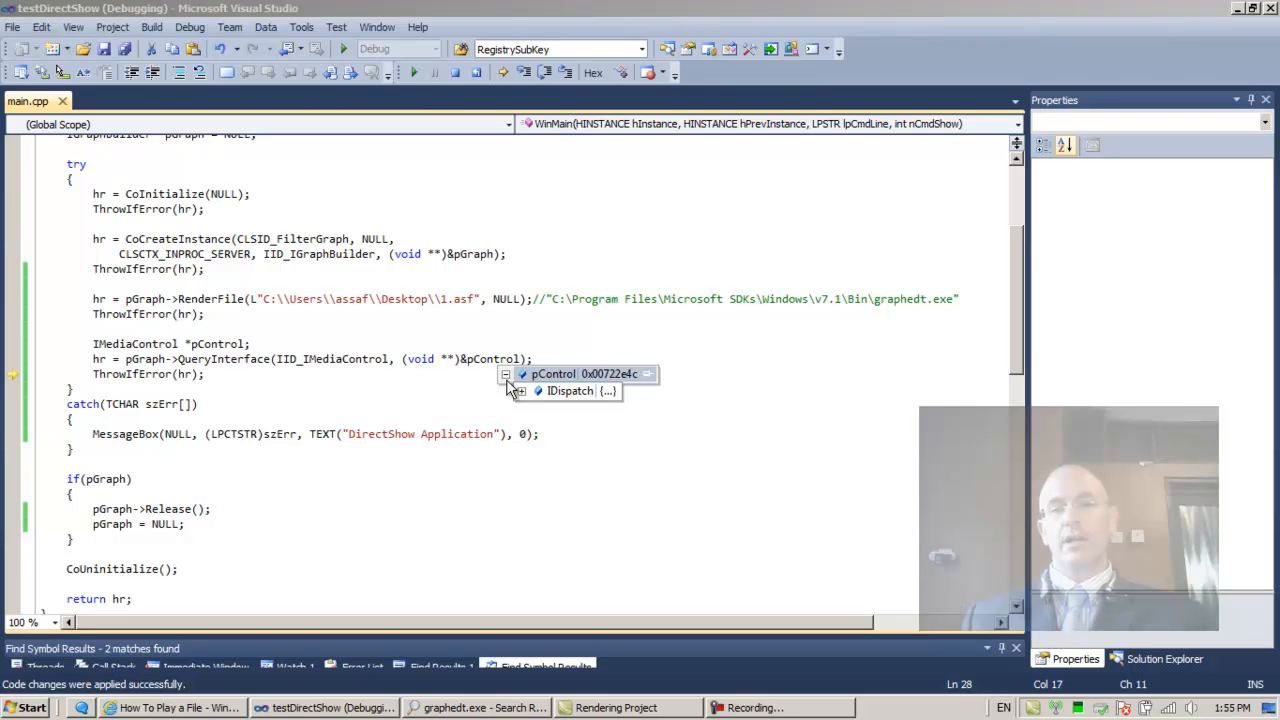
{"action": "left_click", "coordinate": [524, 390]}
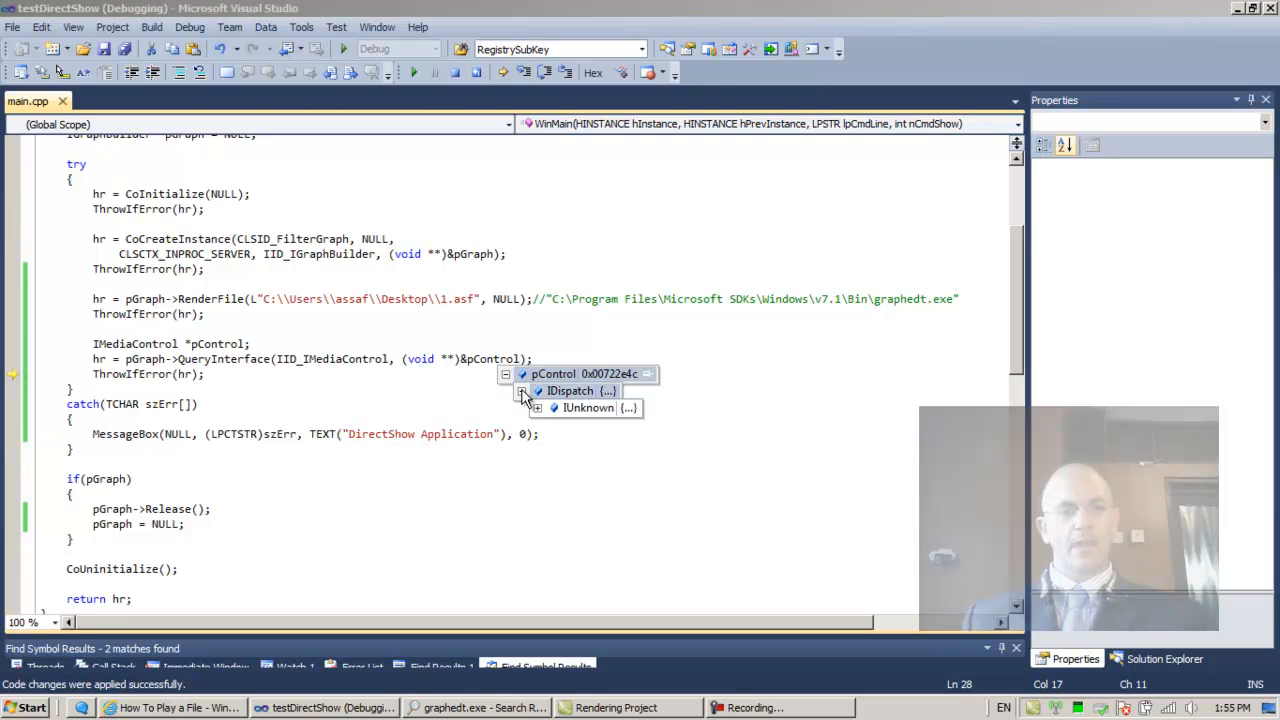
{"action": "left_click", "coordinate": [538, 408]}
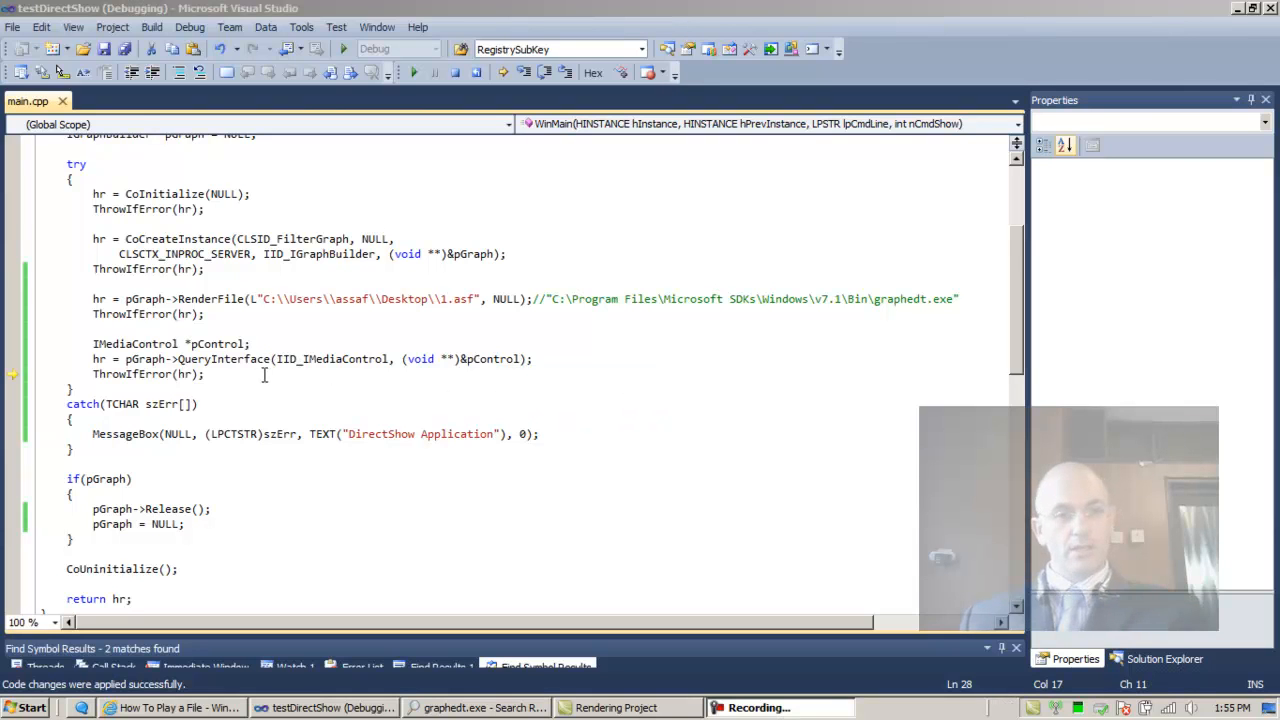
{"action": "right_click", "coordinate": [264, 364]}
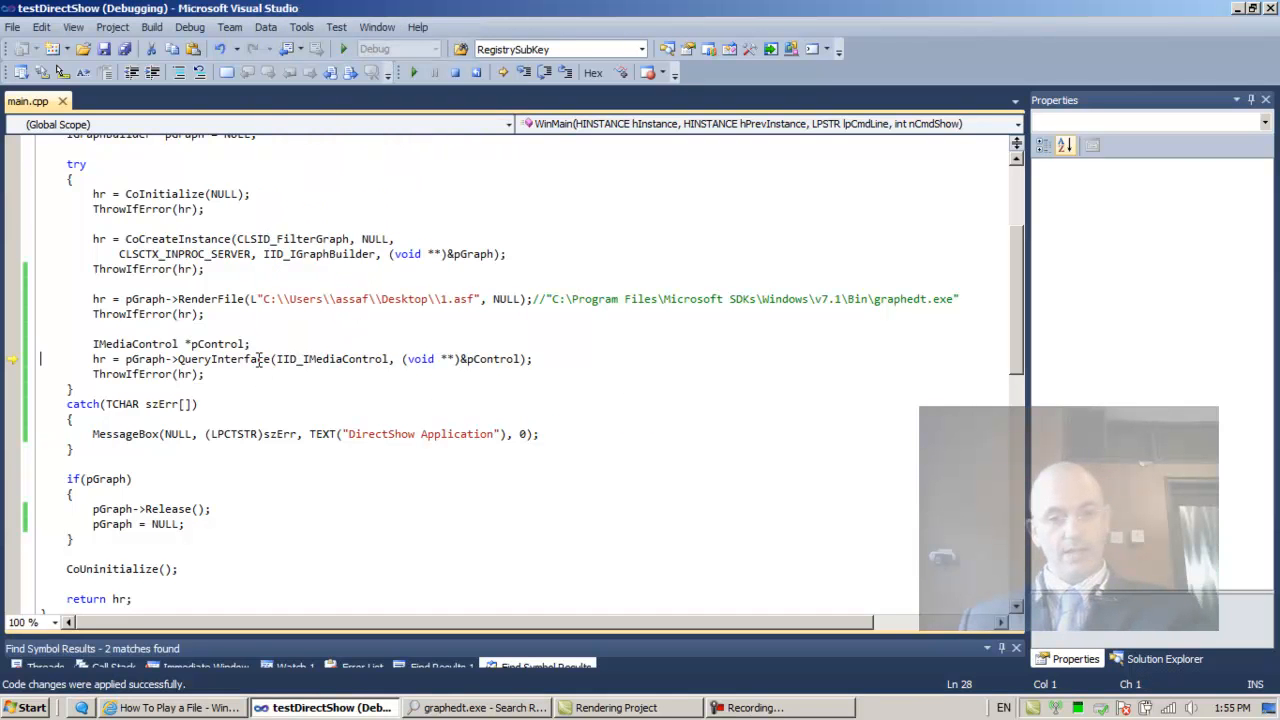
{"action": "mouse_move", "coordinate": [490, 360]}
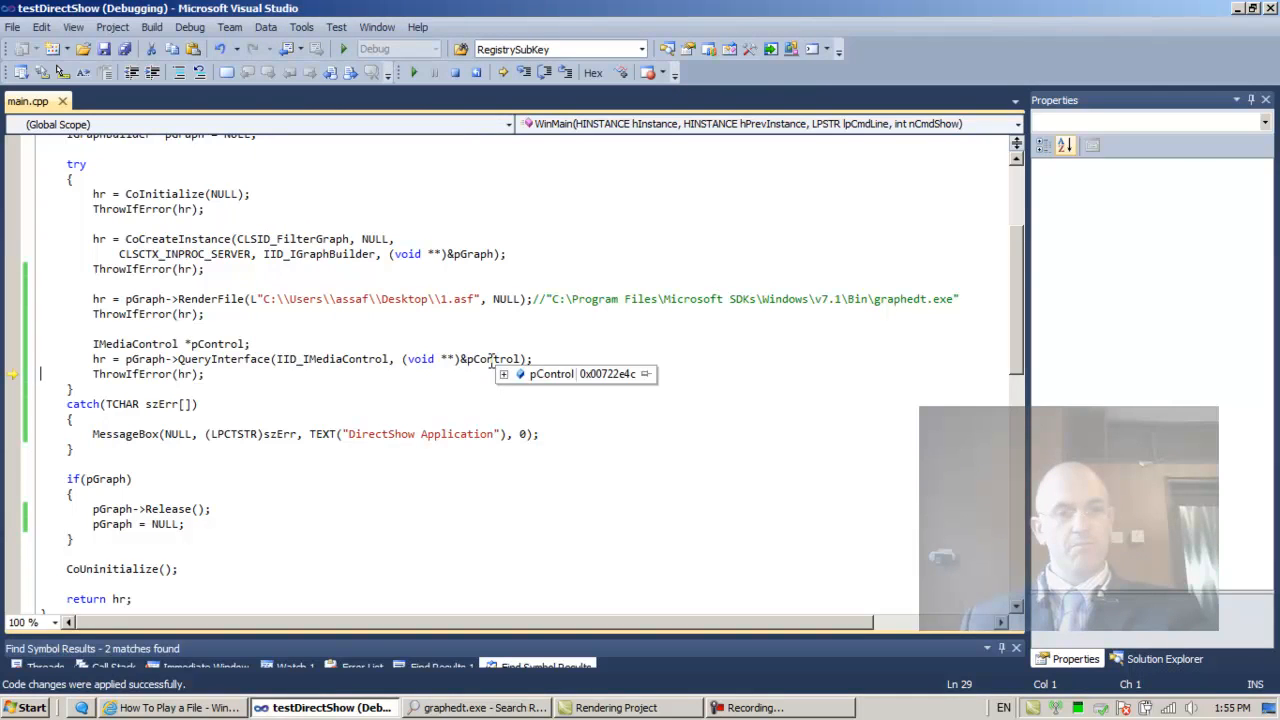
{"action": "left_click", "coordinate": [504, 374]}
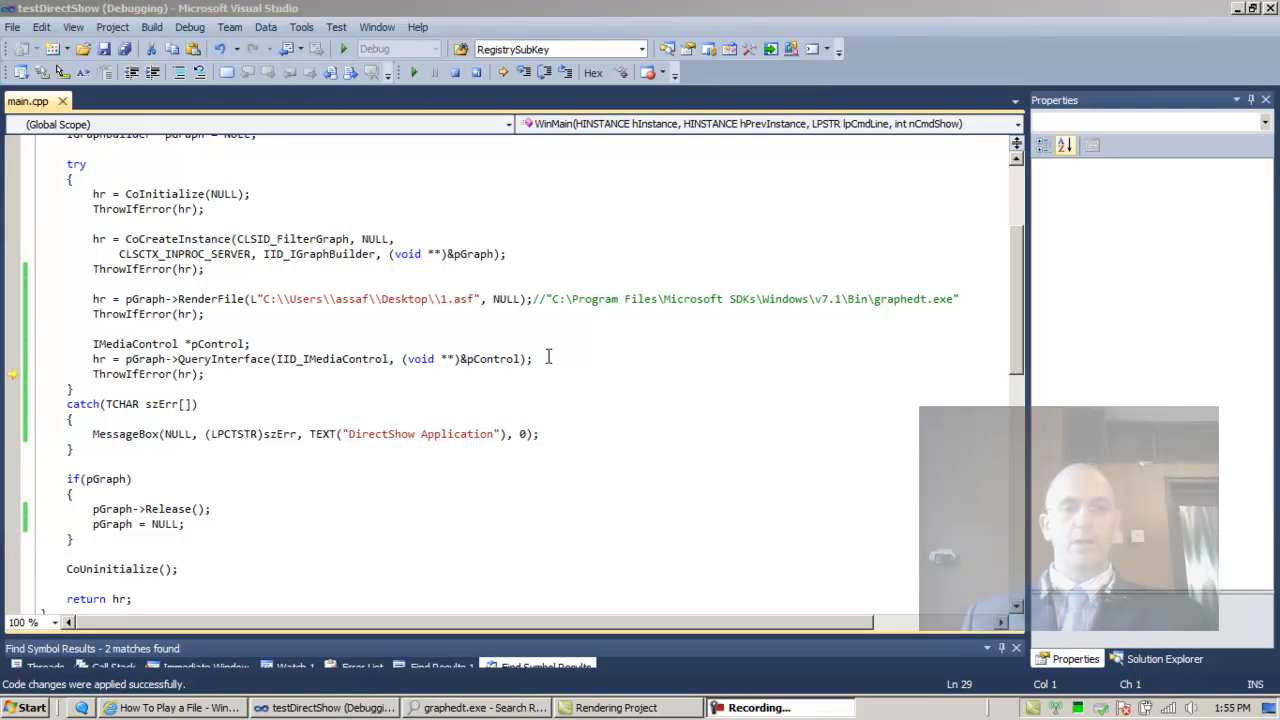
{"action": "left_click", "coordinate": [536, 360]}
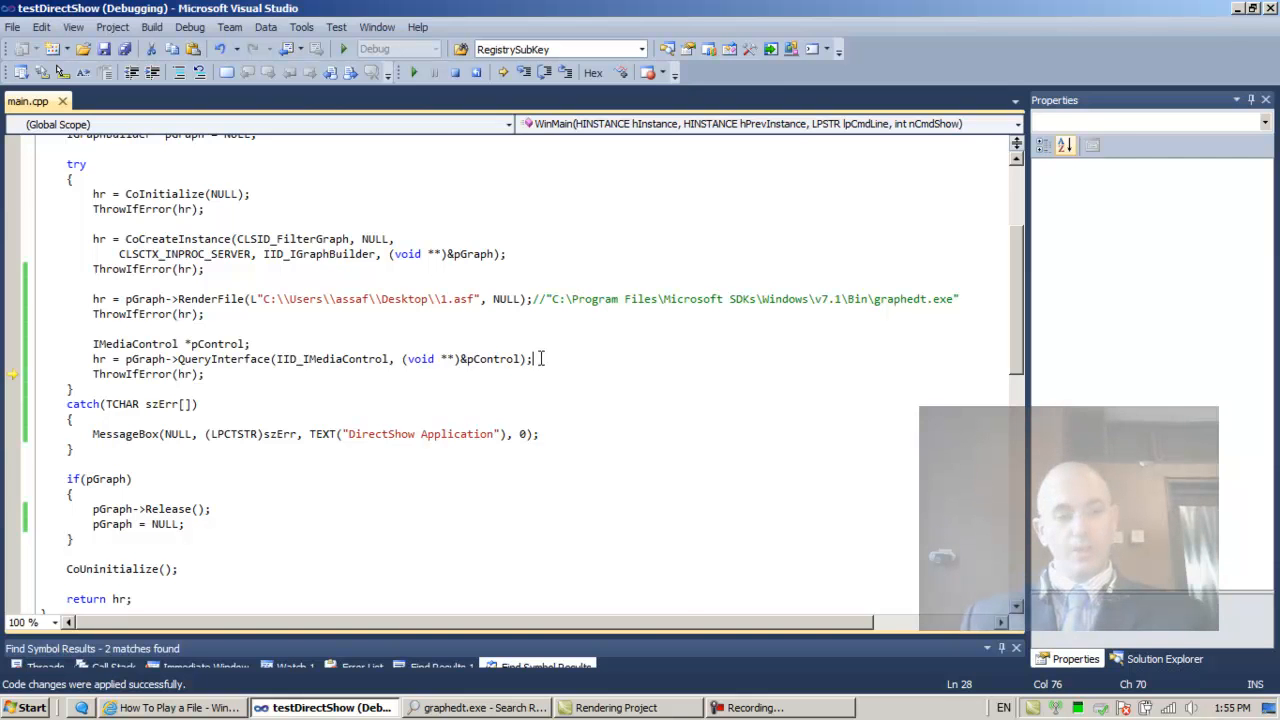
Step: Add hr = pControl->Run(); after the QueryInterface call, following the MSDN Run example
{"action": "left_click", "coordinate": [172, 708]}
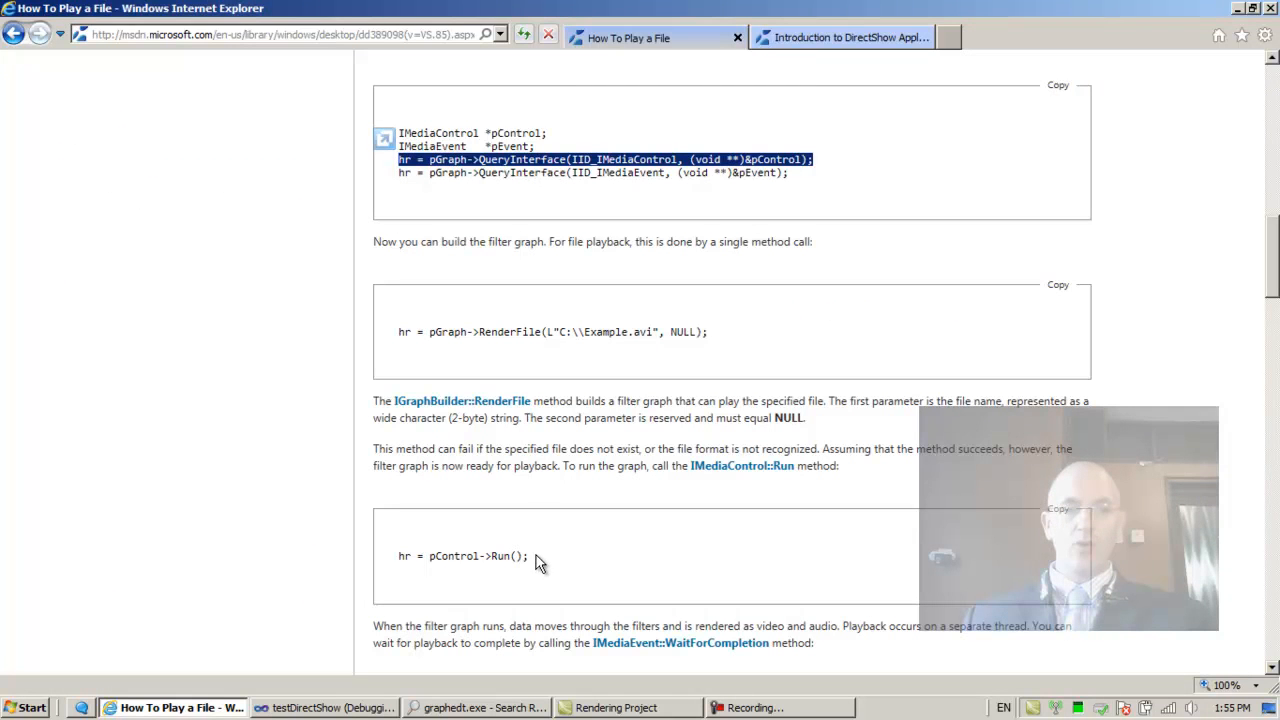
{"action": "right_click", "coordinate": [464, 556]}
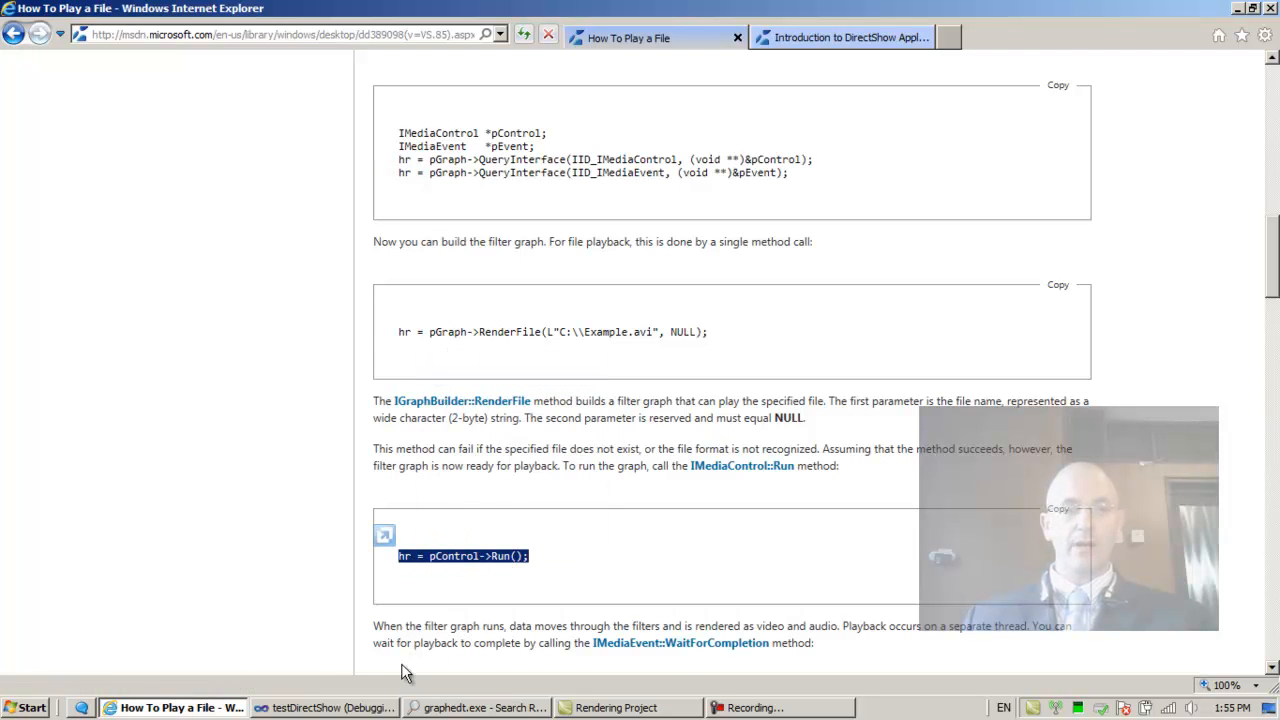
{"action": "left_click", "coordinate": [324, 708]}
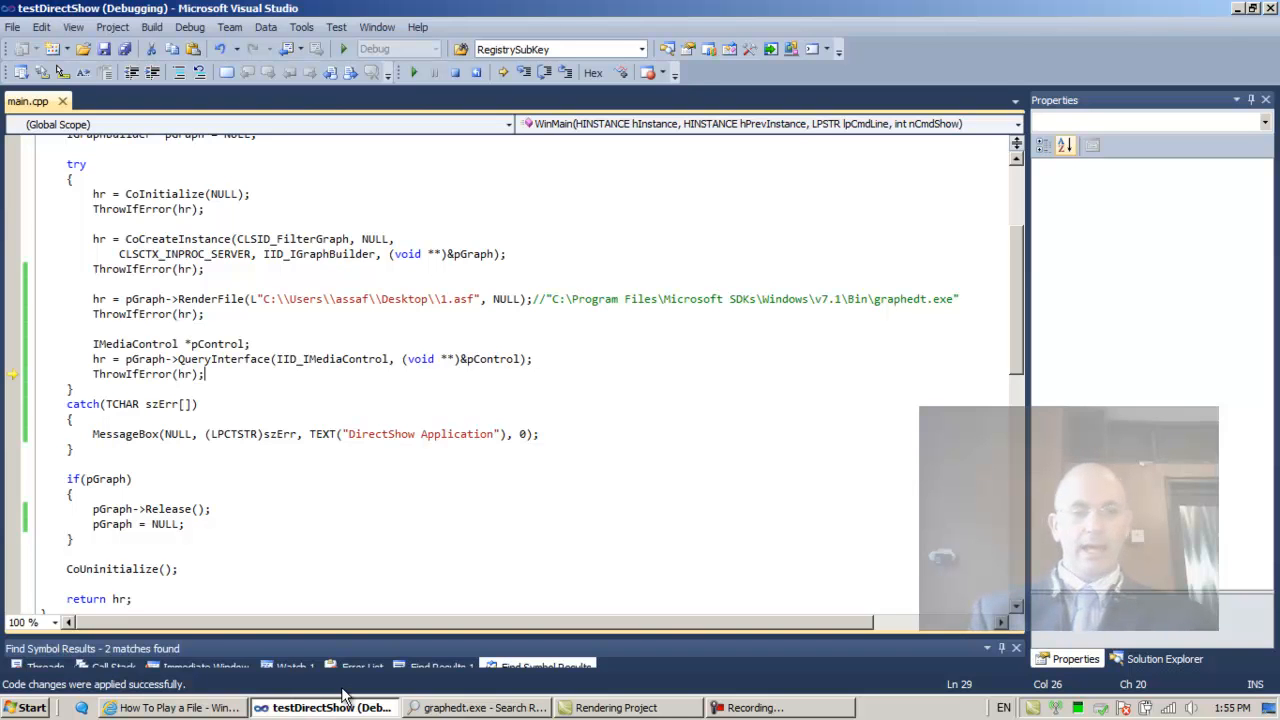
{"action": "type", "text": "hr = pControl->Run();"}
{"action": "type", "text": "ThrowIfError(hr);"}
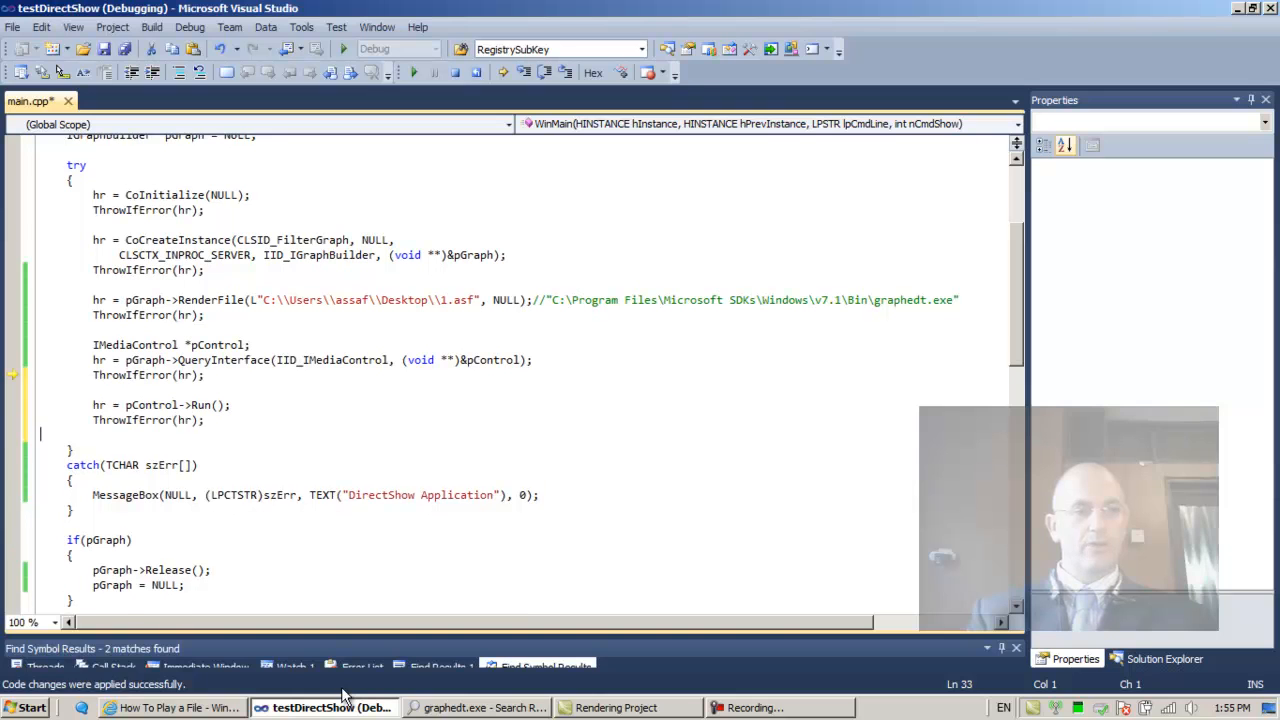
{"action": "key", "text": "ctrl+s"}
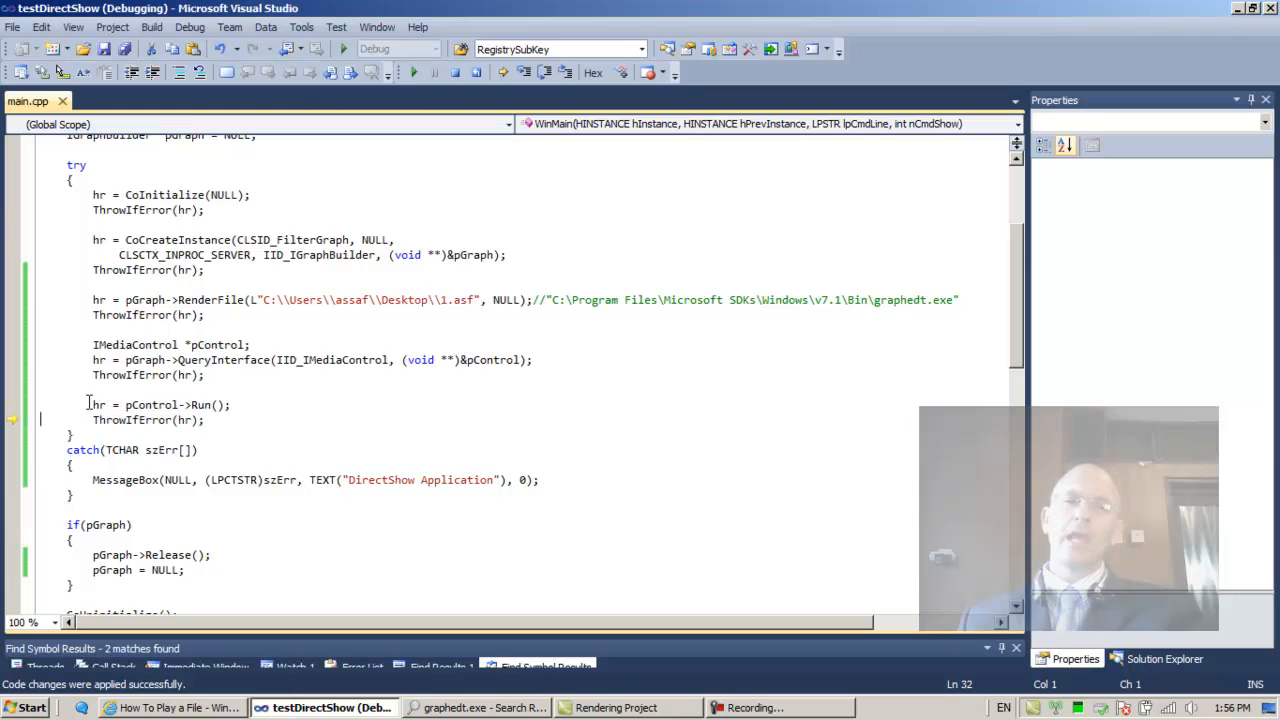
{"action": "mouse_move", "coordinate": [132, 418]}
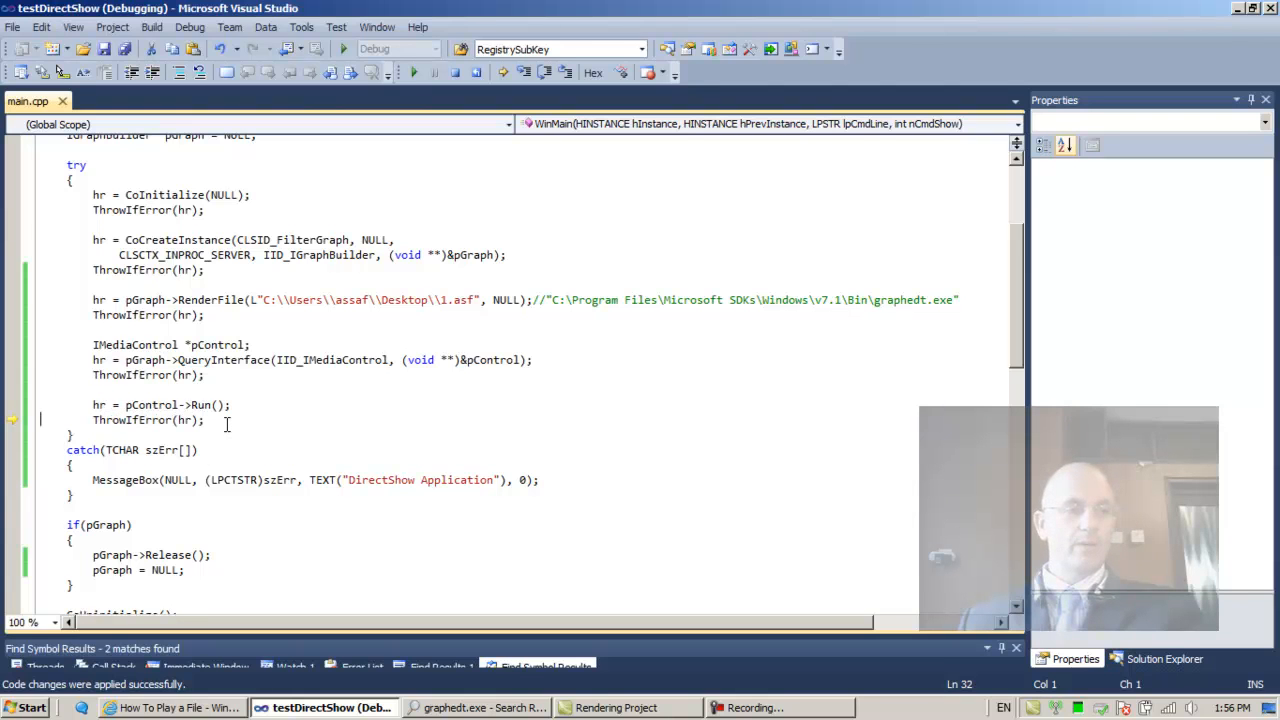
{"action": "mouse_move", "coordinate": [160, 420]}
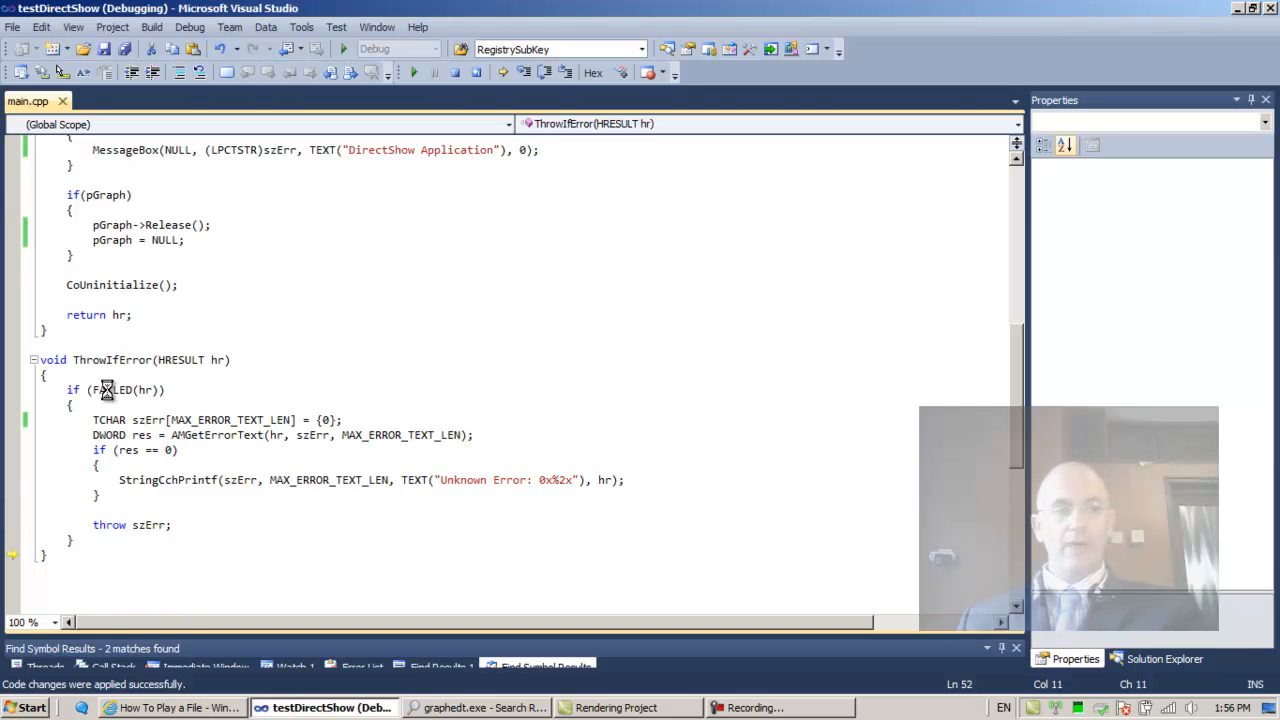
Step: Look up the FAILED macro and S_OK definitions in strsafe.h, then return to main.cpp
{"action": "left_click", "coordinate": [110, 388]}
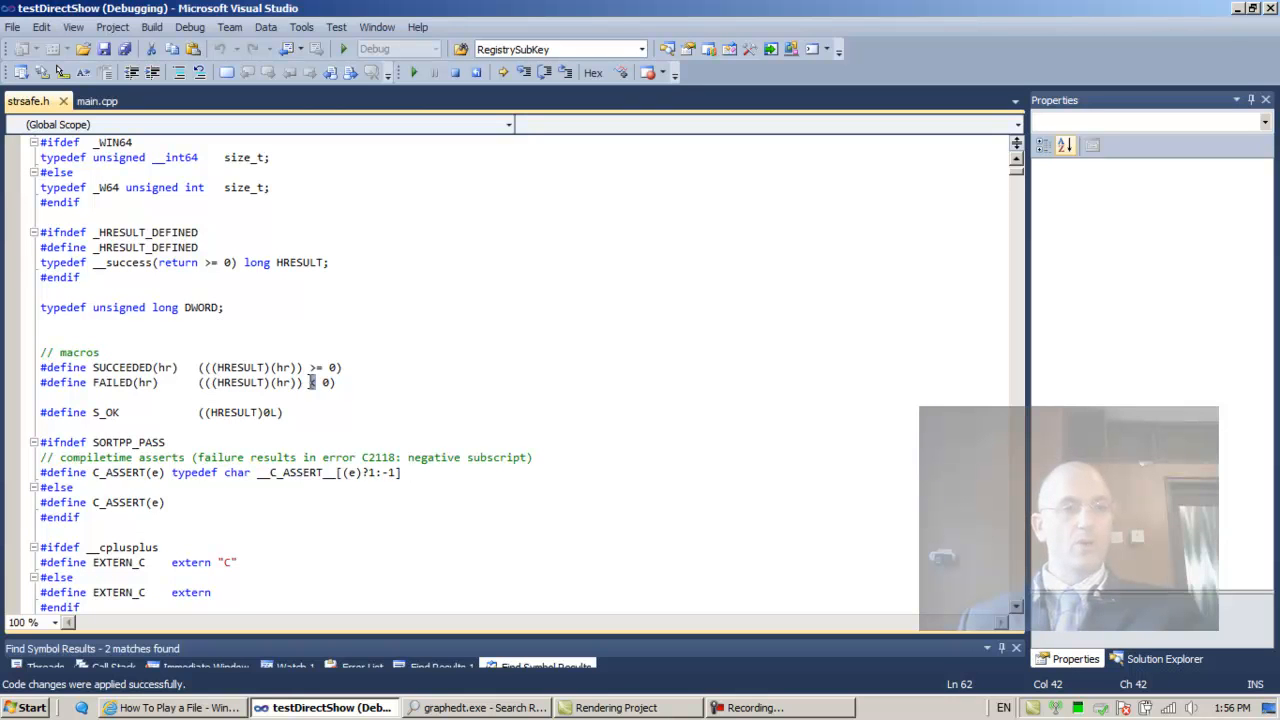
{"action": "mouse_move", "coordinate": [316, 388]}
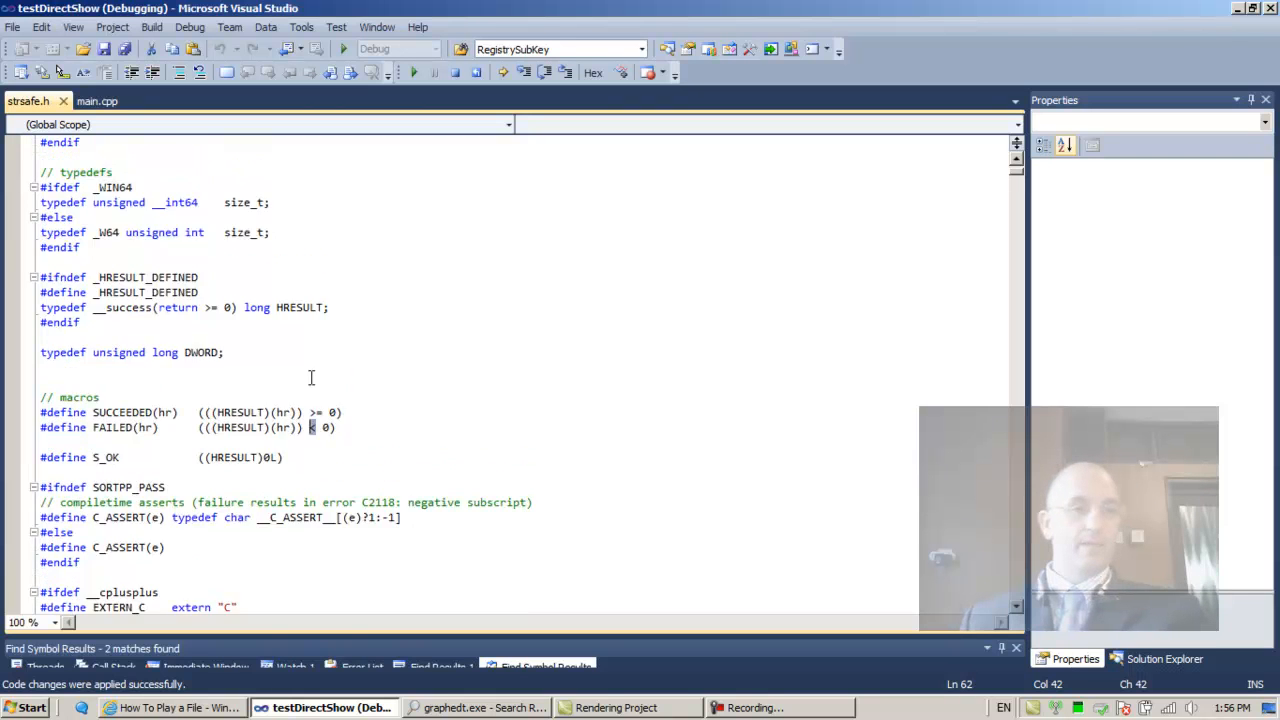
{"action": "scroll", "scroll_direction": "up", "scroll_amount": 3}
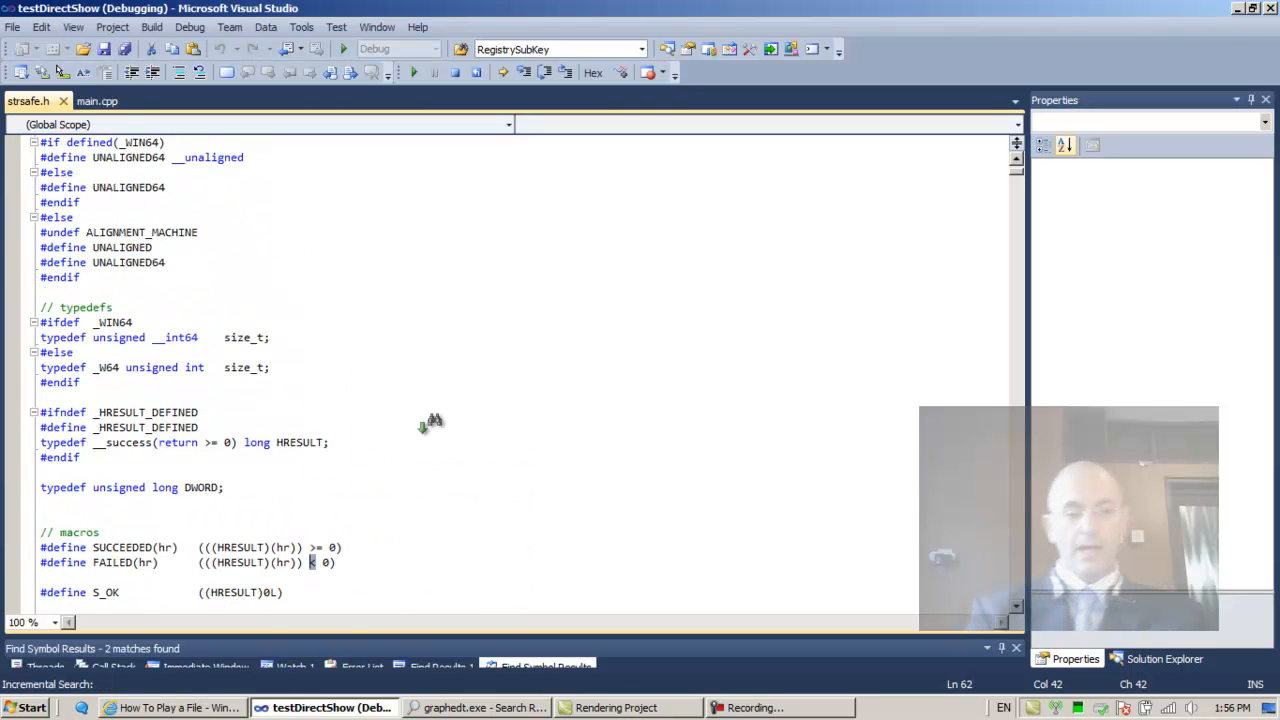
{"action": "type", "text": "s_"}
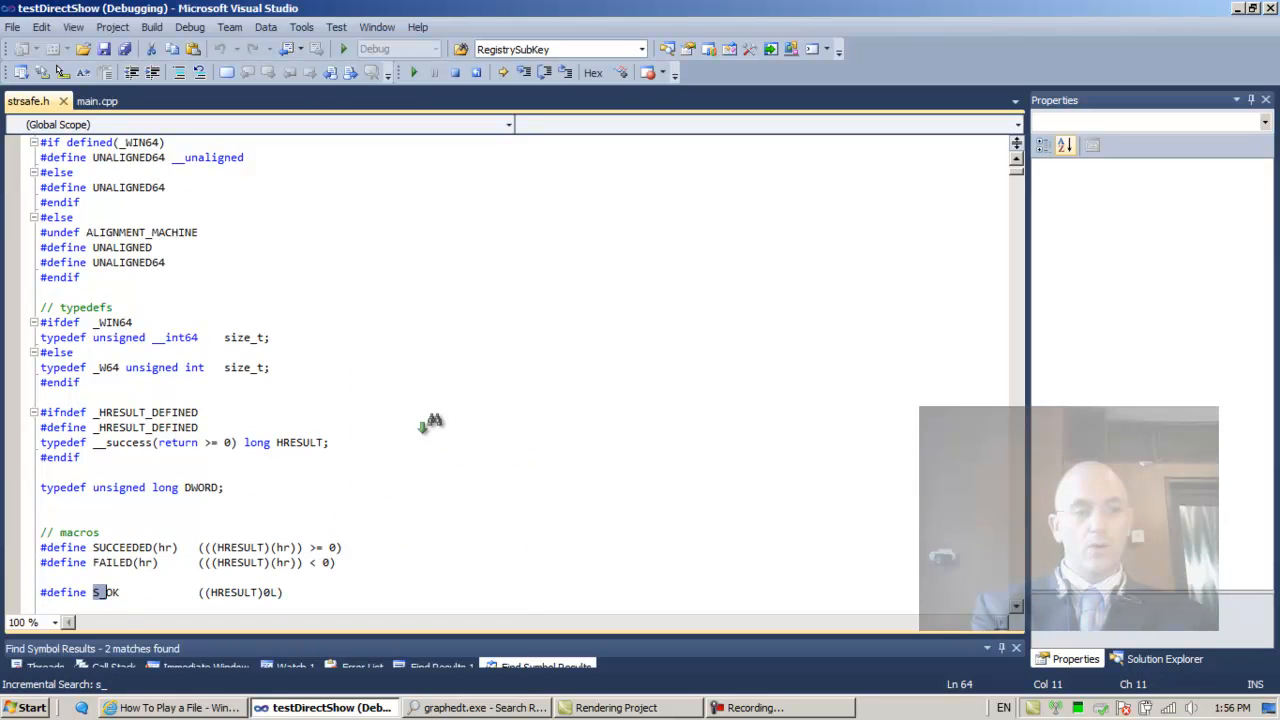
{"action": "type", "text": "ok"}
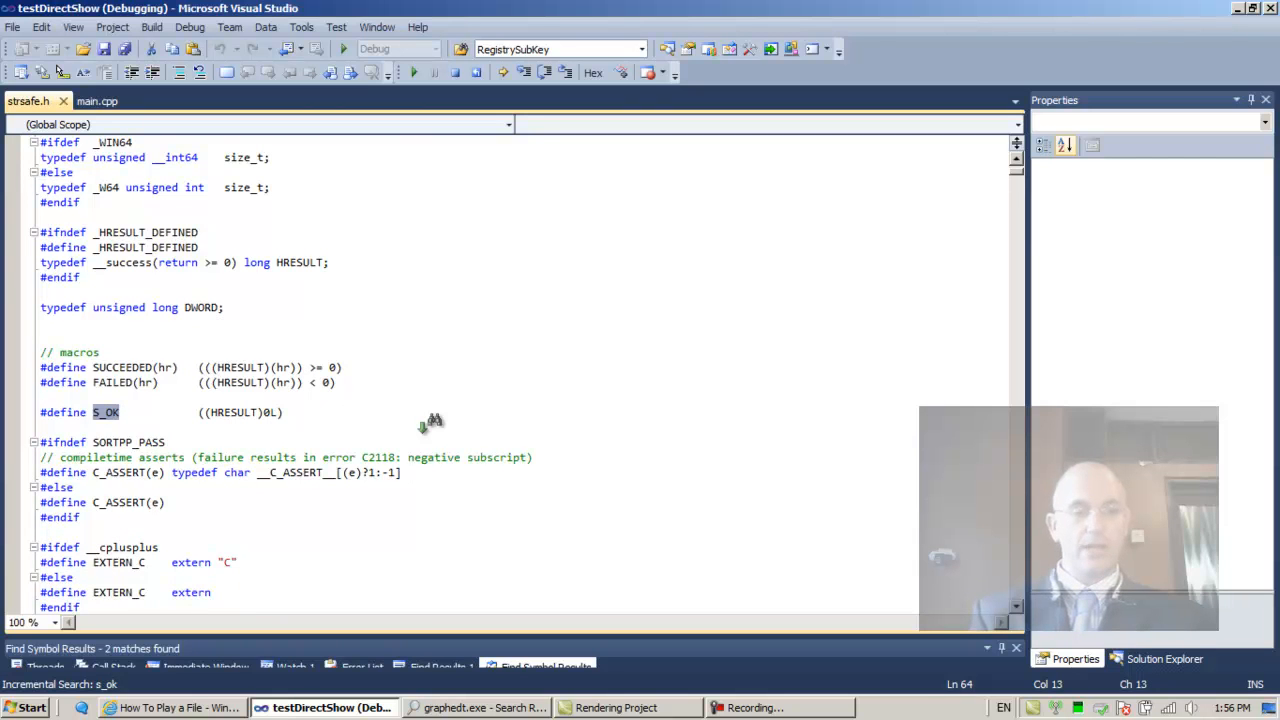
{"action": "scroll", "scroll_direction": "down", "scroll_amount": 3}
{"action": "type", "text": "f"}
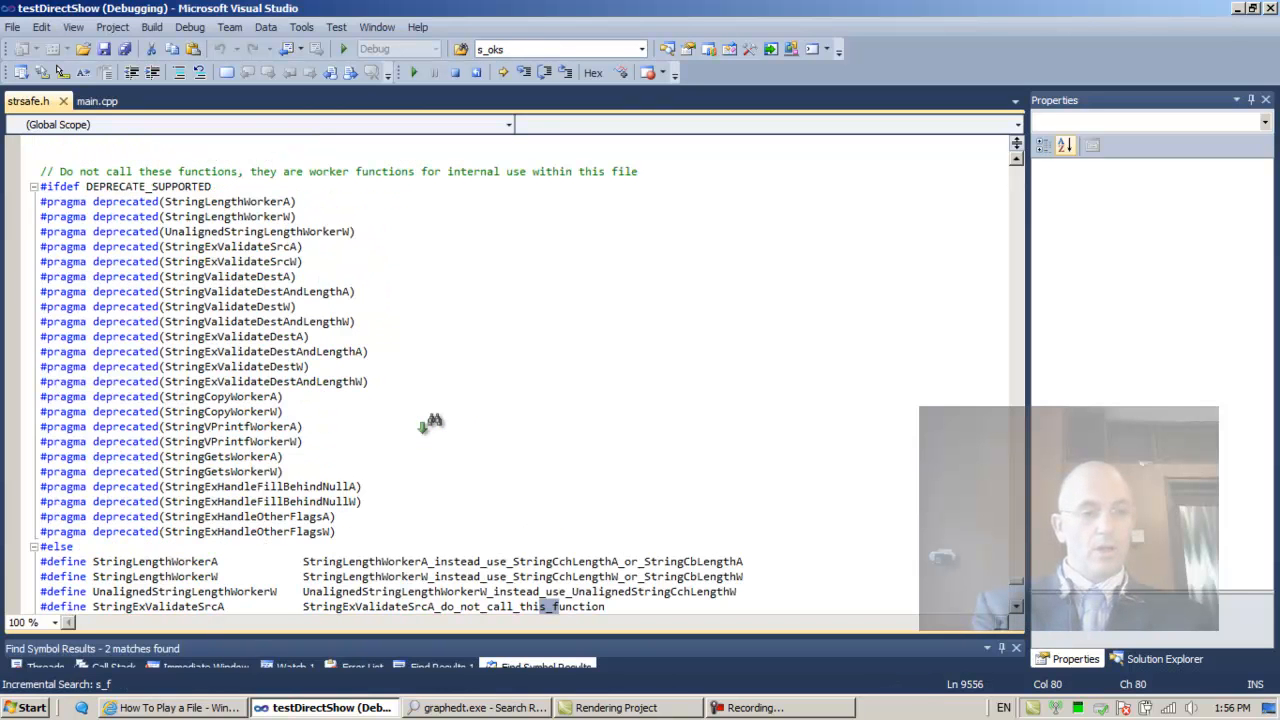
{"action": "type", "text": "a"}
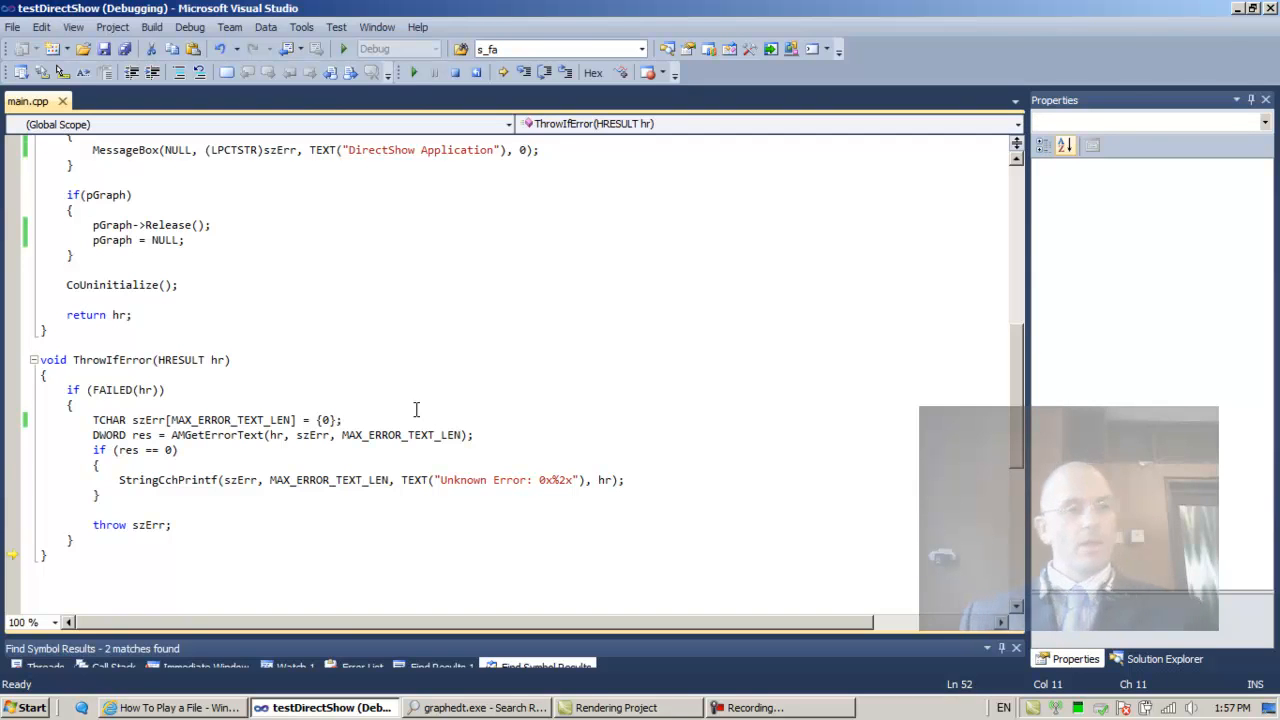
{"action": "mouse_move", "coordinate": [144, 390]}
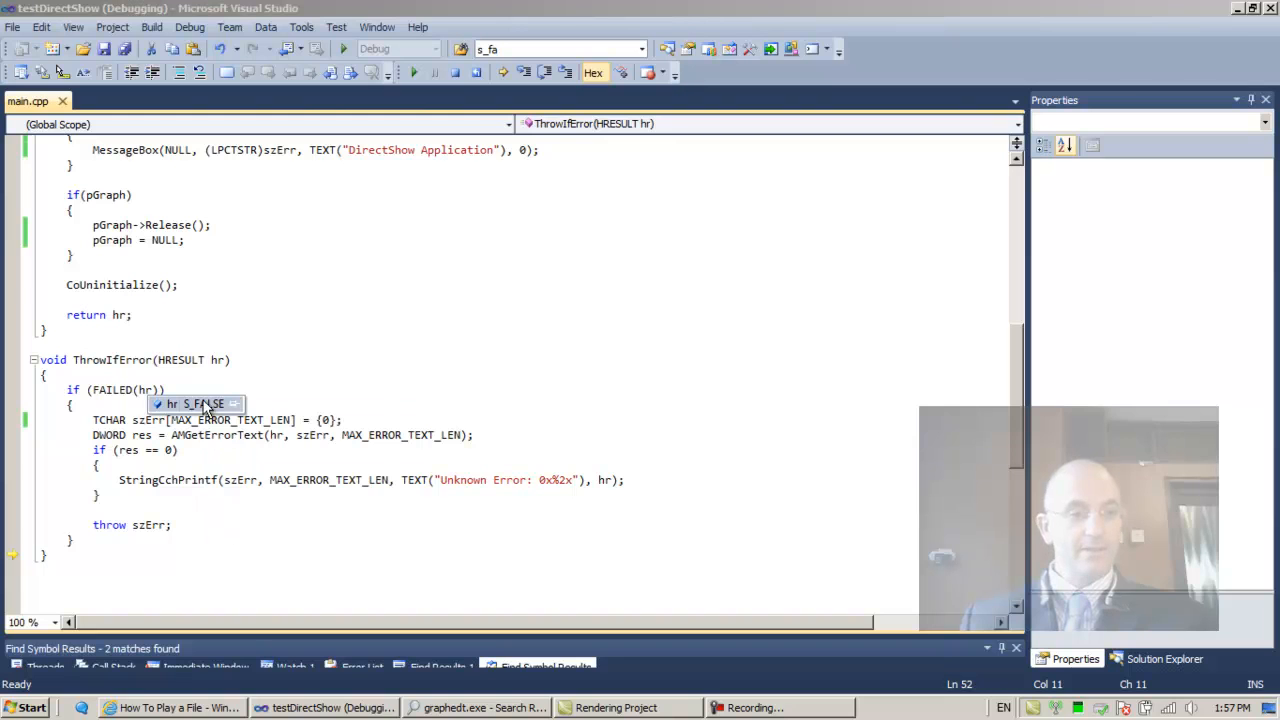
{"action": "right_click", "coordinate": [200, 404]}
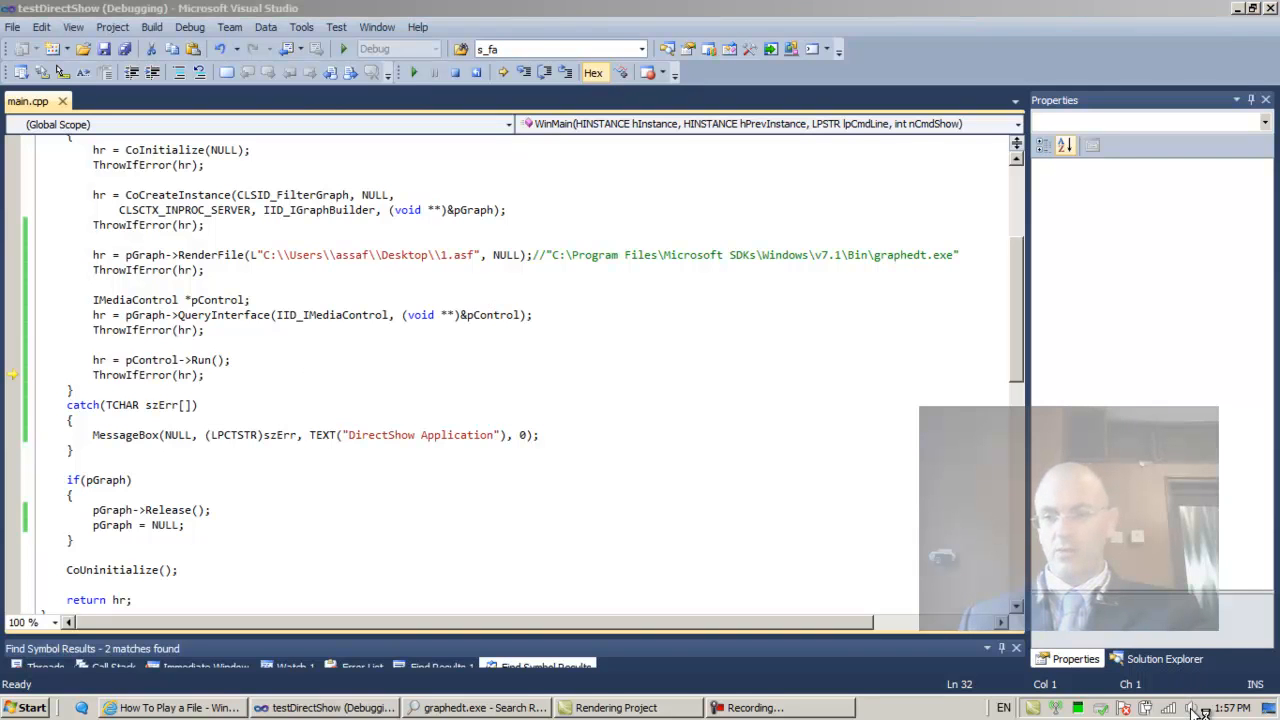
{"action": "left_click", "coordinate": [1192, 708]}
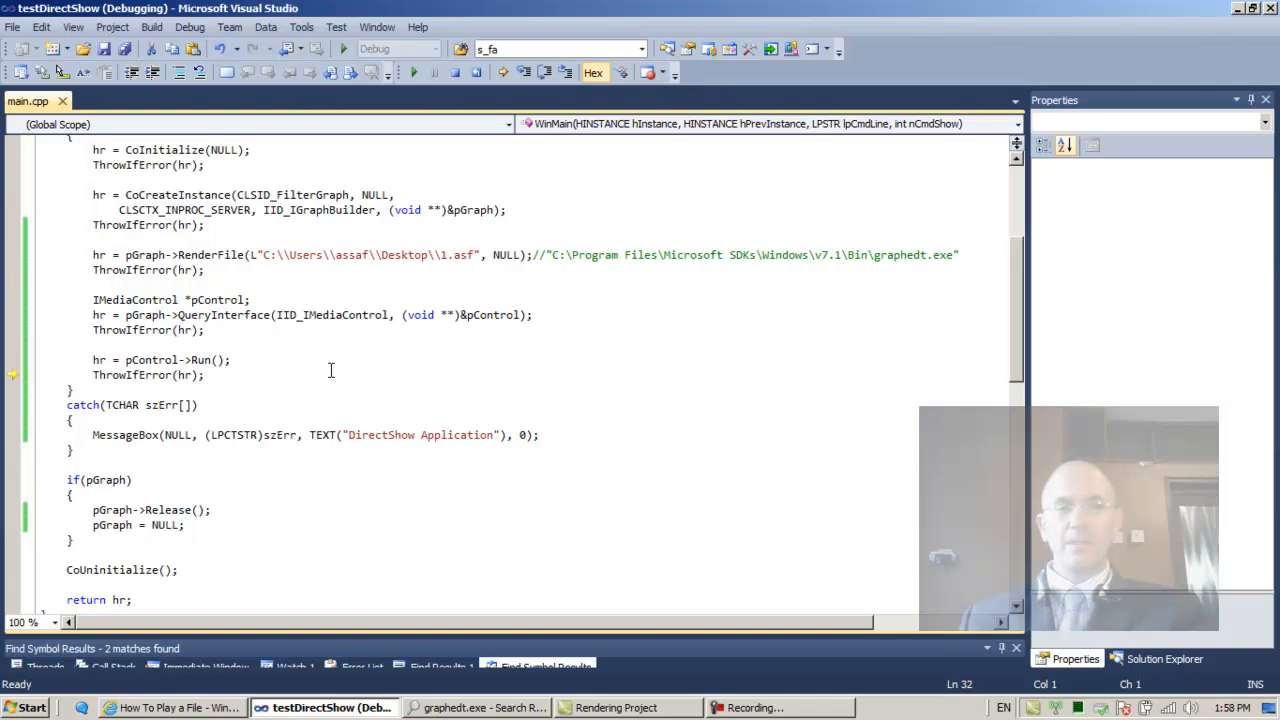
{"action": "mouse_move", "coordinate": [336, 370]}
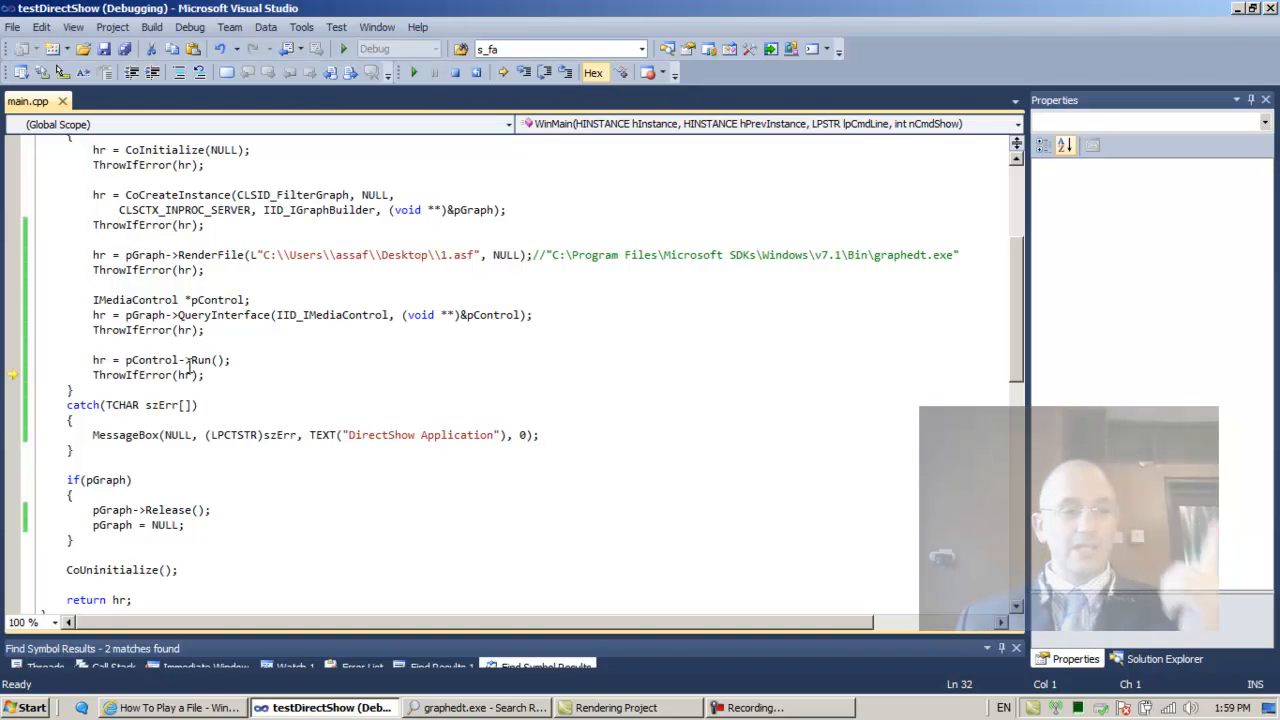
{"action": "right_click", "coordinate": [180, 360]}
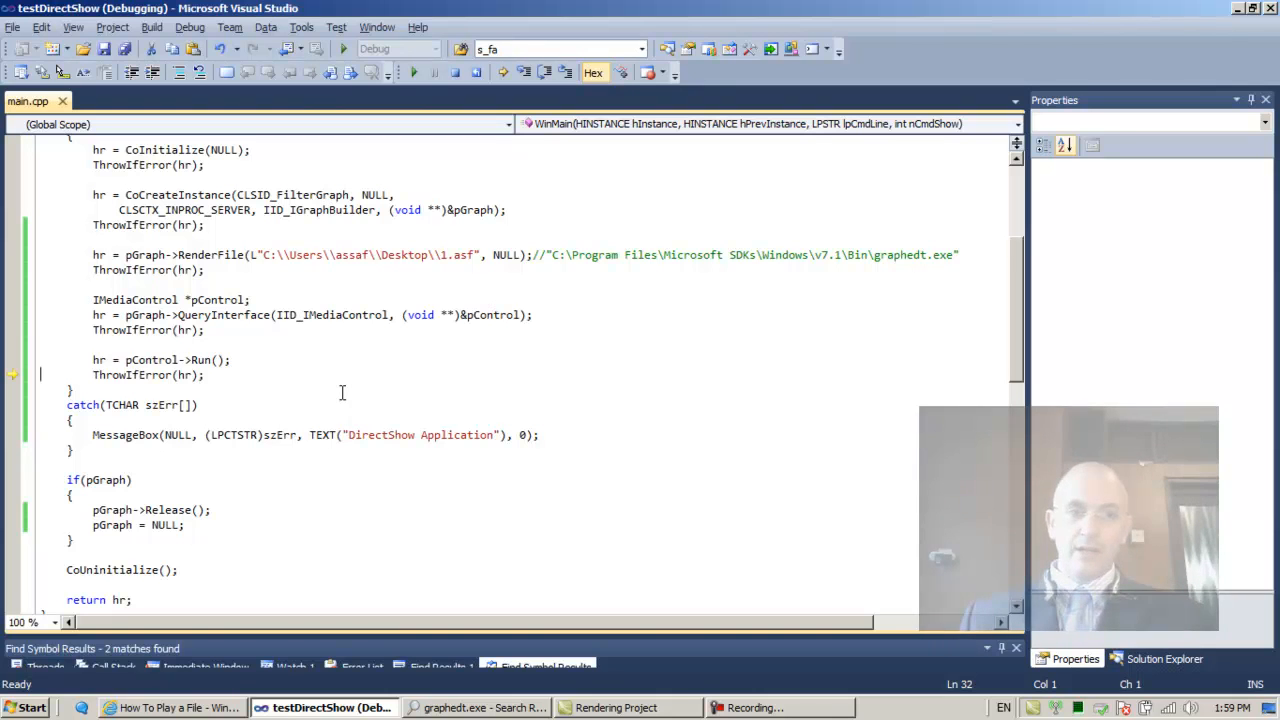
{"action": "left_click", "coordinate": [170, 708]}
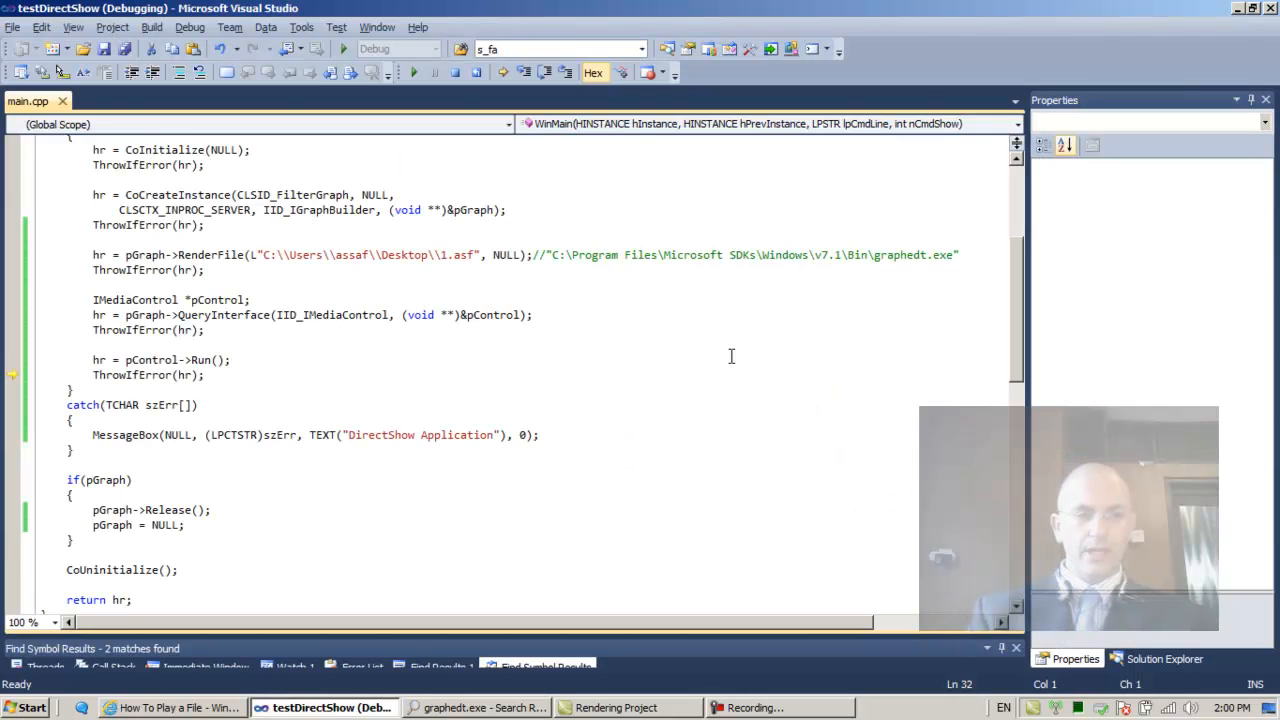
Step: Add Sleep(10000); on a new line after the Run error check
{"action": "key", "text": "enter"}
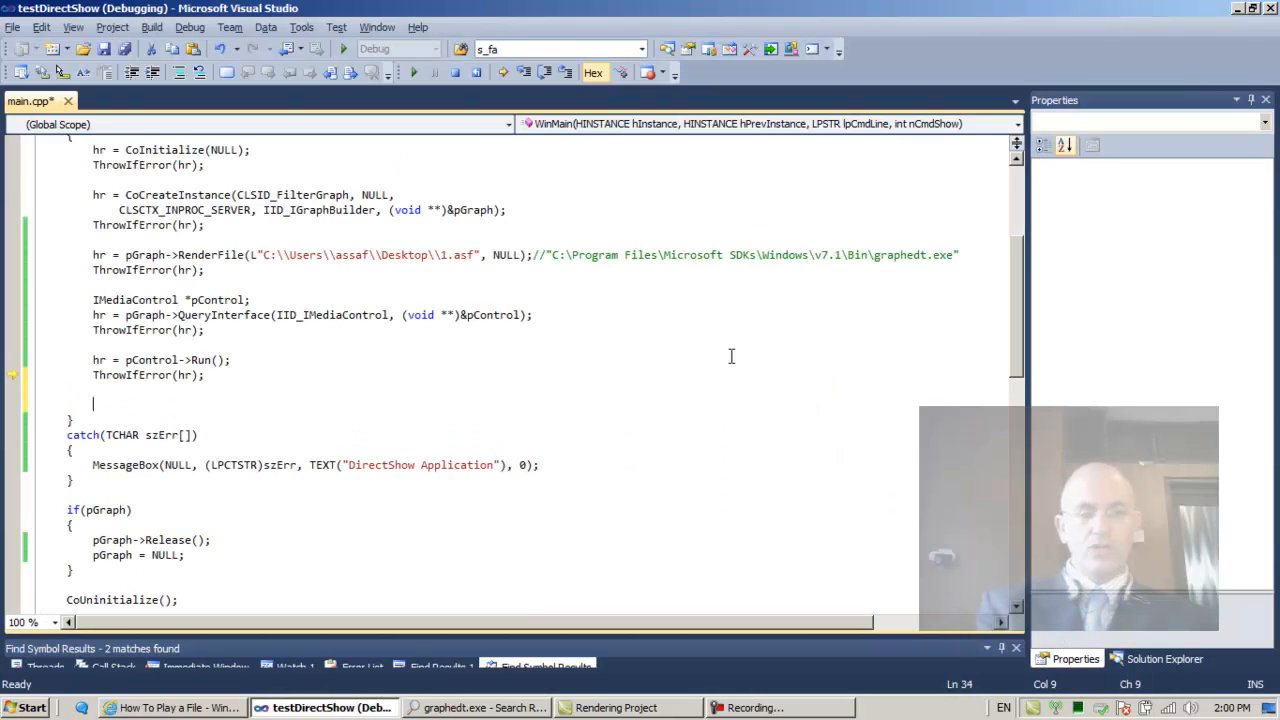
{"action": "type", "text": "Sleep("}
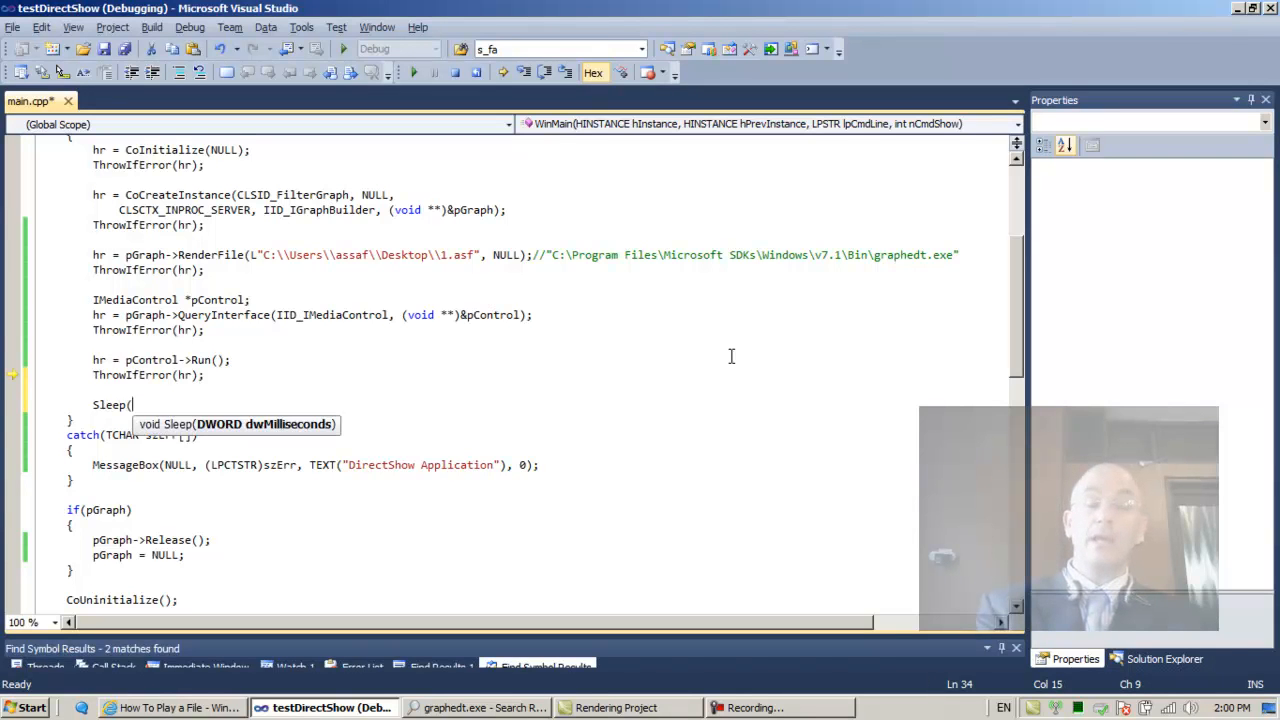
{"action": "type", "text": "1"}
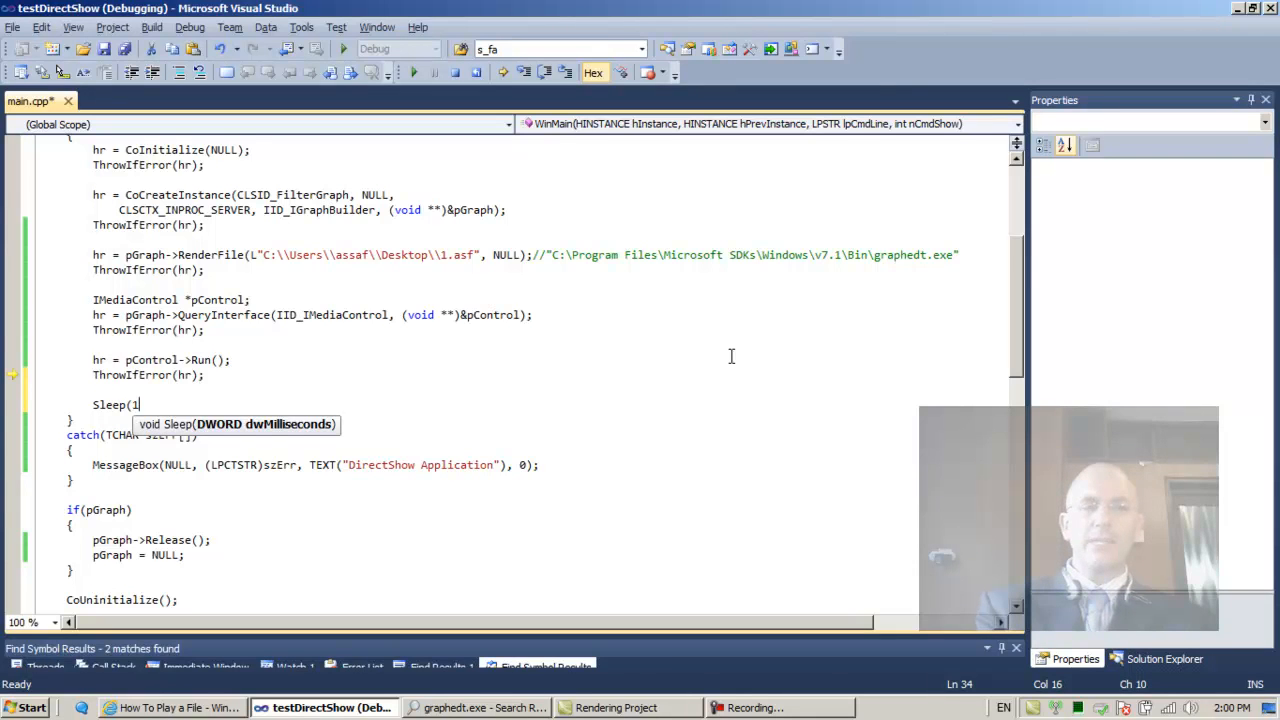
{"action": "type", "text": "0"}
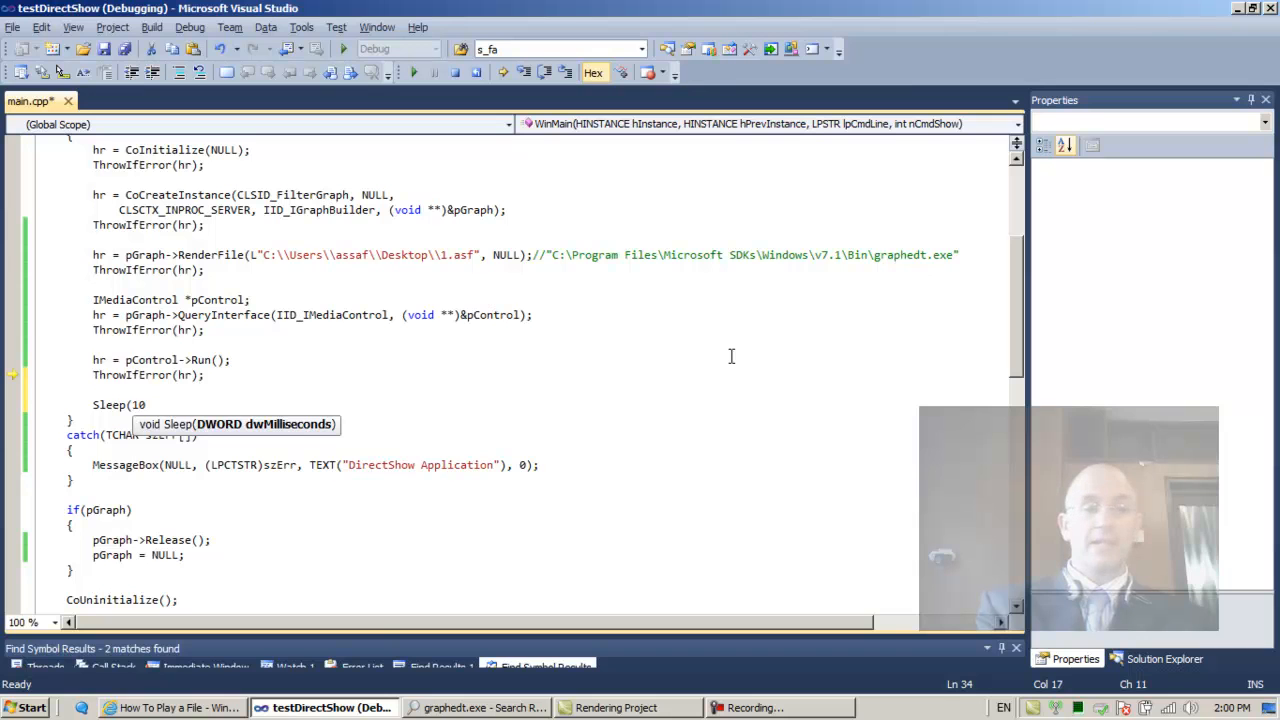
{"action": "type", "text": "000);"}
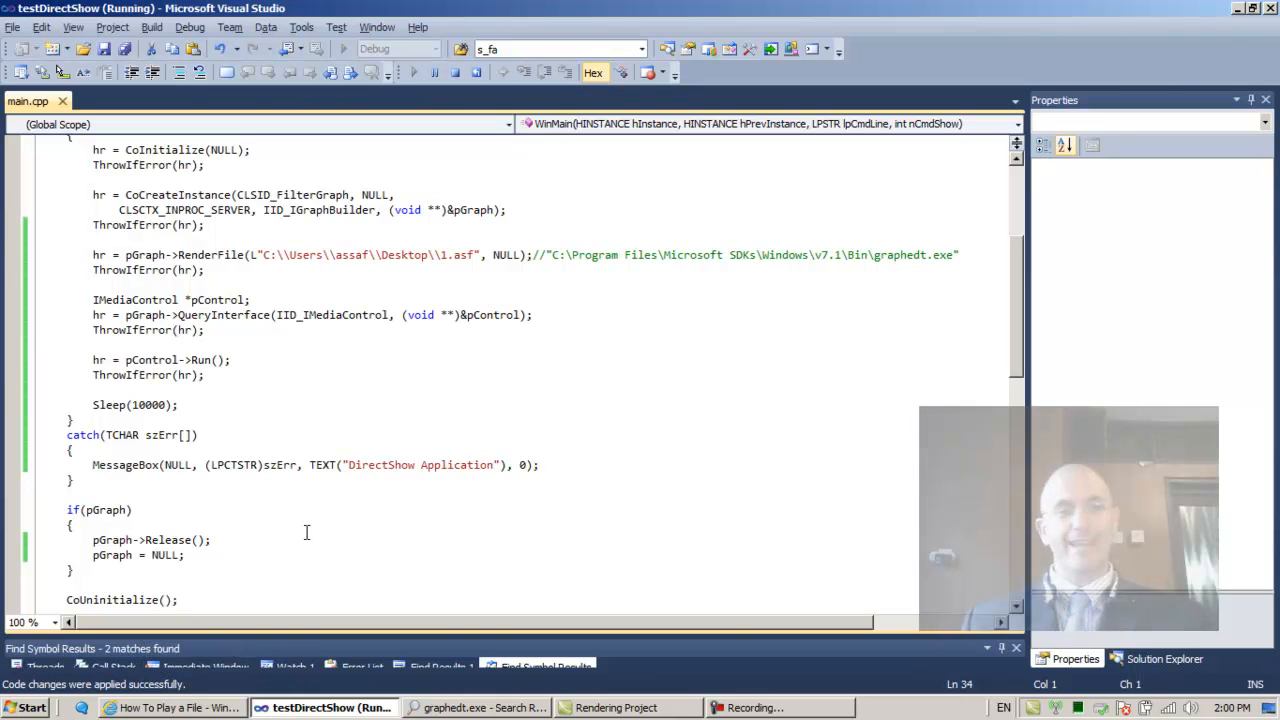
{"action": "mouse_move", "coordinate": [456, 72]}
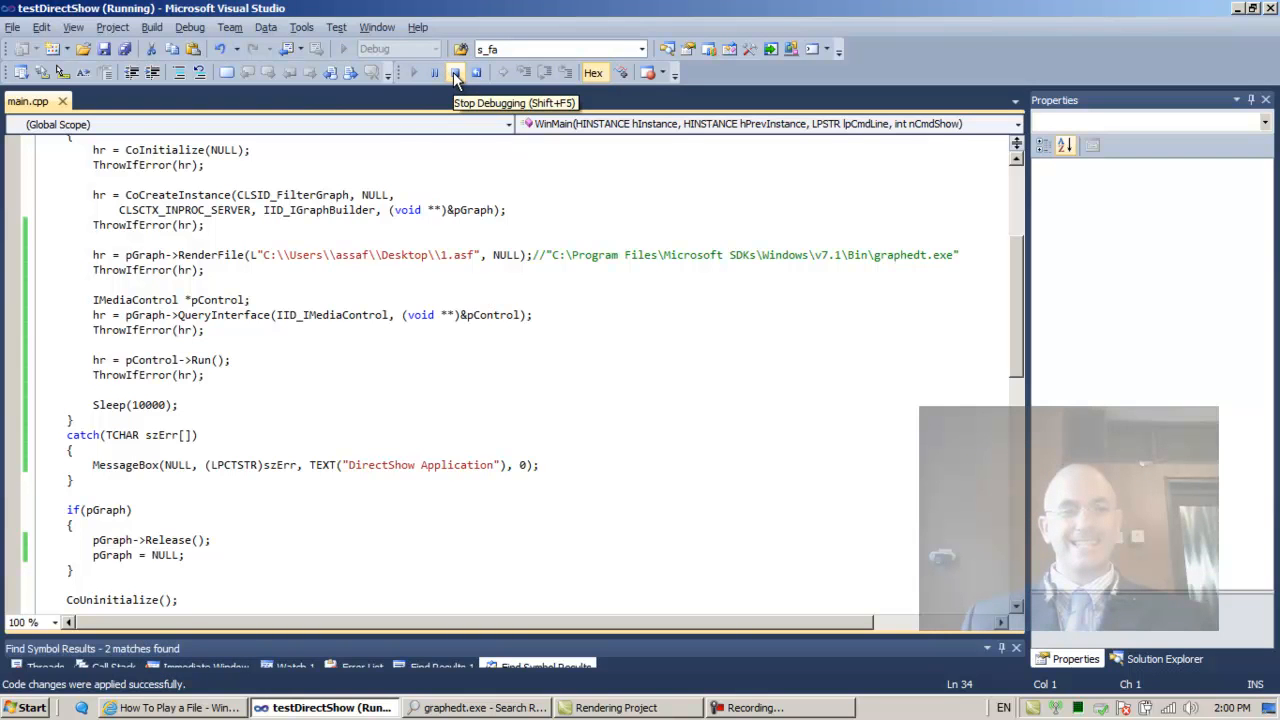
{"action": "mouse_move", "coordinate": [20, 430]}
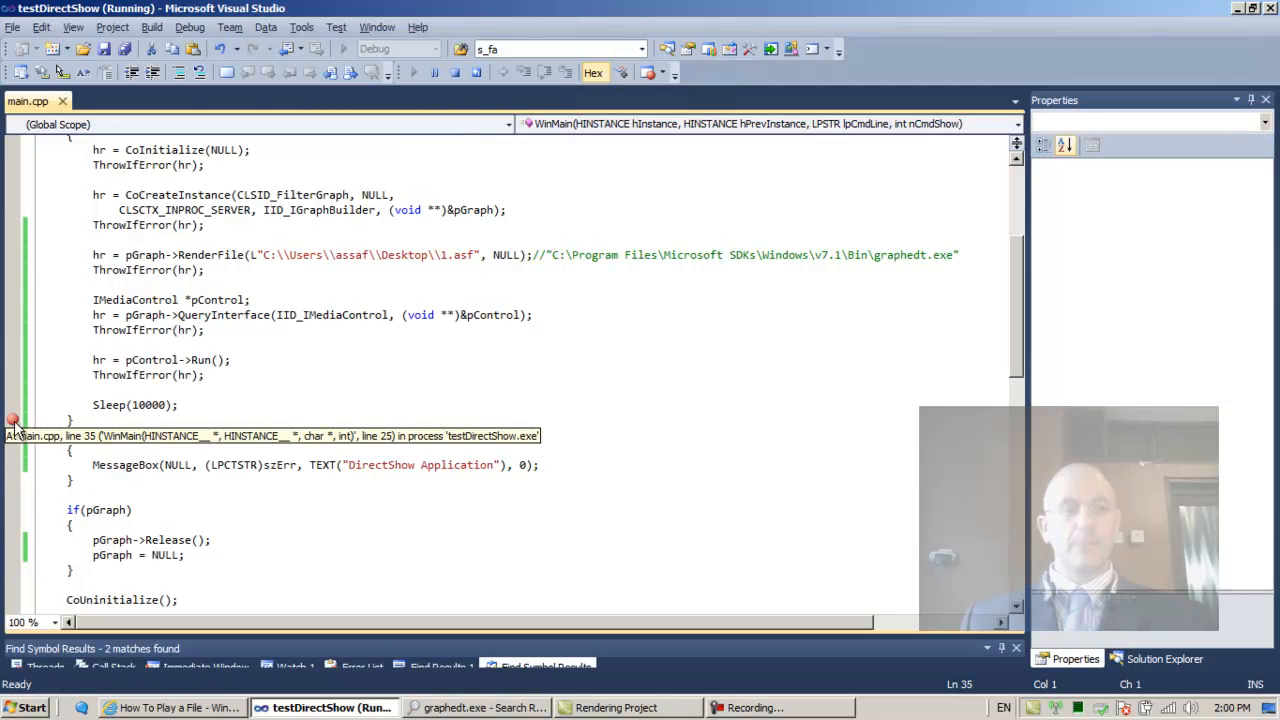
{"action": "mouse_move", "coordinate": [22, 444]}
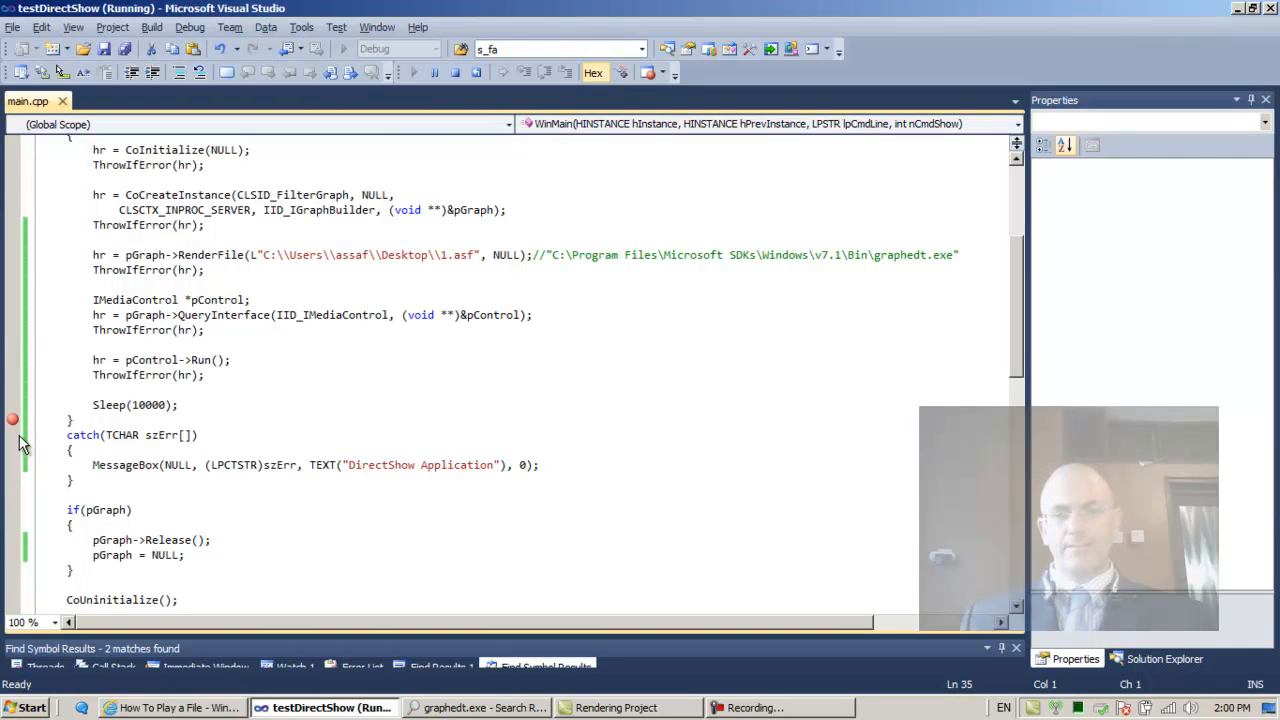
Step: Set a breakpoint on line 35, right after the Sleep(10000) call
{"action": "left_click", "coordinate": [412, 48]}
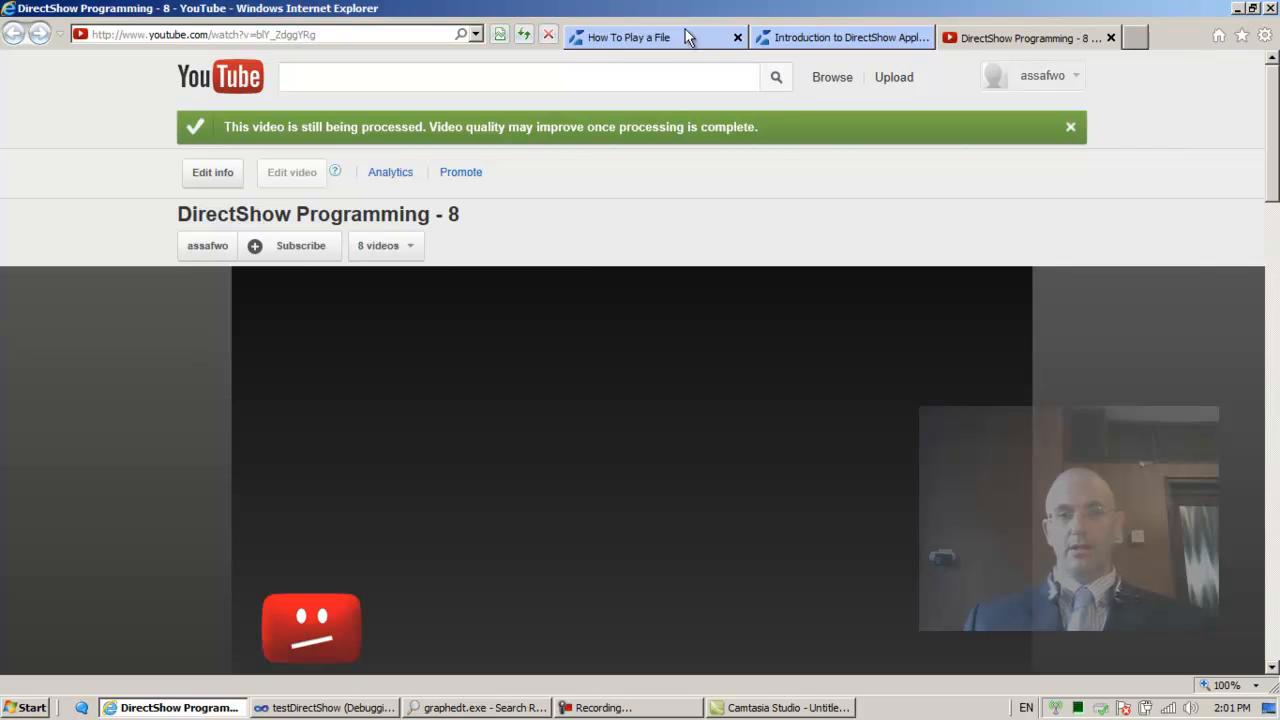
Step: Show the How To Play a File article in Internet Explorer, then return to Visual Studio
{"action": "left_click", "coordinate": [628, 36]}
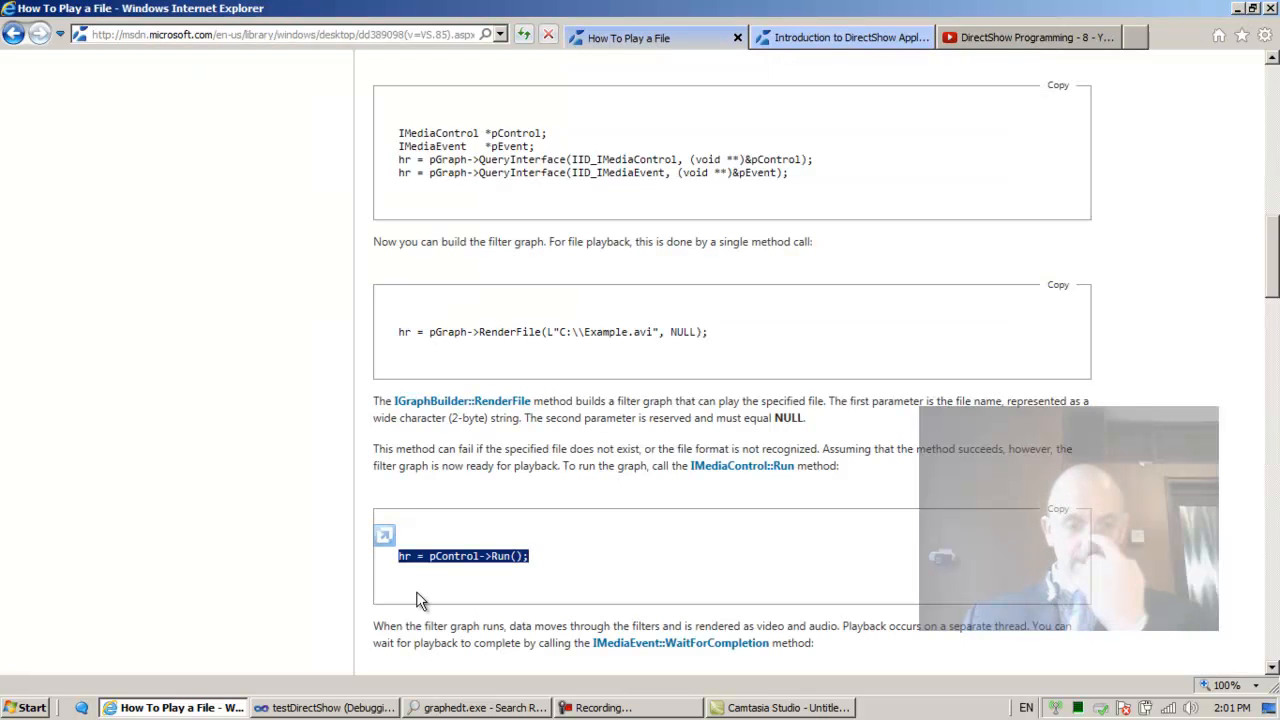
{"action": "left_click", "coordinate": [324, 708]}
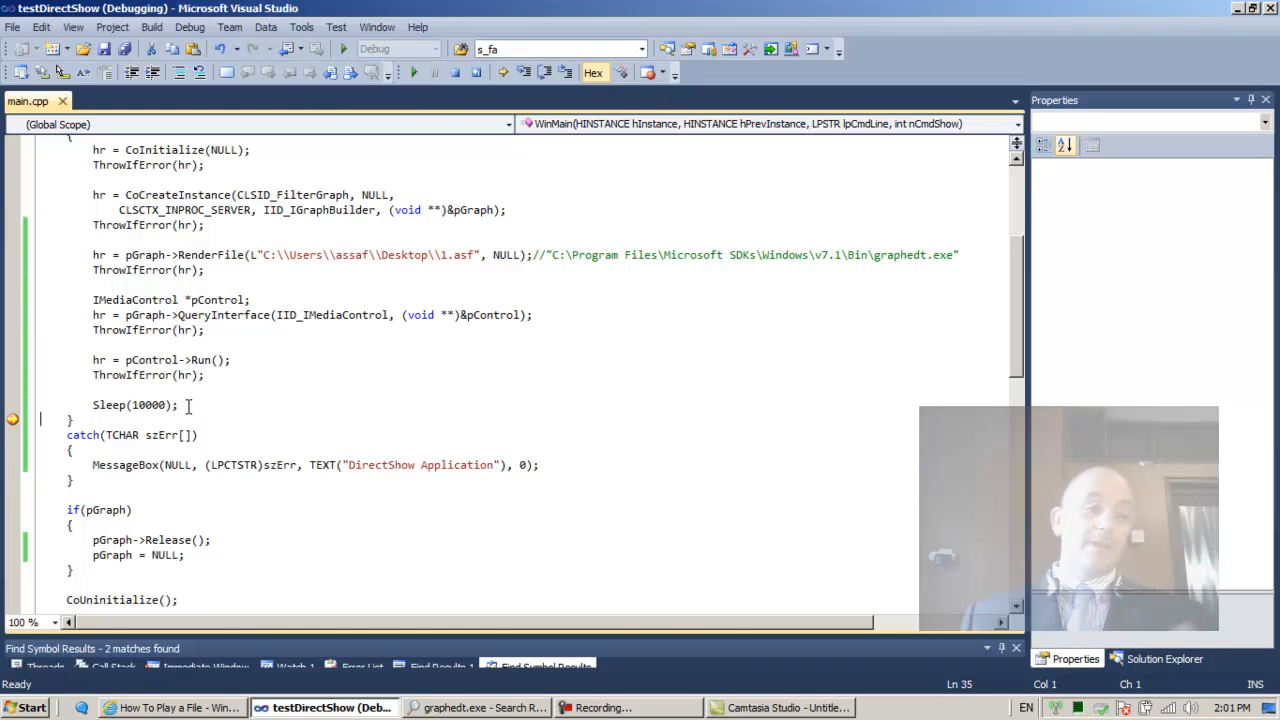
Step: Bring Visual Studio forward to see the debugger halted at the line-35 breakpoint
{"action": "double_click", "coordinate": [136, 404]}
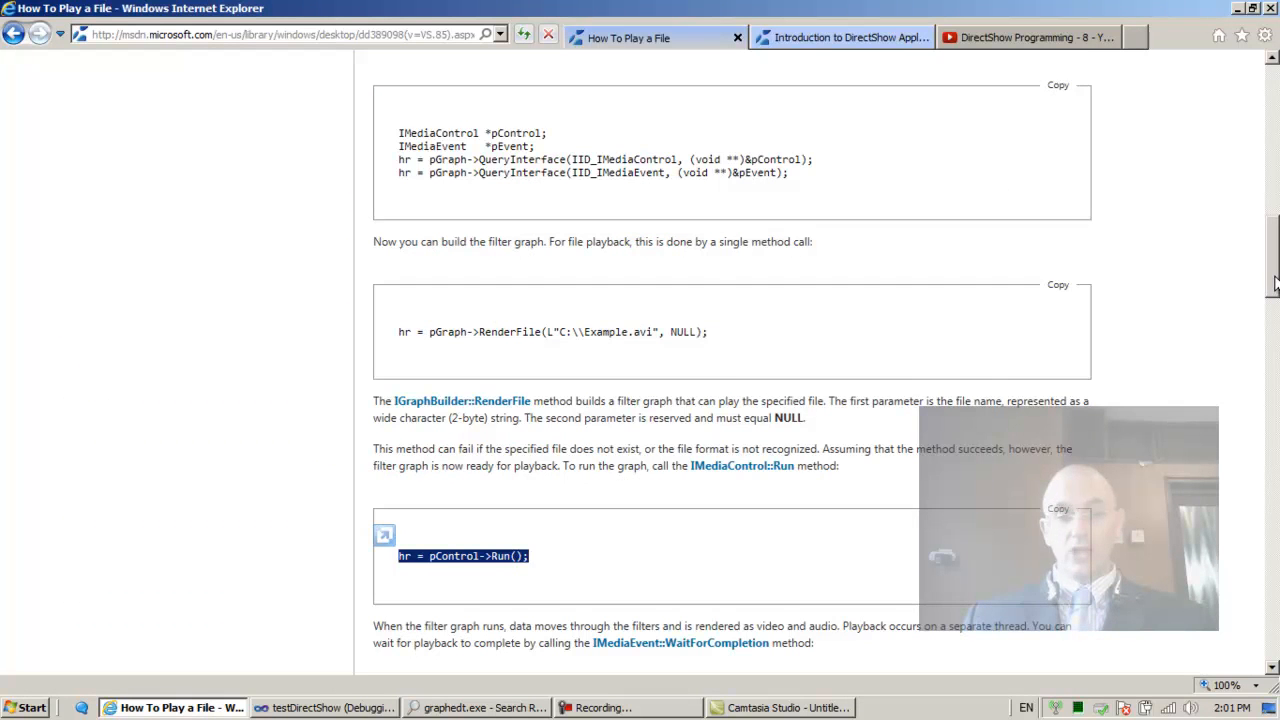
Step: Select the WaitForCompletion(INFINITE, &evCode) call in the MSDN example code
{"action": "scroll", "scroll_direction": "down", "scroll_amount": 3}
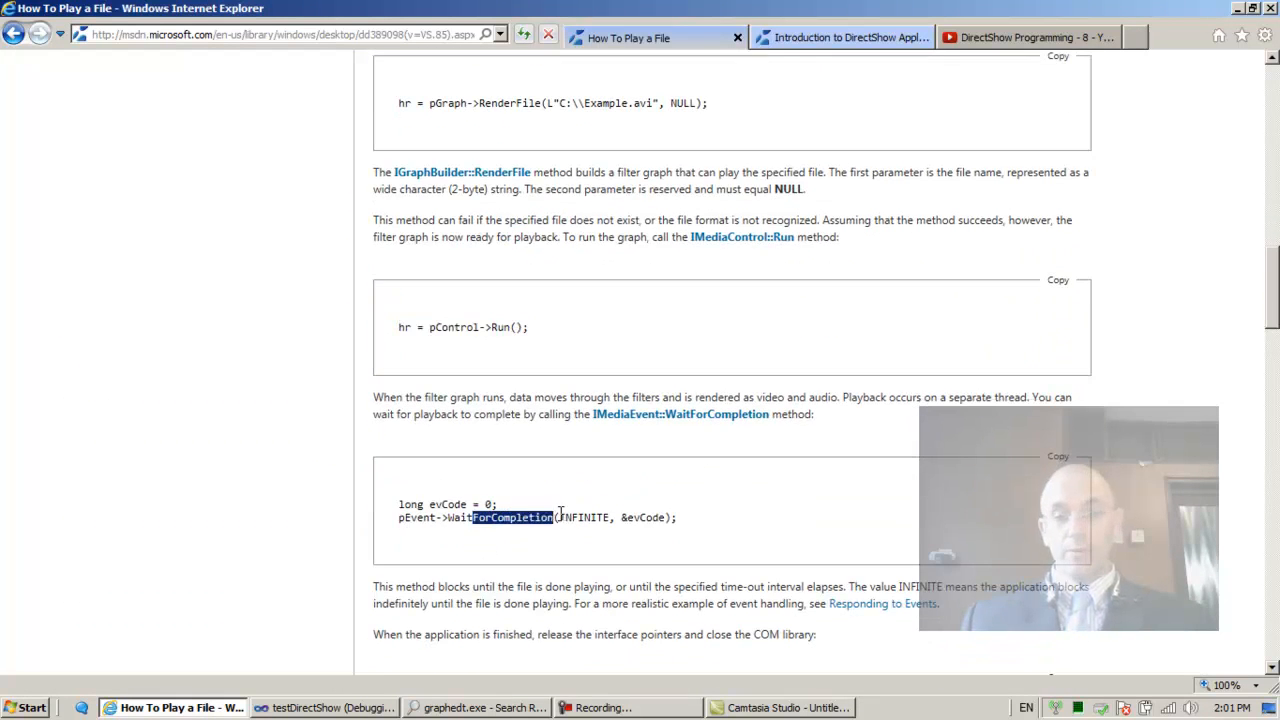
{"action": "left_click_drag", "start_coordinate": [540, 516], "coordinate": [676, 516]}
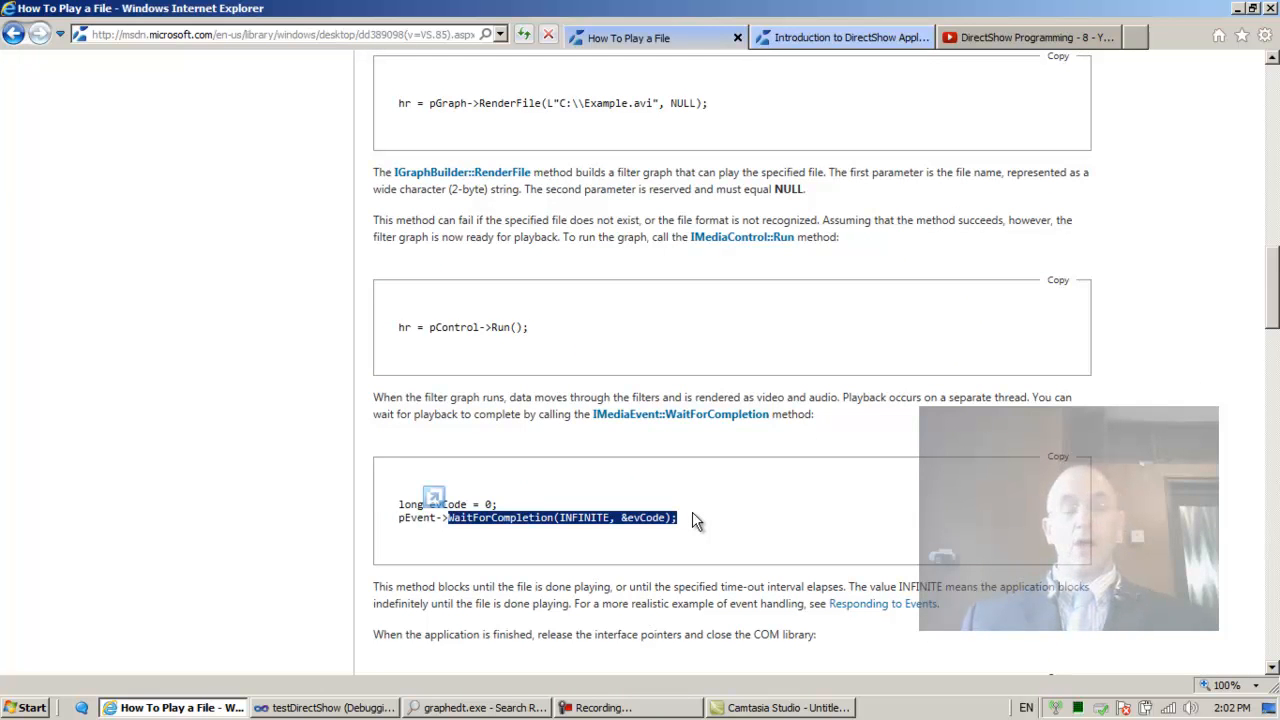
{"action": "mouse_move", "coordinate": [710, 532]}
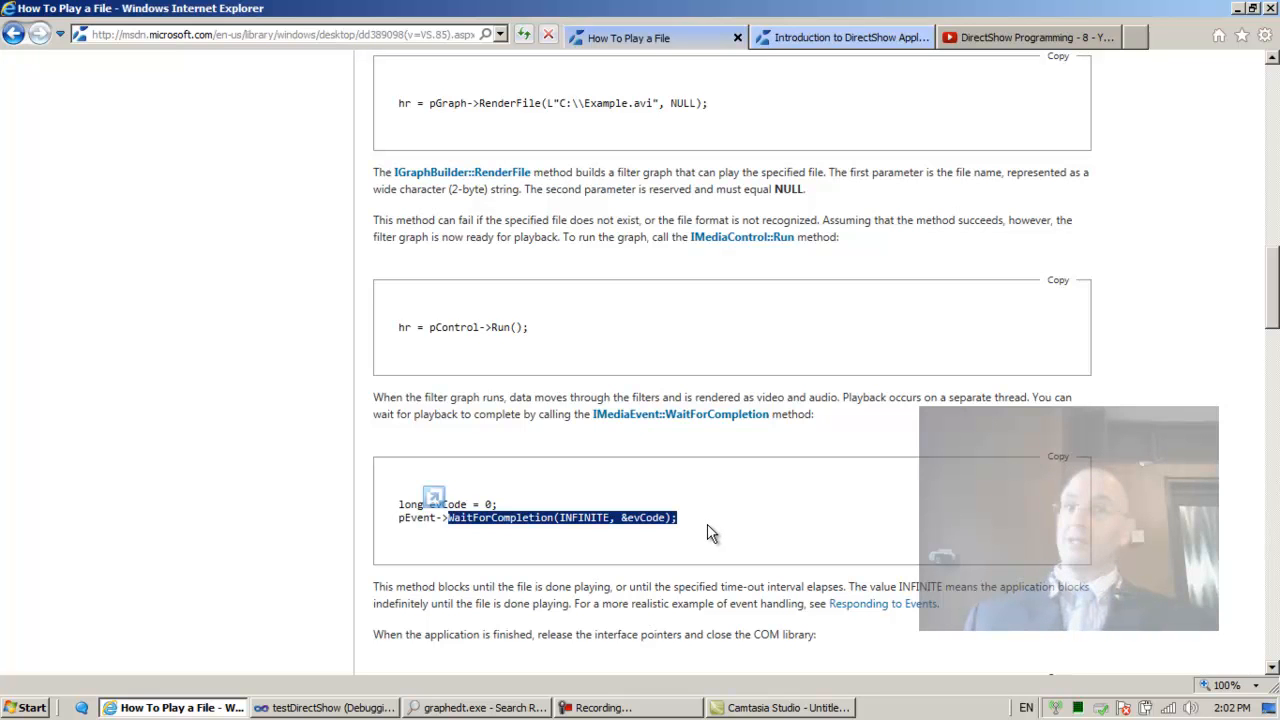